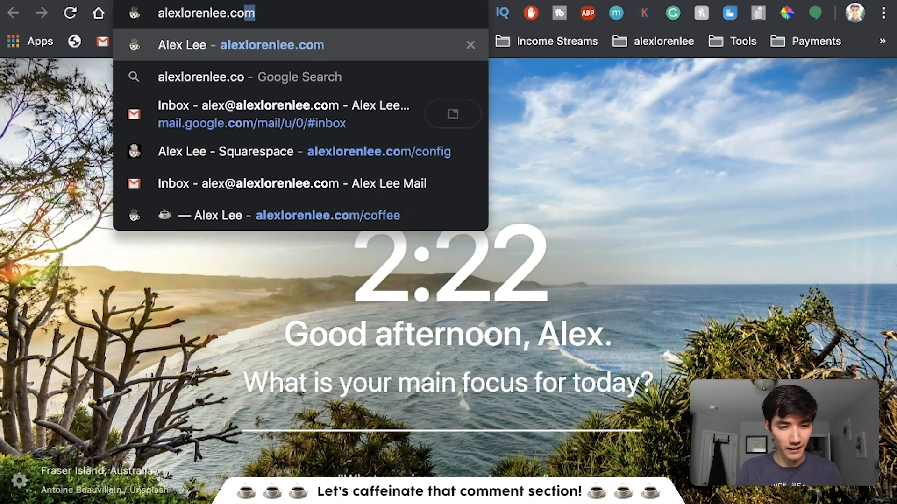
Step: Load alexlorenlee.com and scroll down to the 'Discover what fart you are' form
key(Enter)
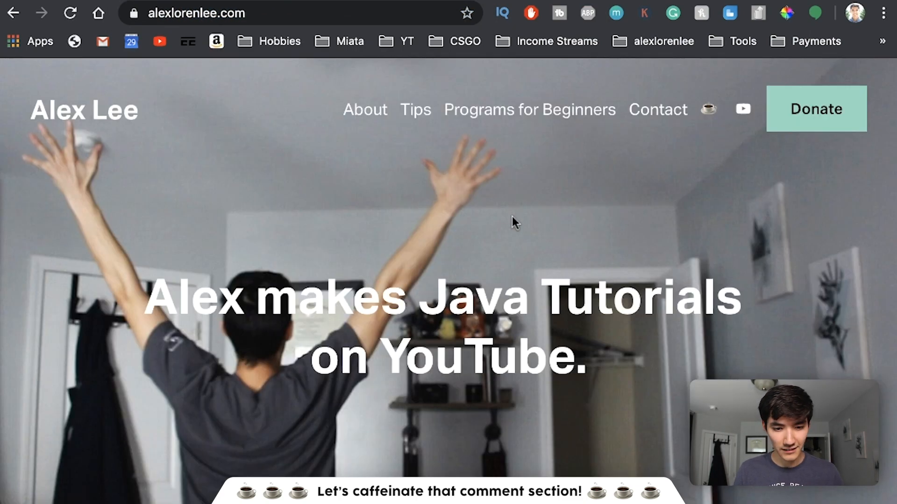
scroll(down, 3)
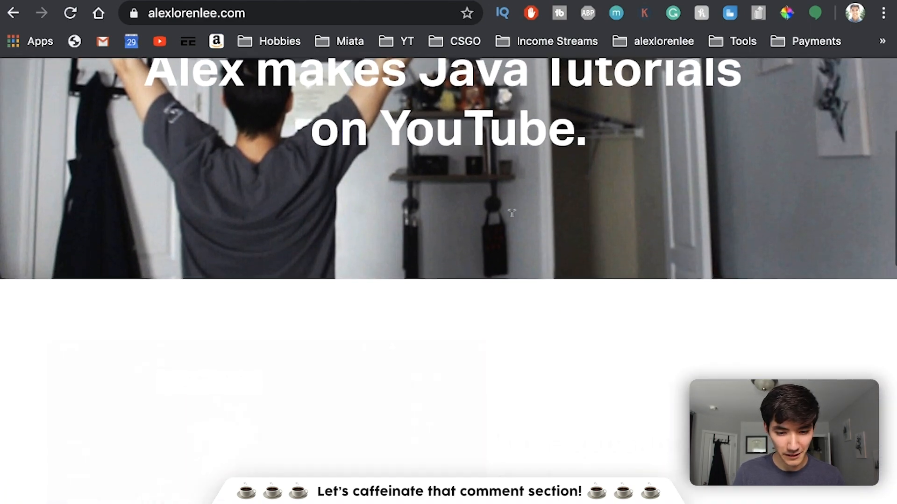
scroll(down, 3)
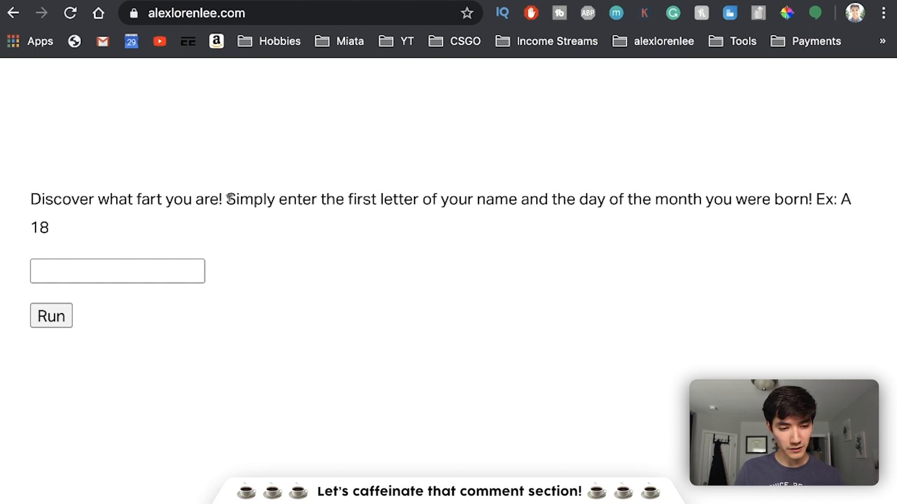
mouse_move(584, 209)
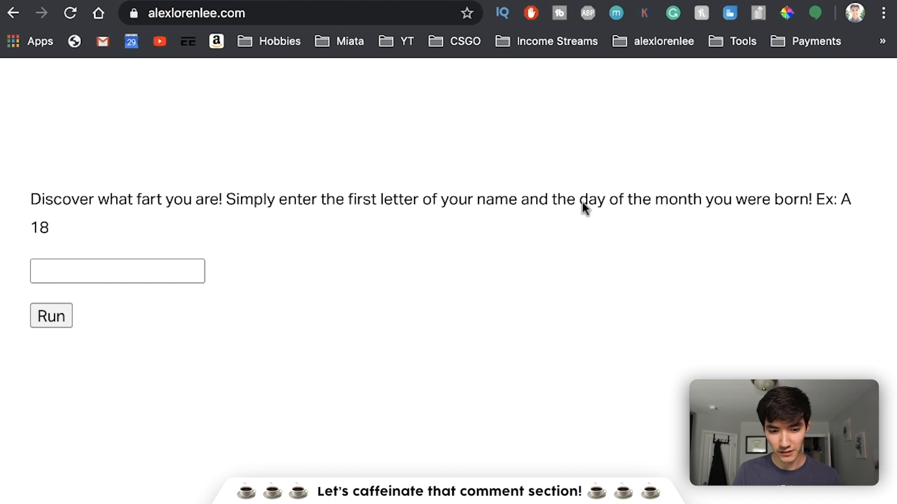
mouse_move(564, 218)
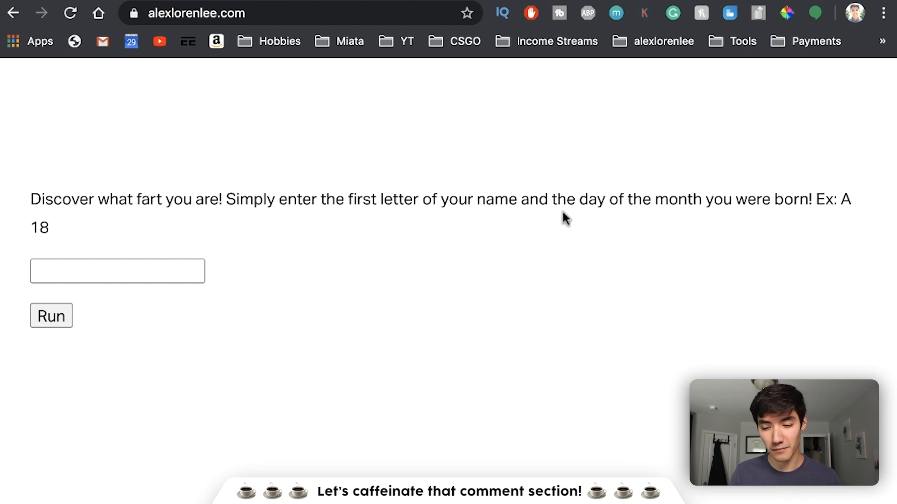
Step: Enter 'A 18' into the fart form, run it, and select the entered text
click(117, 270)
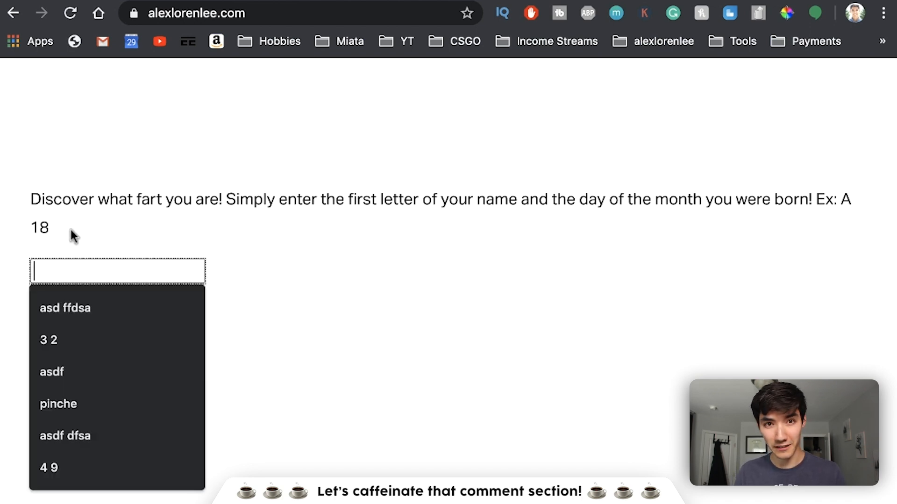
text(A 18)
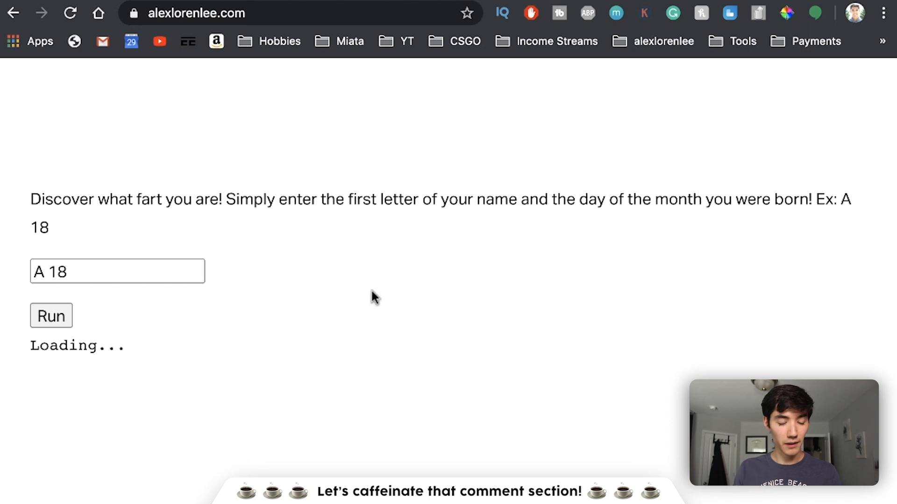
click(51, 316)
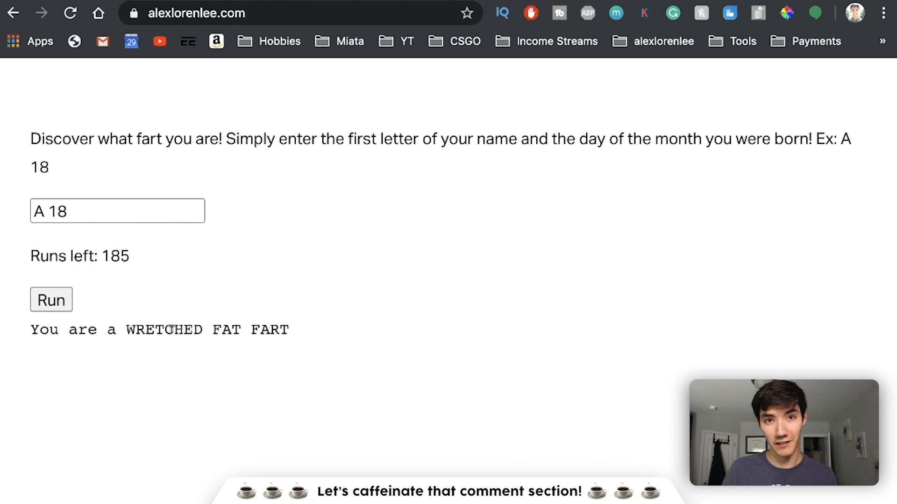
double_click(79, 255)
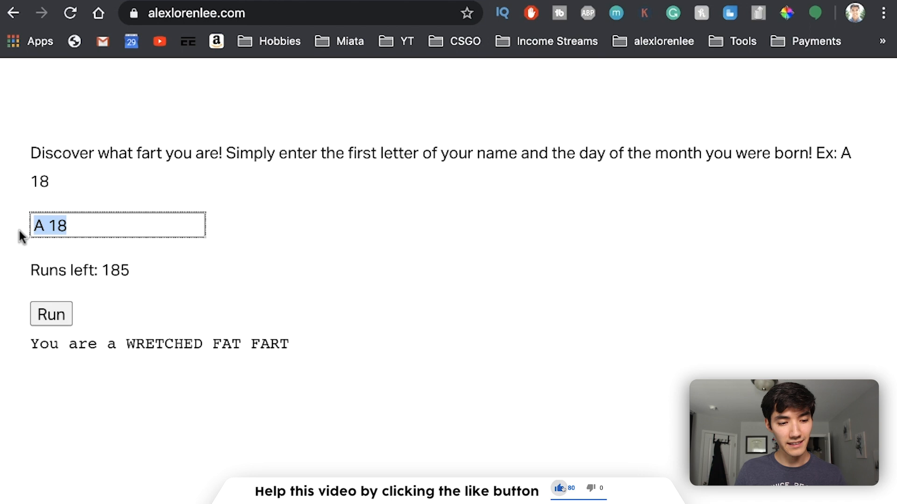
mouse_move(381, 217)
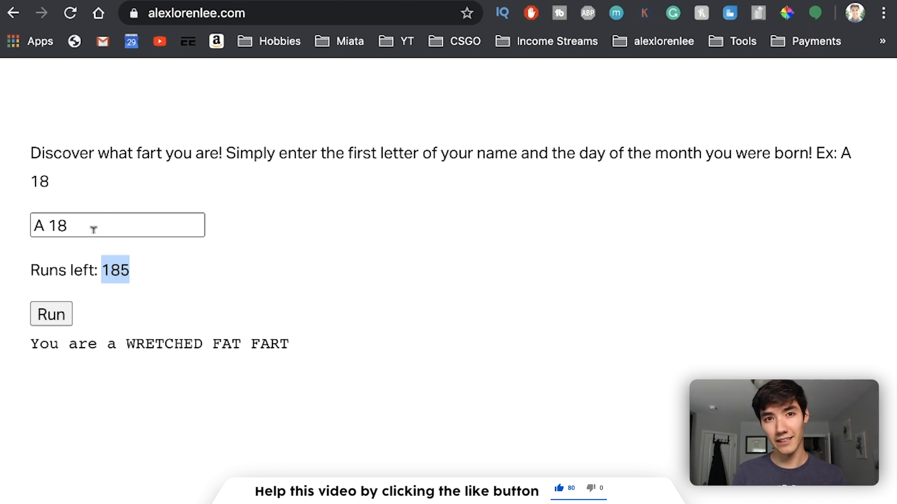
mouse_move(404, 200)
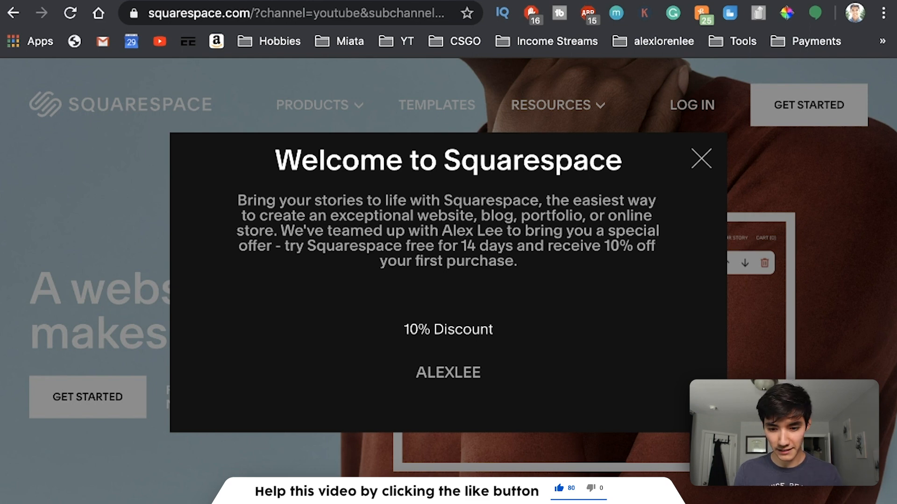
Step: Dismiss the Squarespace discount offer and begin creating a new website
click(701, 159)
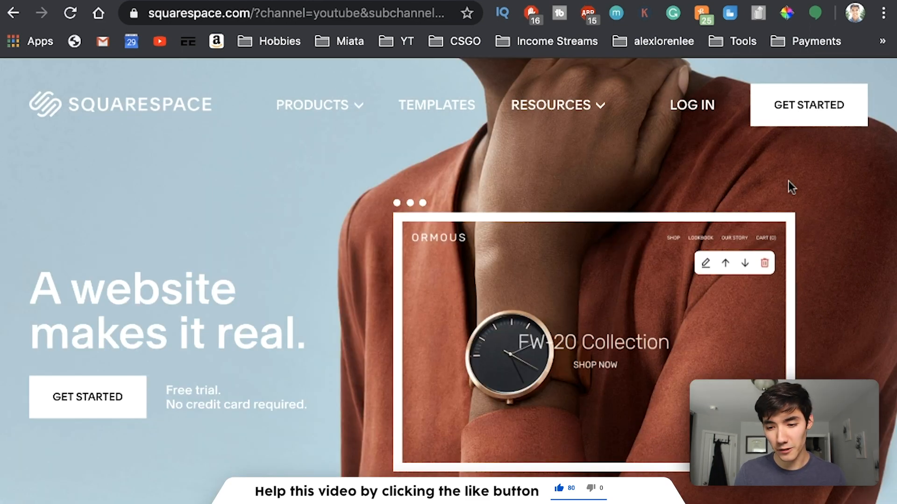
click(808, 105)
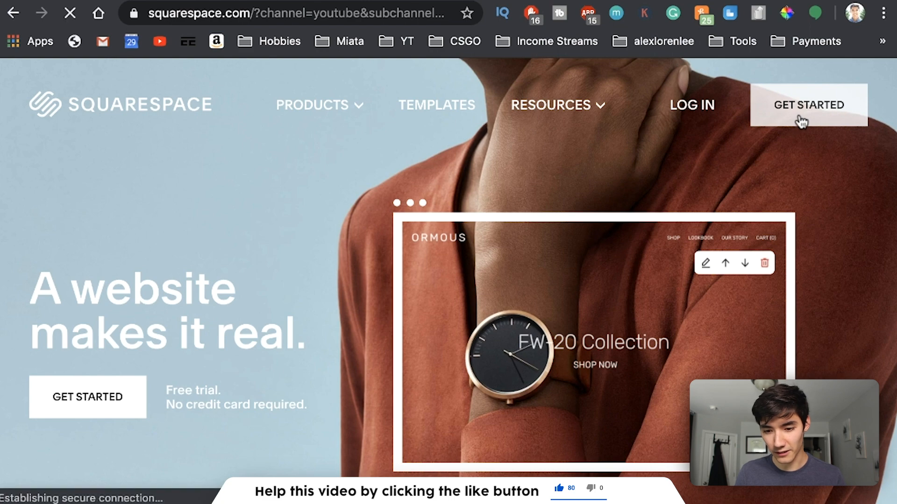
click(453, 104)
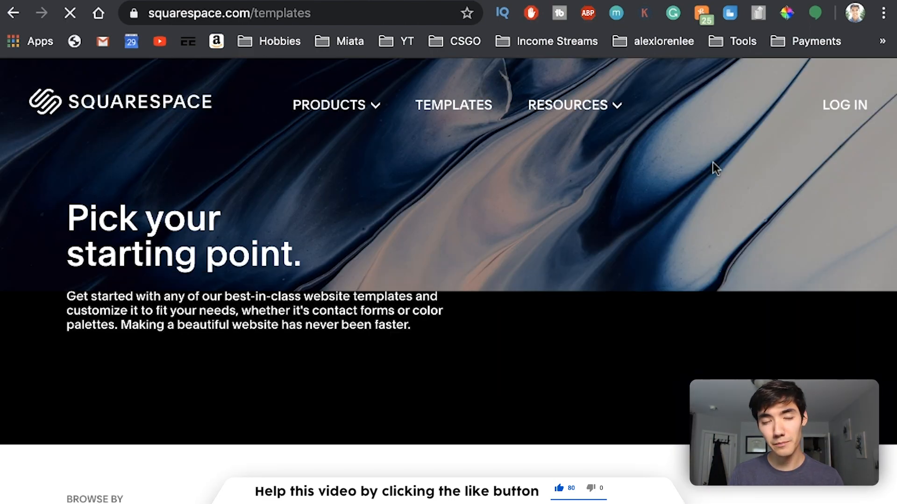
Step: Filter templates to Launch Pages and start a site with Essex
scroll(down, 3)
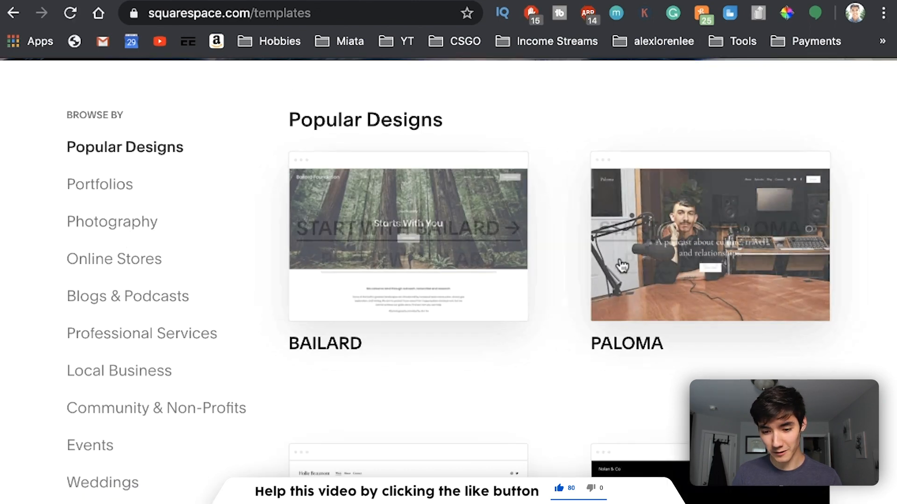
scroll(down, 3)
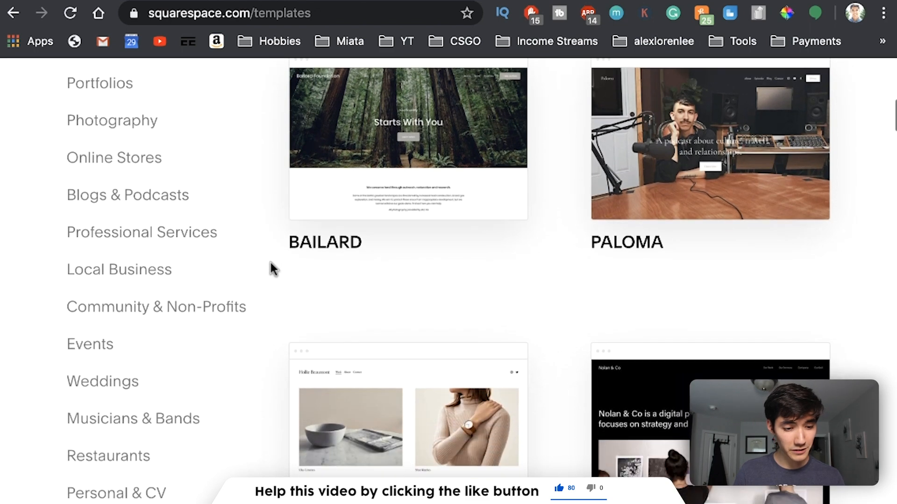
scroll(down, 3)
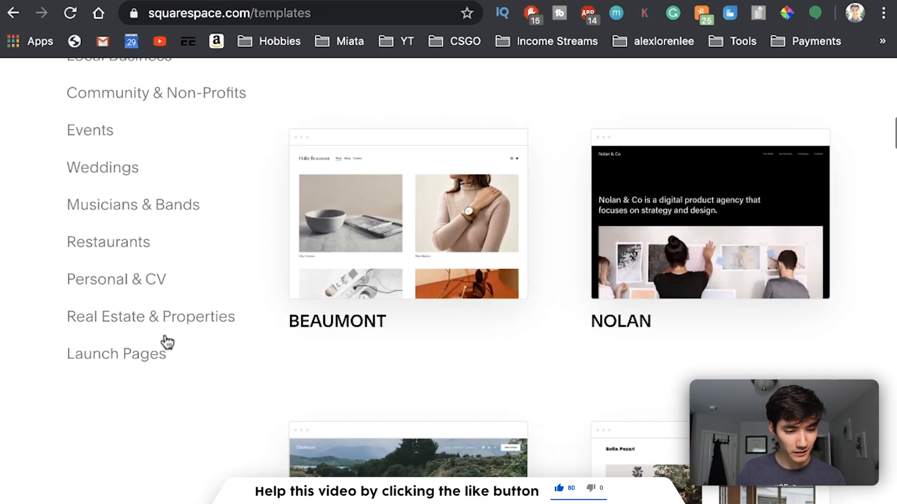
click(116, 353)
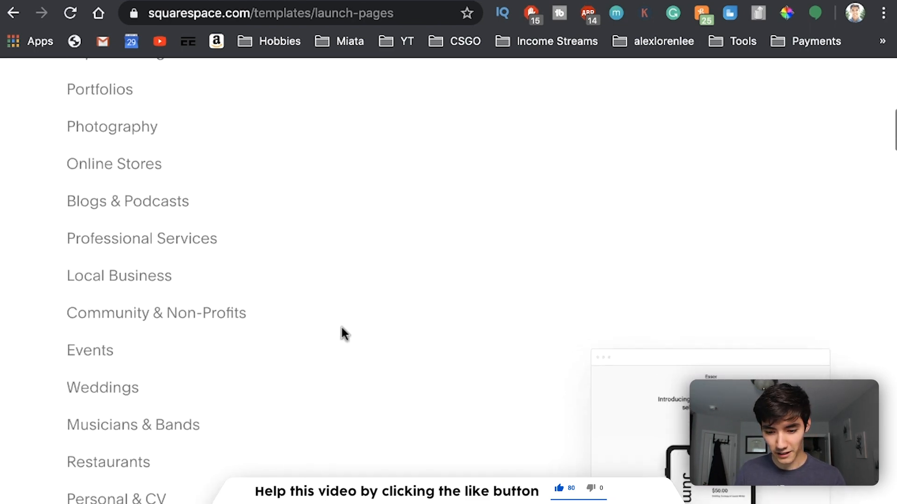
scroll(down, 3)
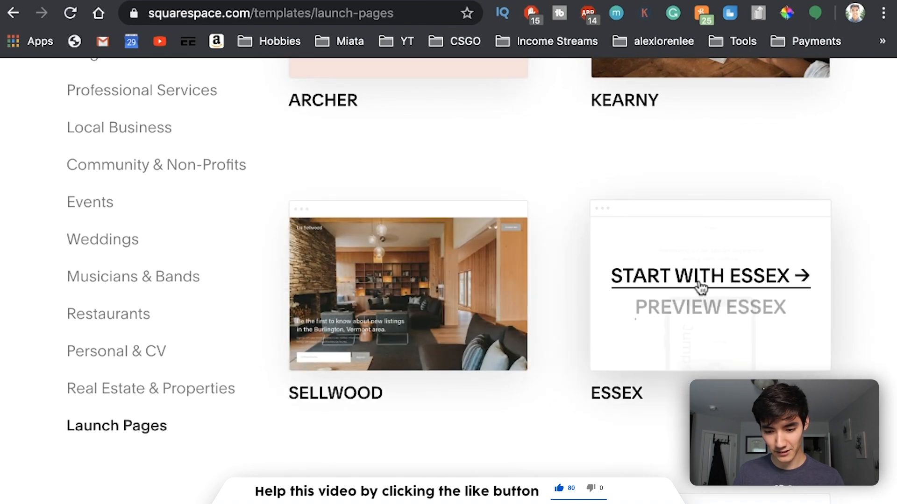
click(709, 275)
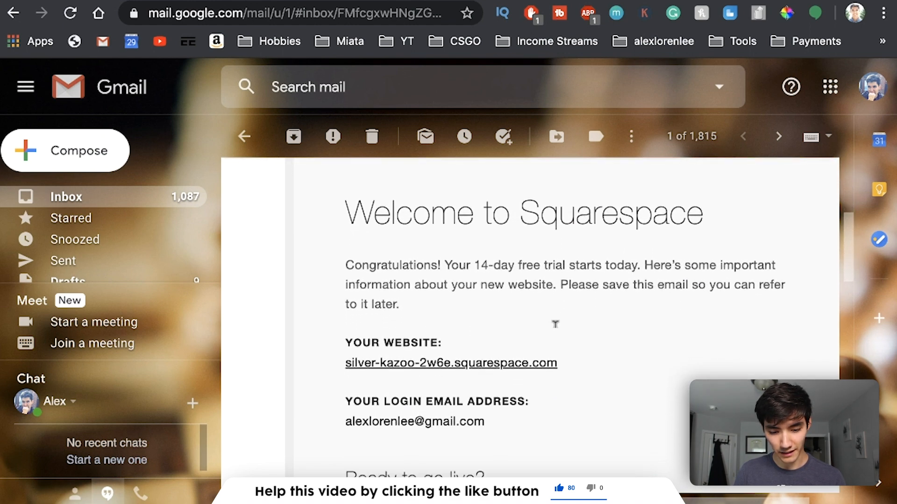
mouse_move(489, 428)
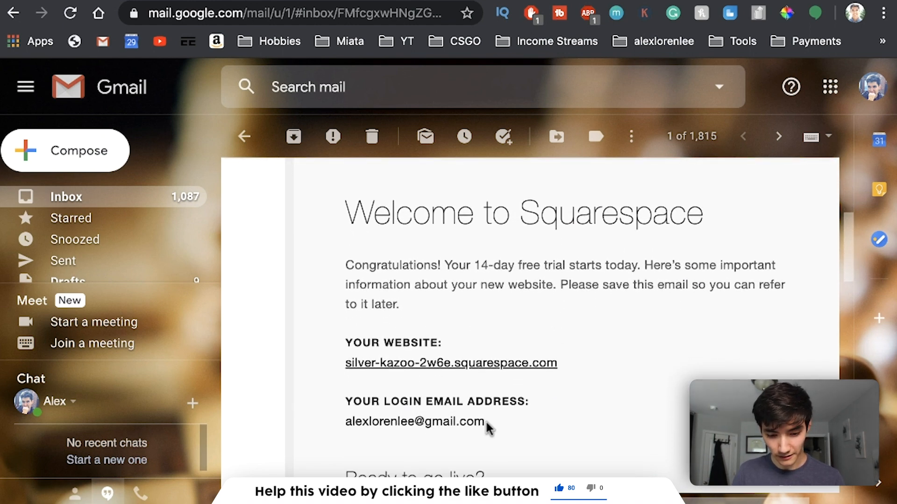
Step: Scroll the Welcome to Squarespace email and follow its Your Website link
scroll(down, 3)
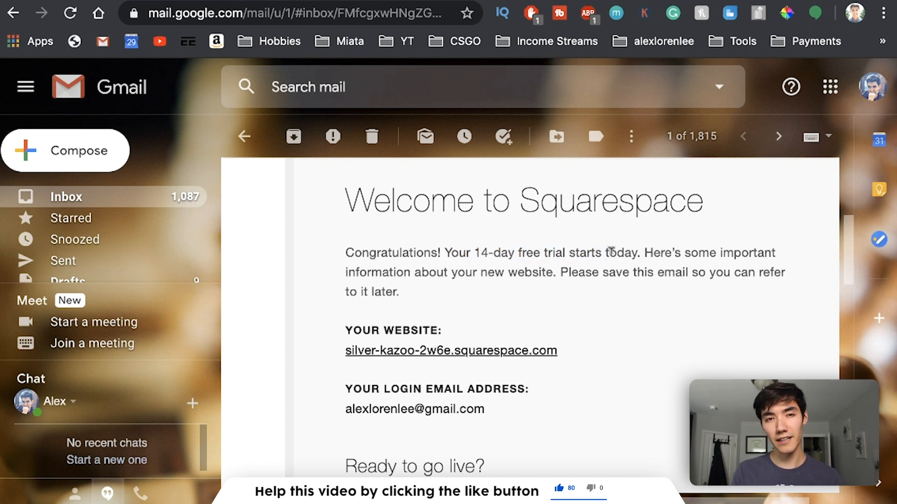
scroll(down, 3)
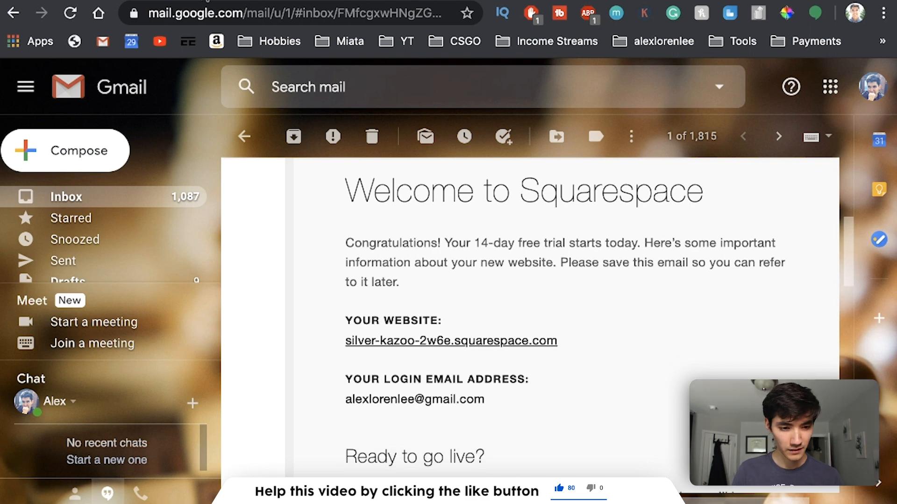
click(451, 340)
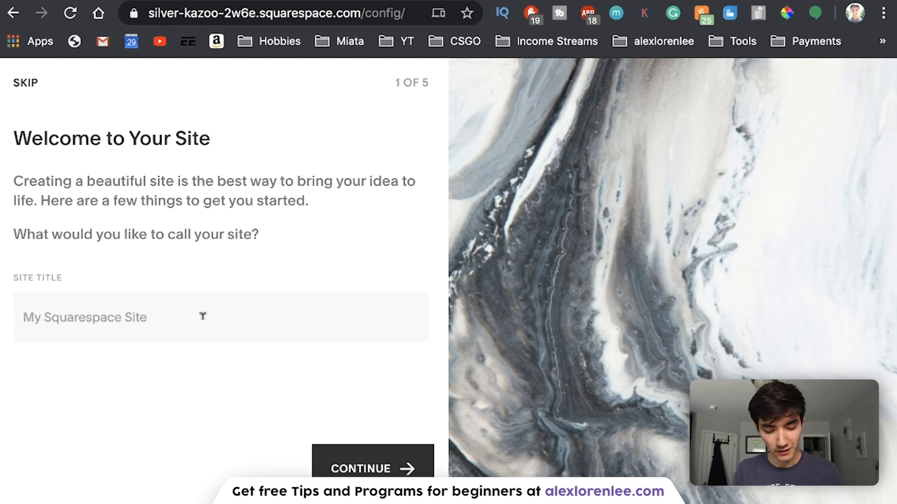
Step: Title the site 'Fart Generator' and advance through the getting-started tour
text(Fart G)
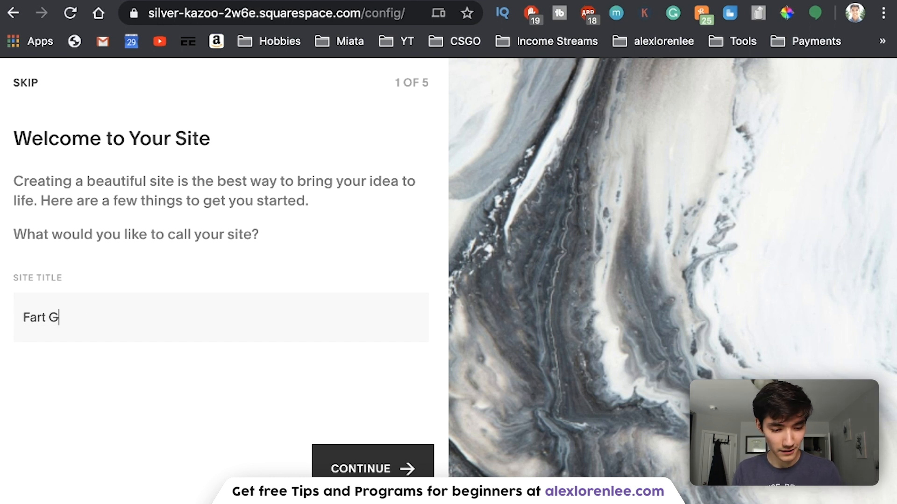
text(enerator)
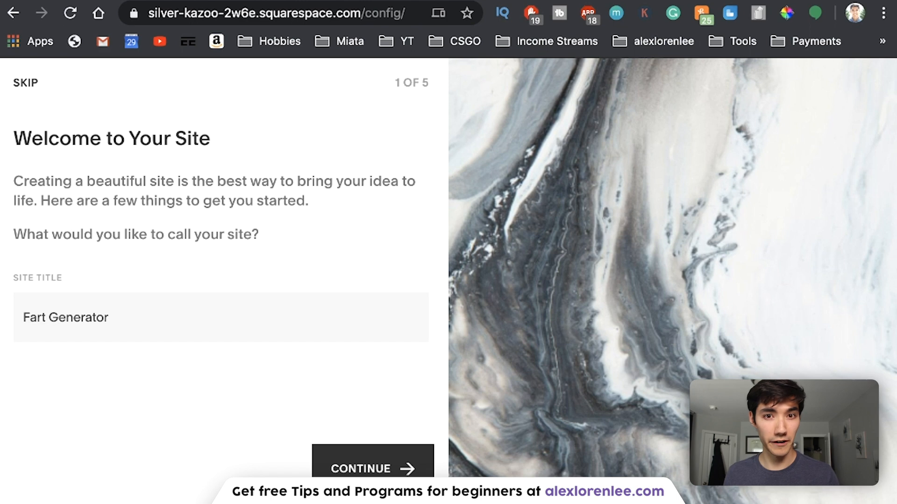
click(373, 468)
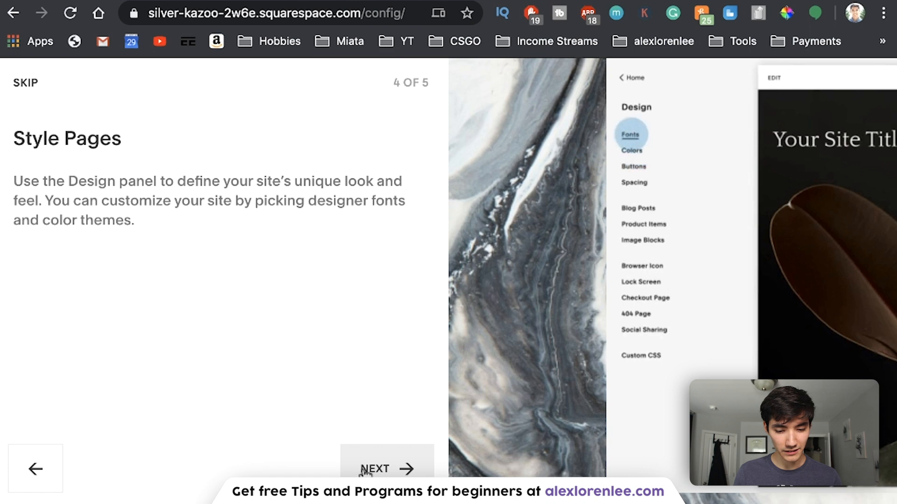
click(386, 469)
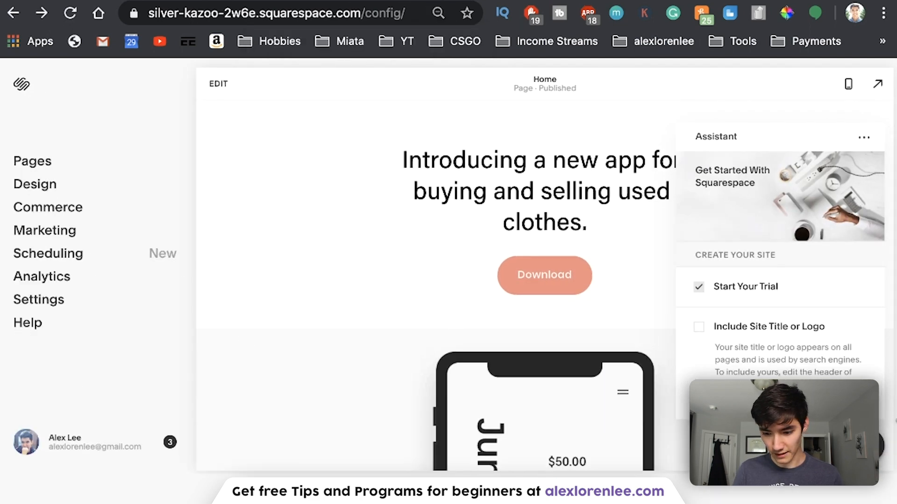
Step: Remove the phone mockup section, introducing-app text block and Download button from the homepage
scroll(down, 3)
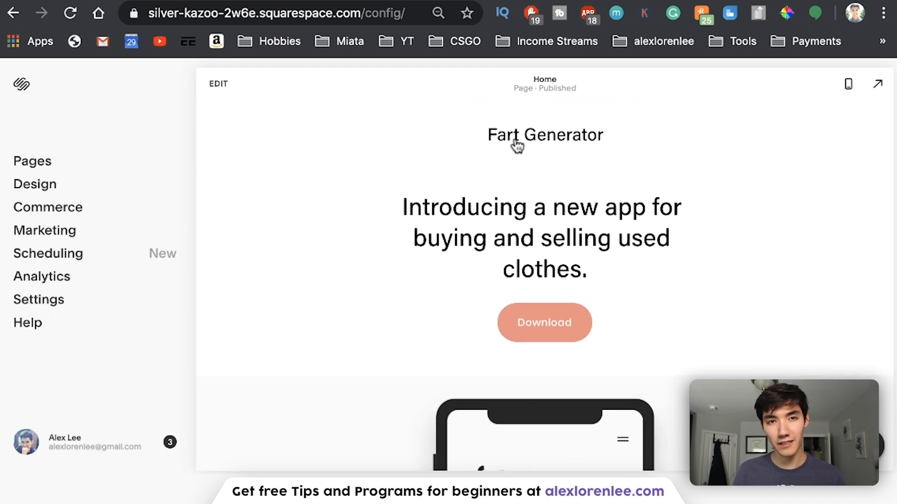
mouse_move(479, 287)
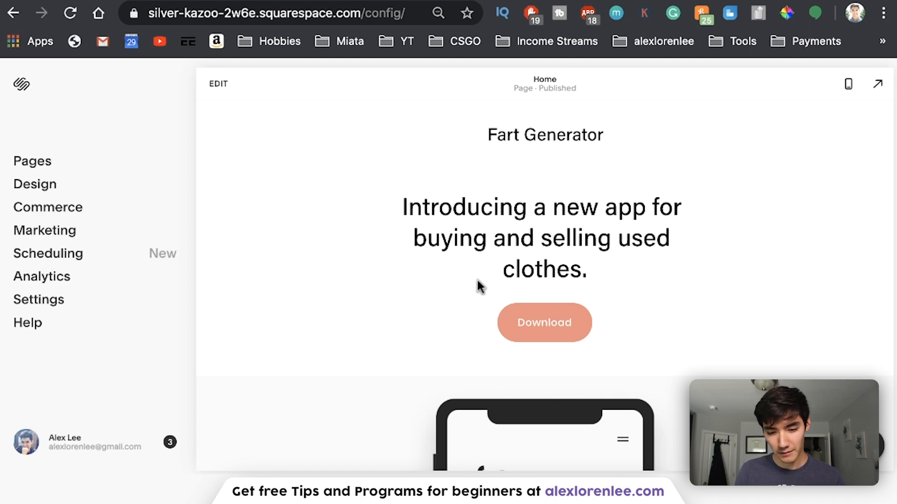
scroll(down, 3)
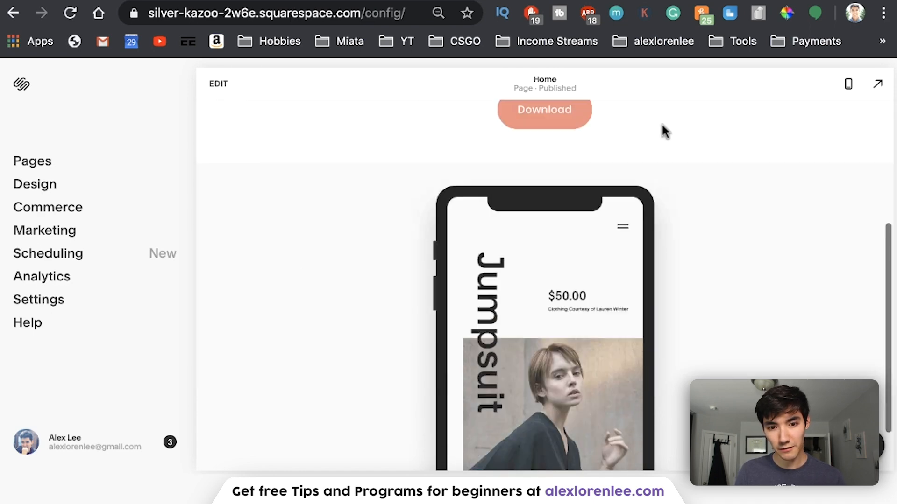
scroll(down, 3)
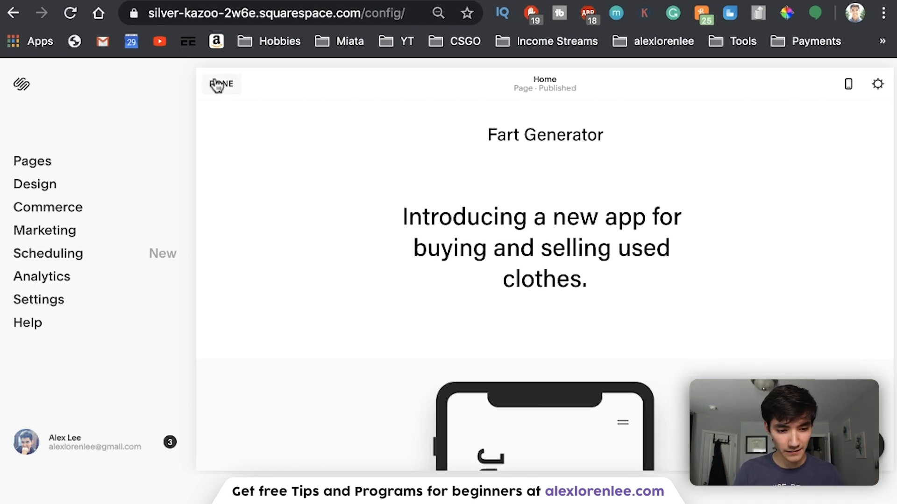
click(222, 84)
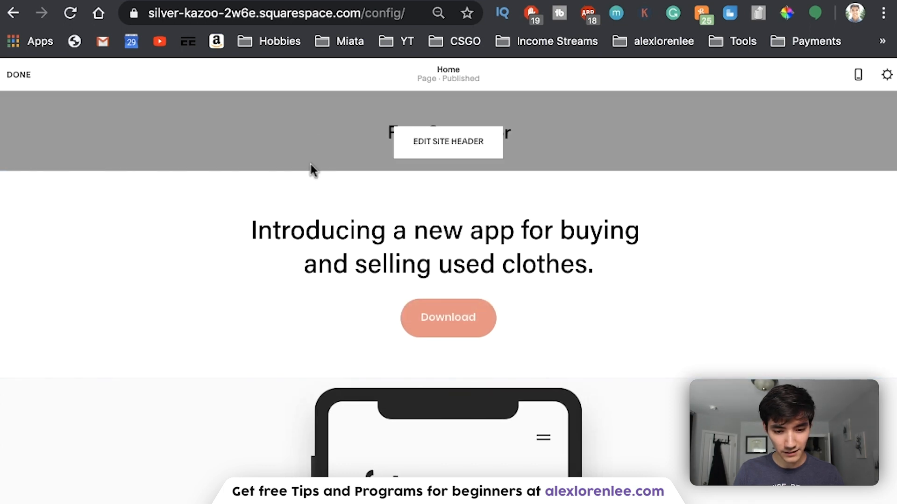
scroll(down, 3)
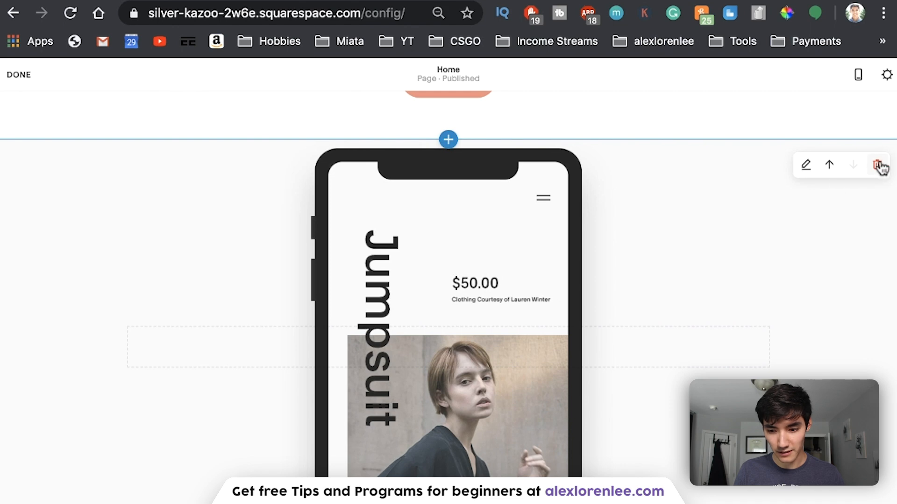
click(879, 165)
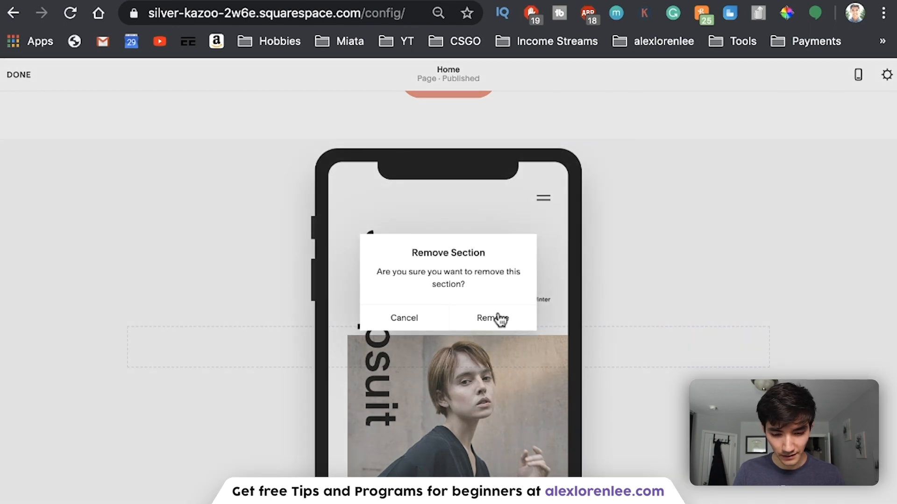
click(491, 318)
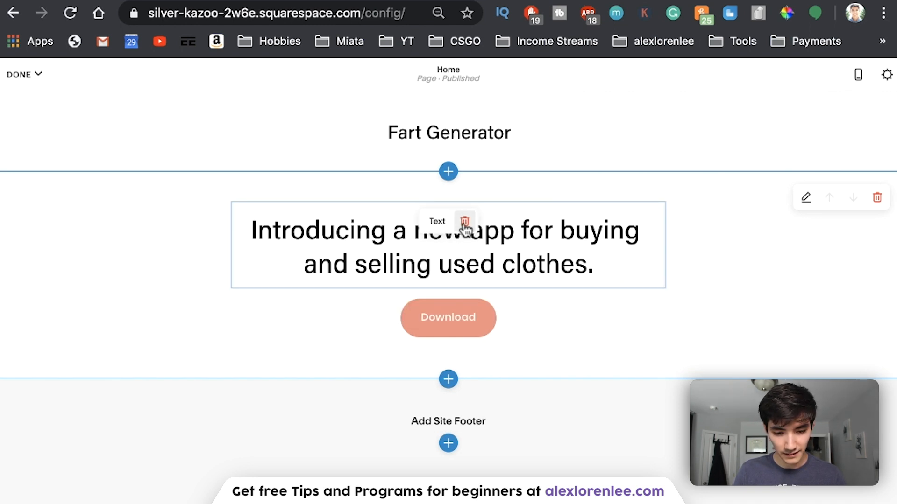
click(464, 222)
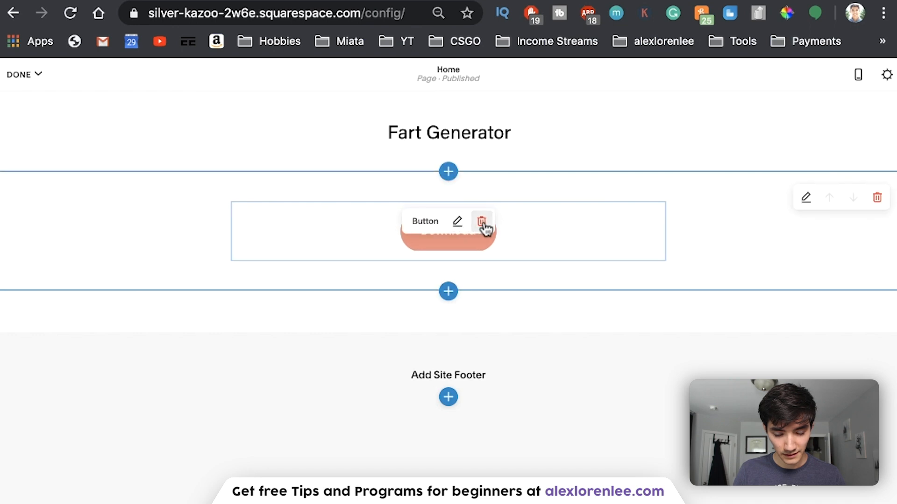
click(481, 222)
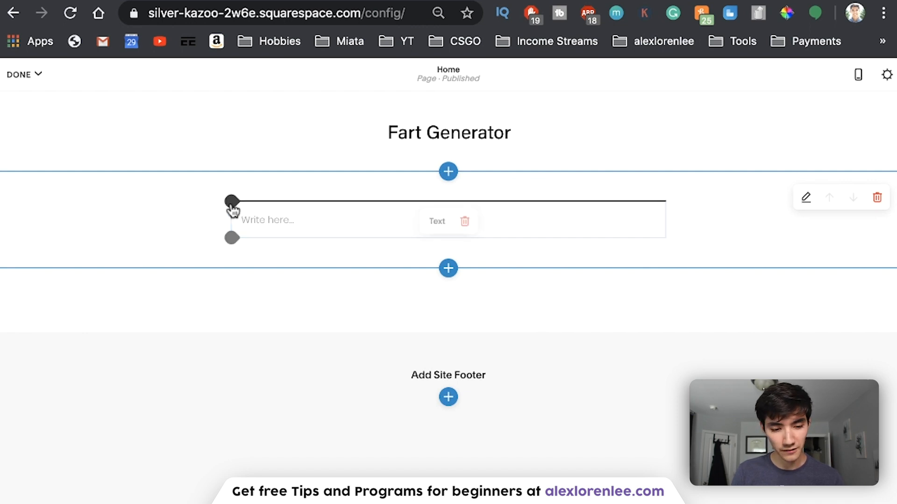
Step: Insert a Code block showing 'Hello, World!' onto the homepage and select it
click(448, 171)
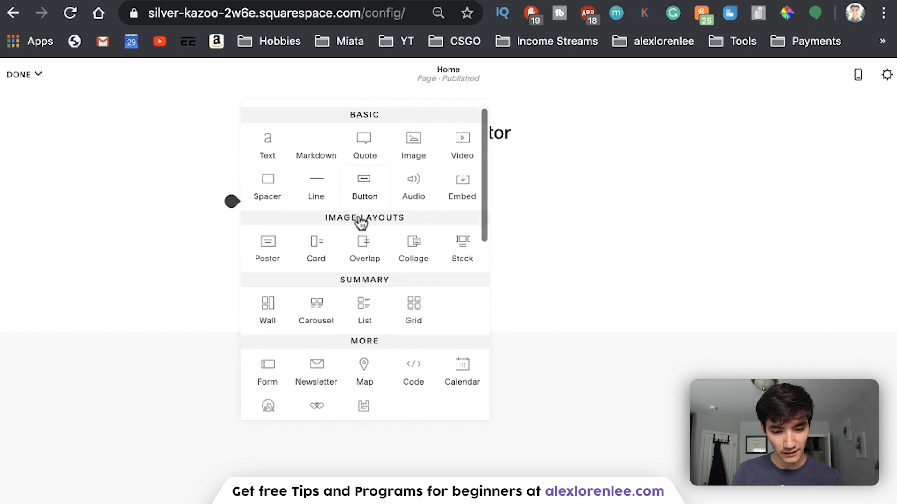
scroll(down, 3)
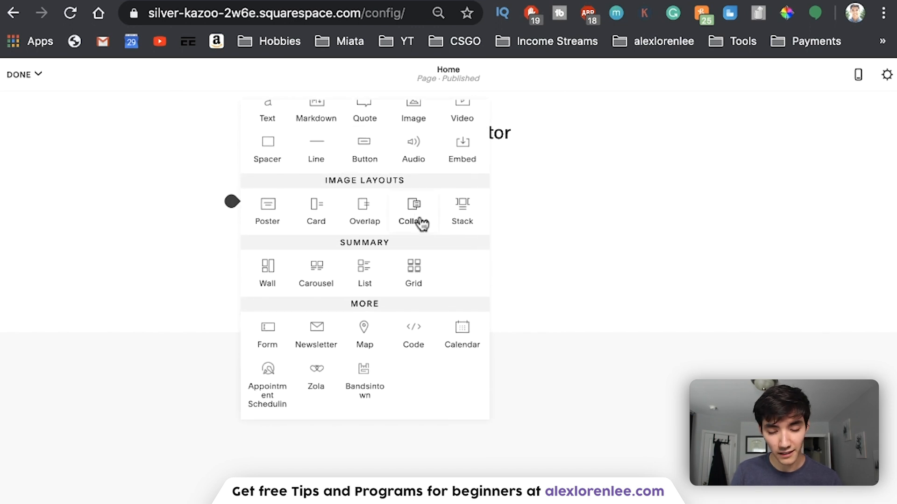
scroll(down, 3)
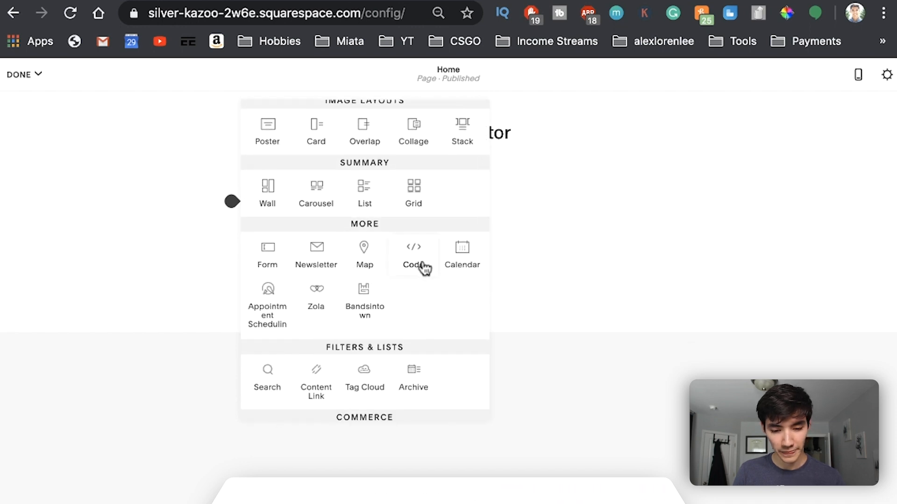
click(413, 255)
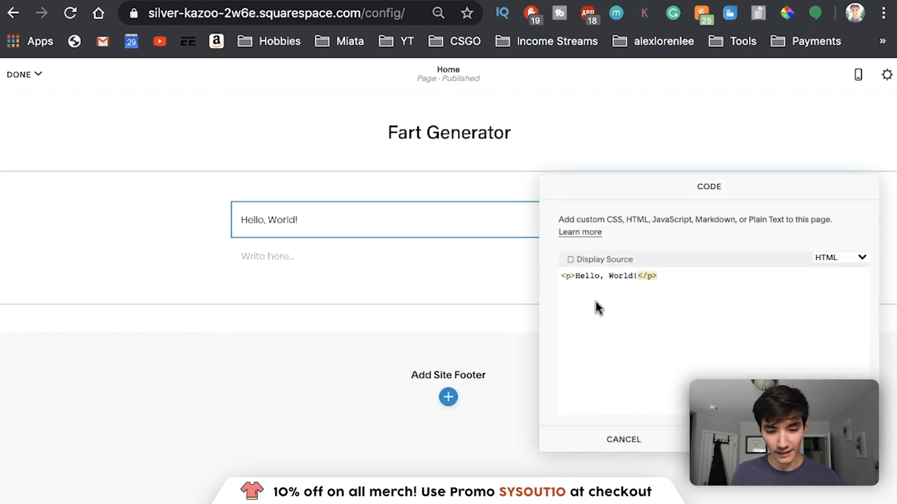
mouse_move(608, 309)
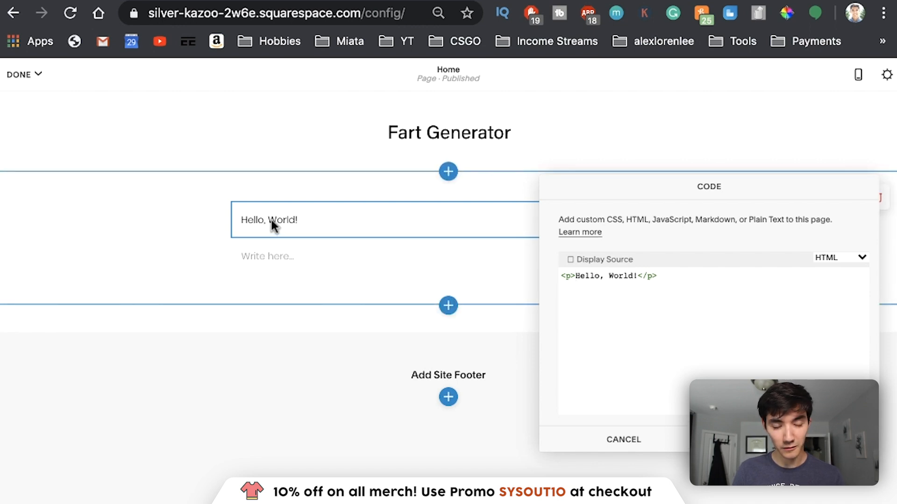
double_click(622, 276)
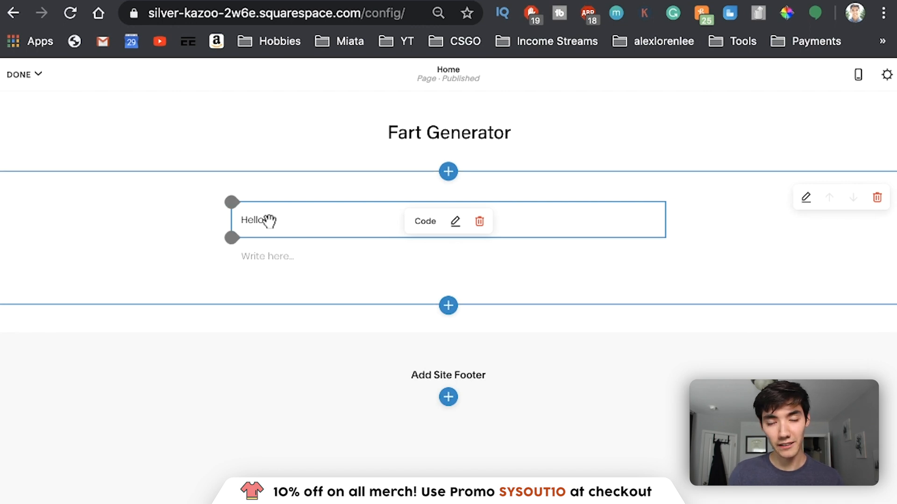
click(455, 222)
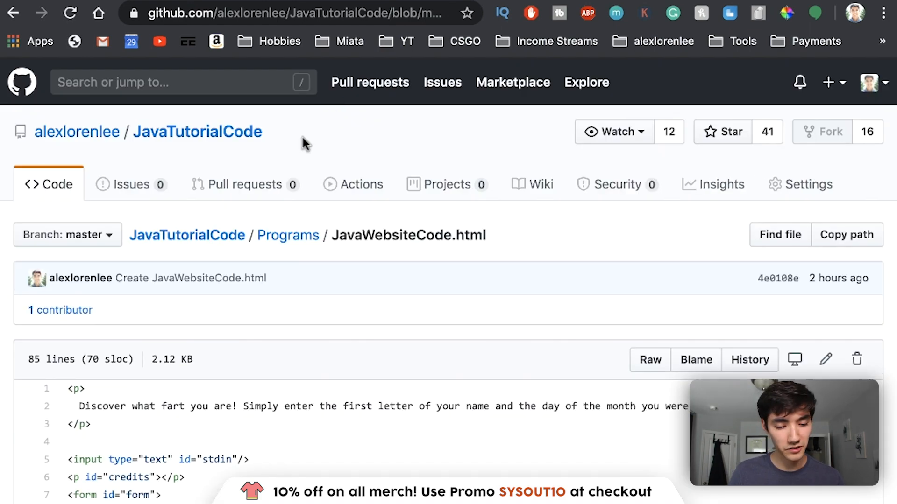
Step: Scroll through all 85 lines of JavaWebsiteCode.html to highlight the full source
scroll(down, 3)
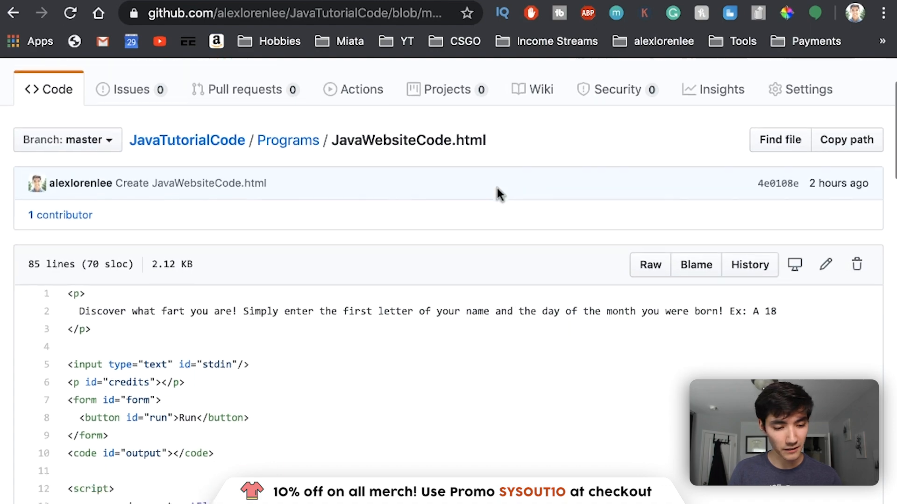
scroll(down, 3)
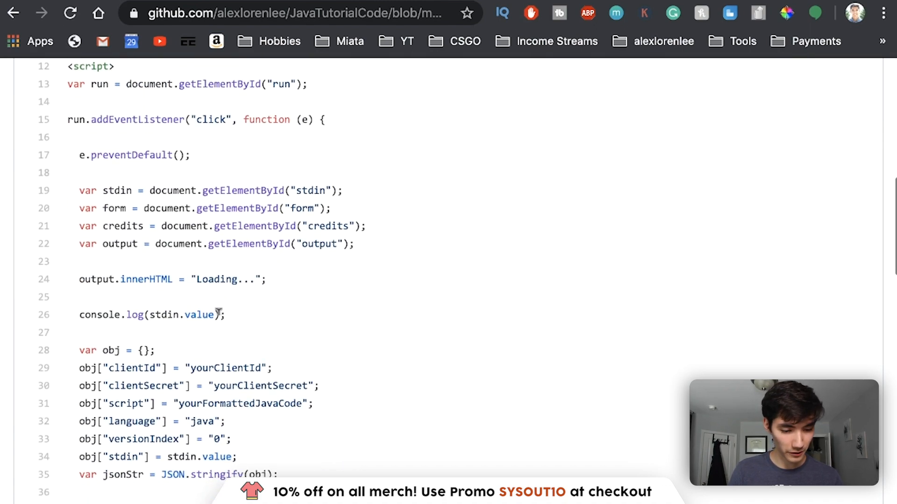
scroll(down, 3)
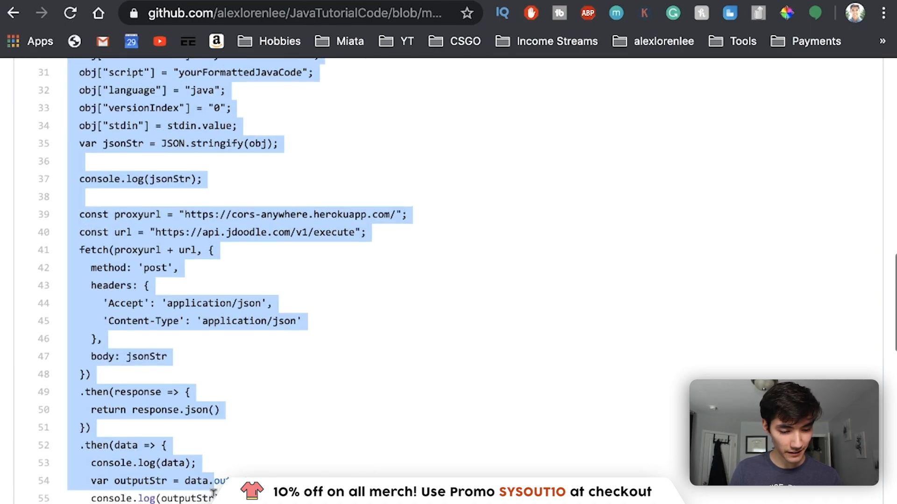
scroll(down, 3)
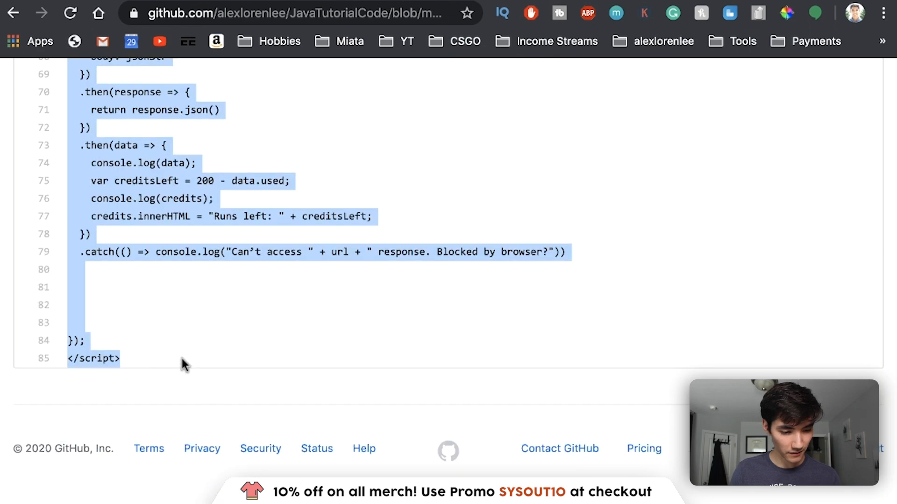
mouse_move(89, 369)
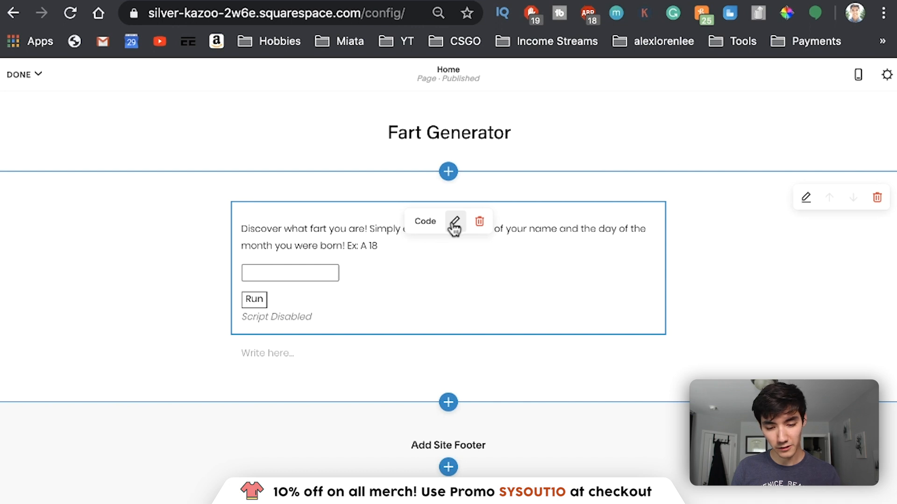
Step: Paste the HTML form and JDoodle fetch script into the code block's editor
click(455, 222)
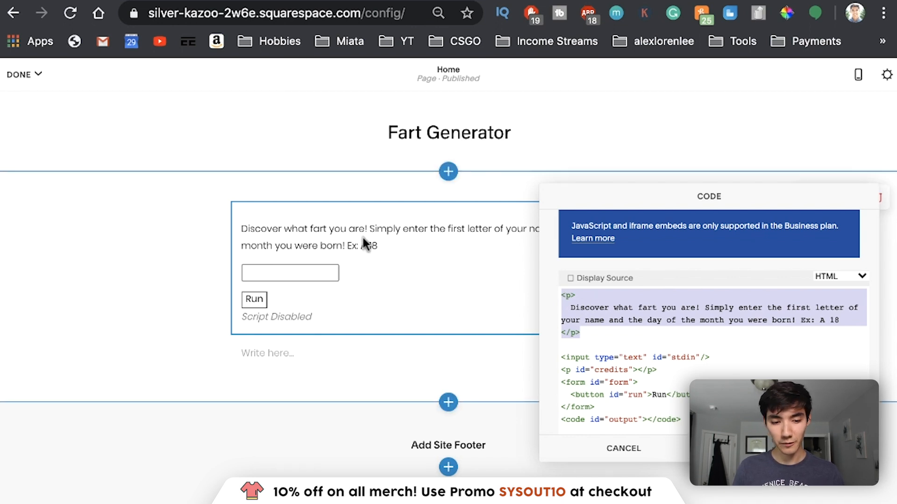
scroll(down, 3)
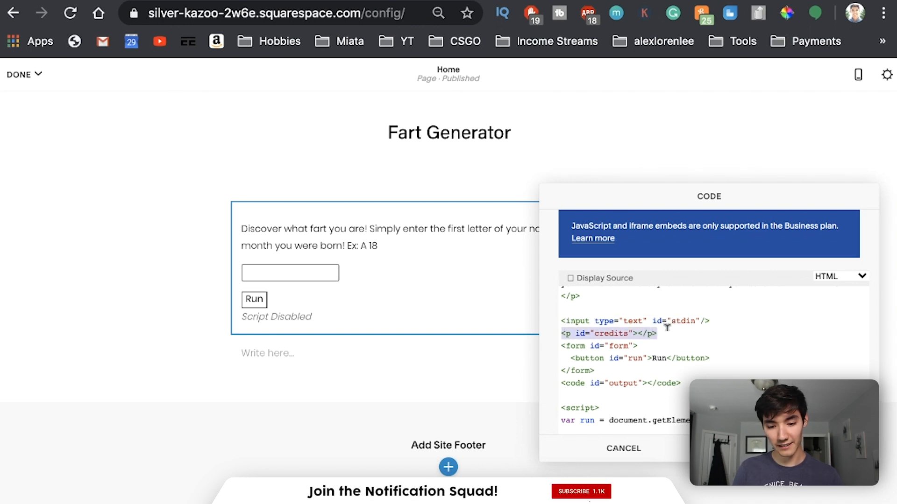
click(581, 491)
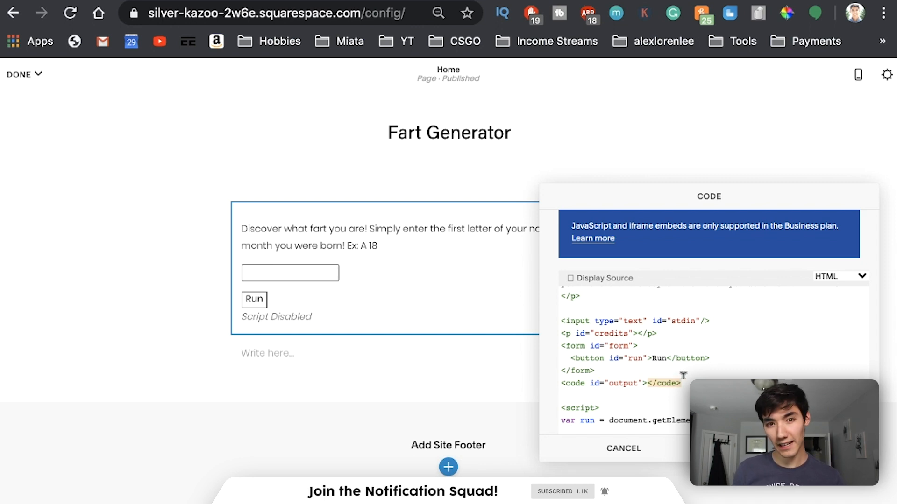
click(682, 383)
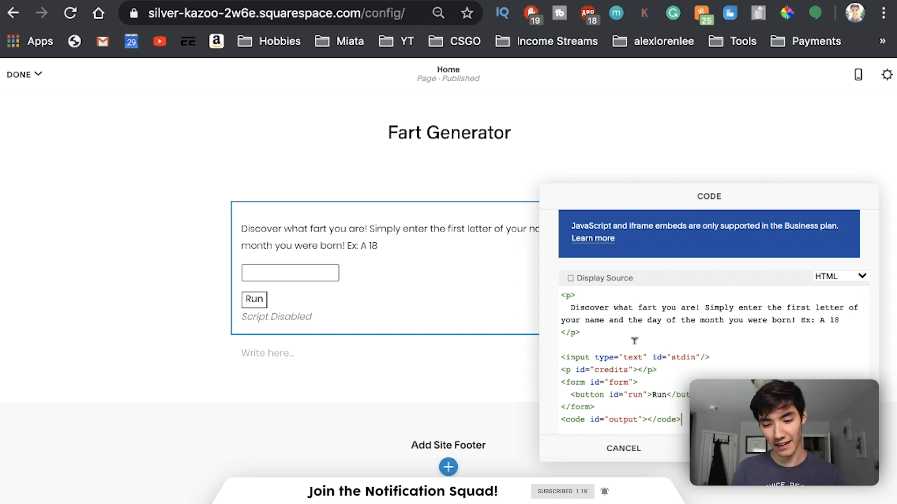
Step: Scroll the pasted code and highlight the yourClientId placeholder value
scroll(down, 3)
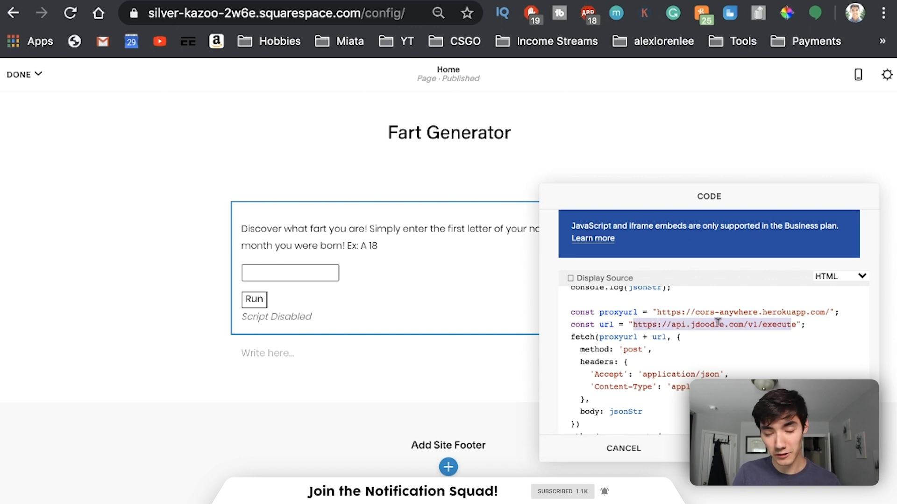
scroll(down, 3)
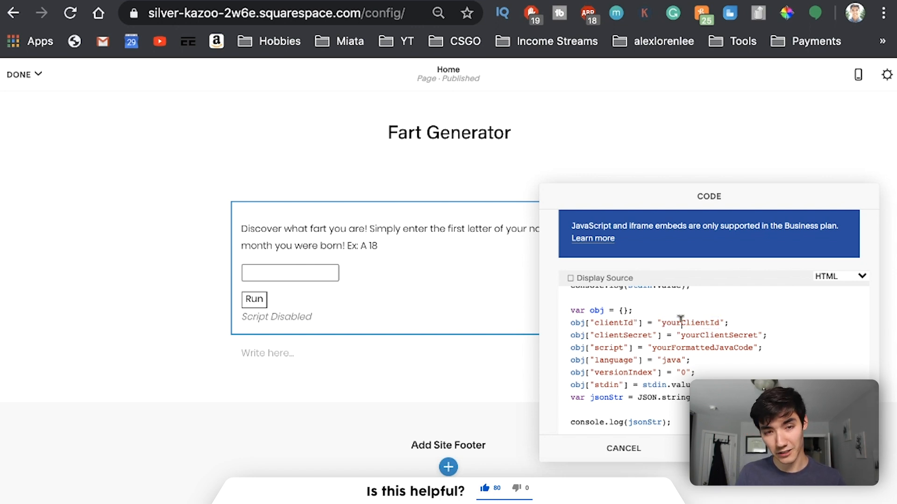
double_click(718, 335)
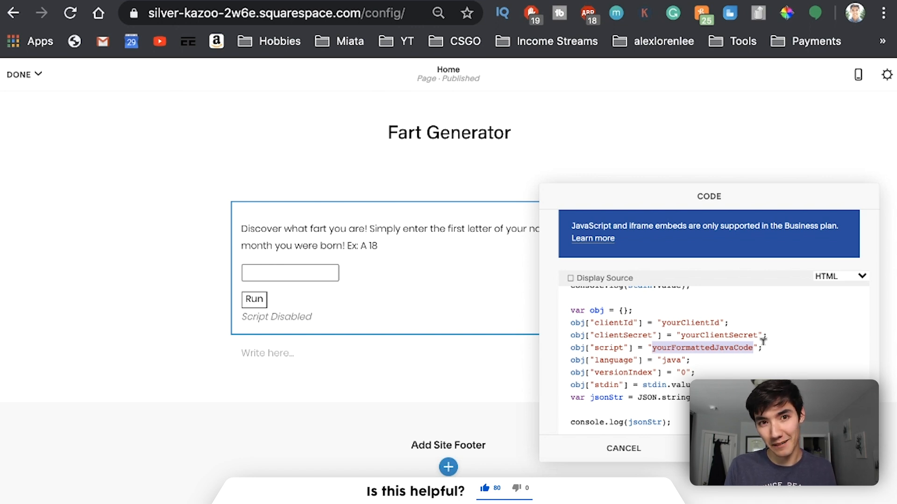
click(624, 448)
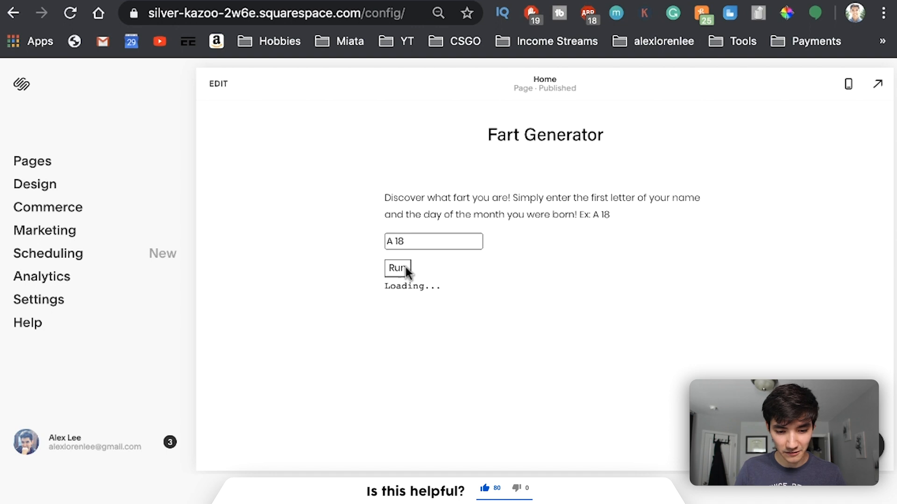
mouse_move(430, 299)
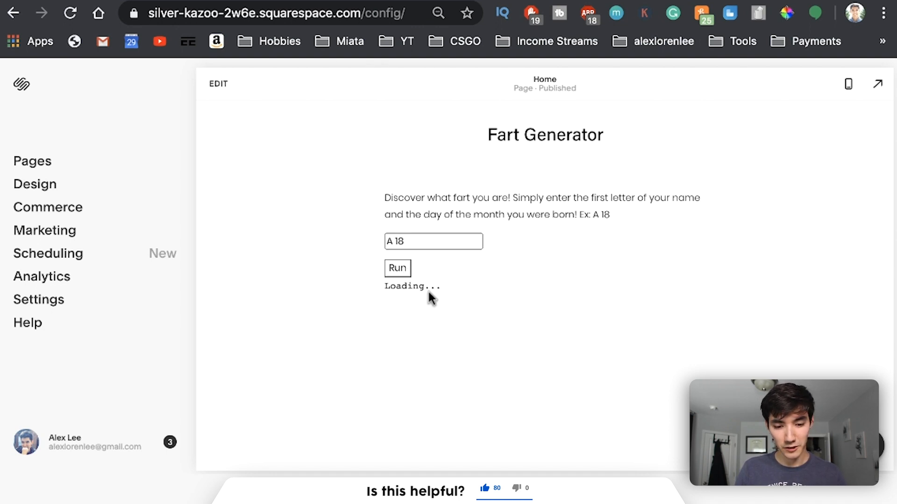
Step: Exit the Squarespace editor to test the generator on the live page
click(397, 268)
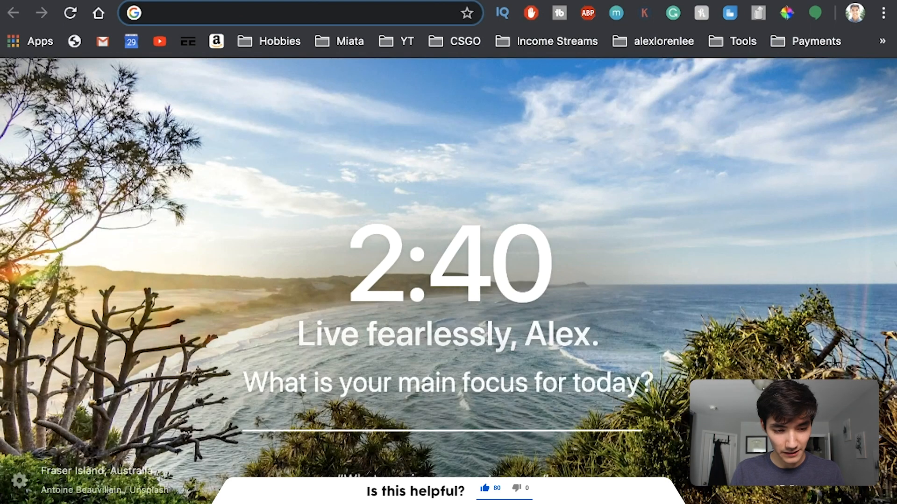
Step: Search jdoodle, open the Compiler API page, and choose the Free plan
text(jdoodle)
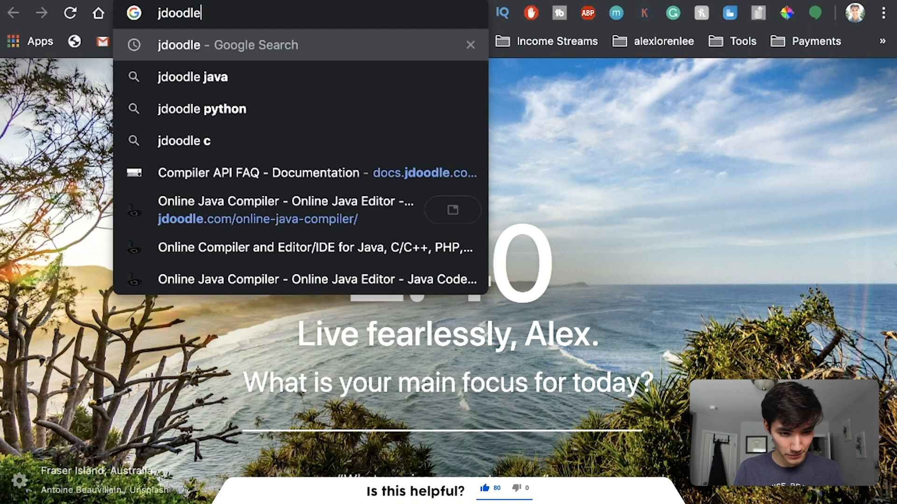
click(259, 173)
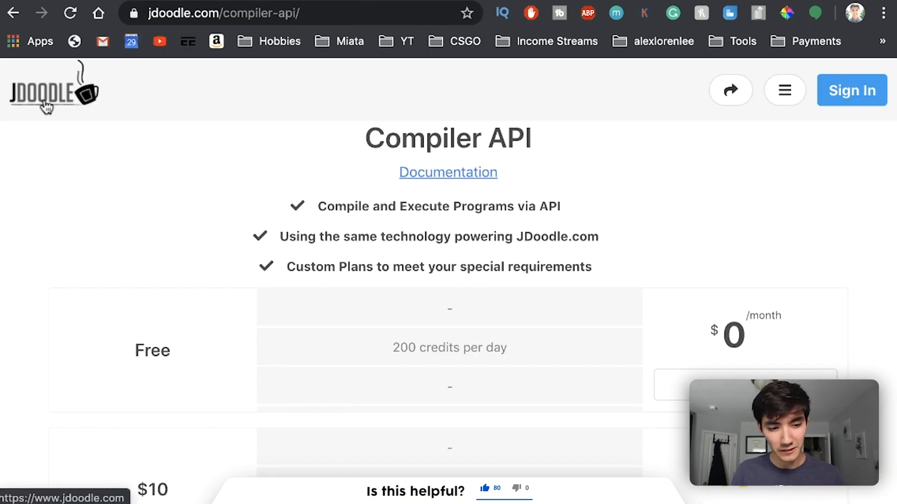
mouse_move(566, 144)
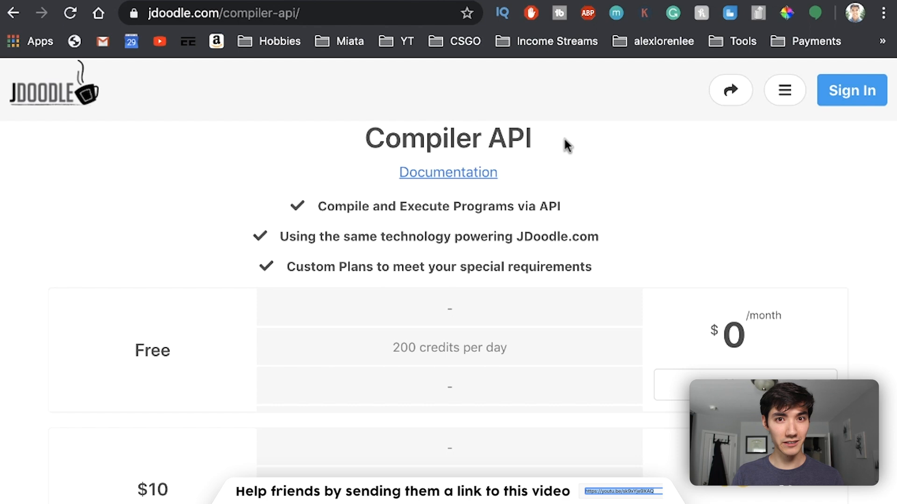
scroll(down, 3)
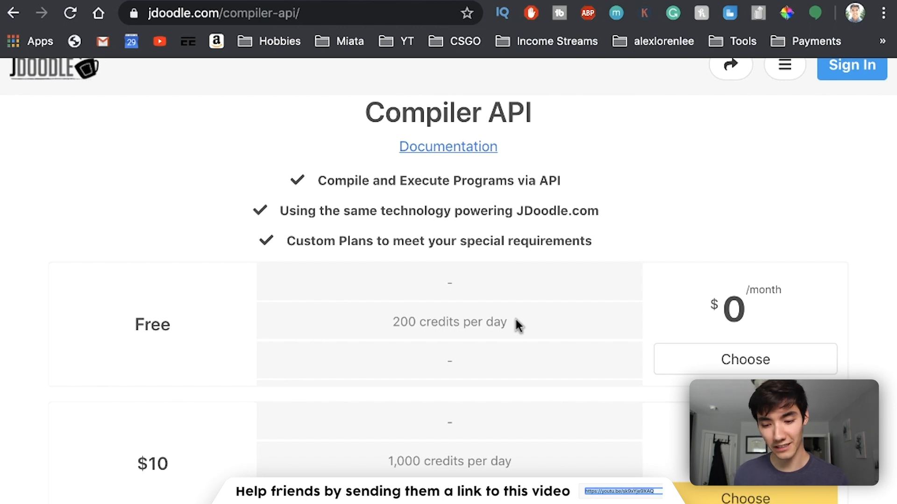
mouse_move(718, 365)
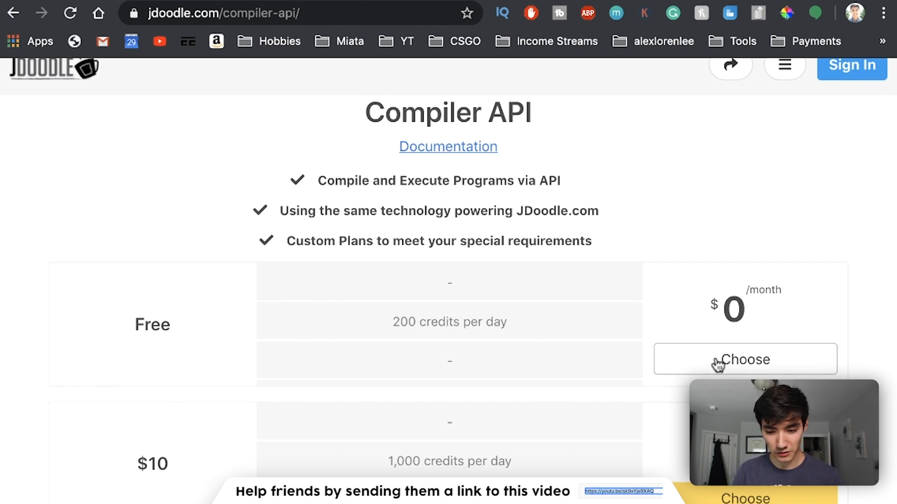
click(852, 64)
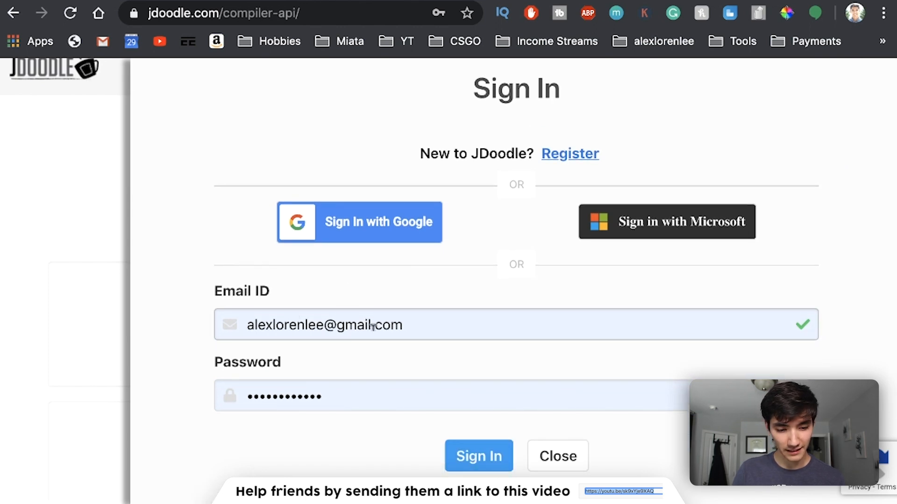
Step: Register a new JDoodle account with 'alex' details and confirm the email verification
click(479, 456)
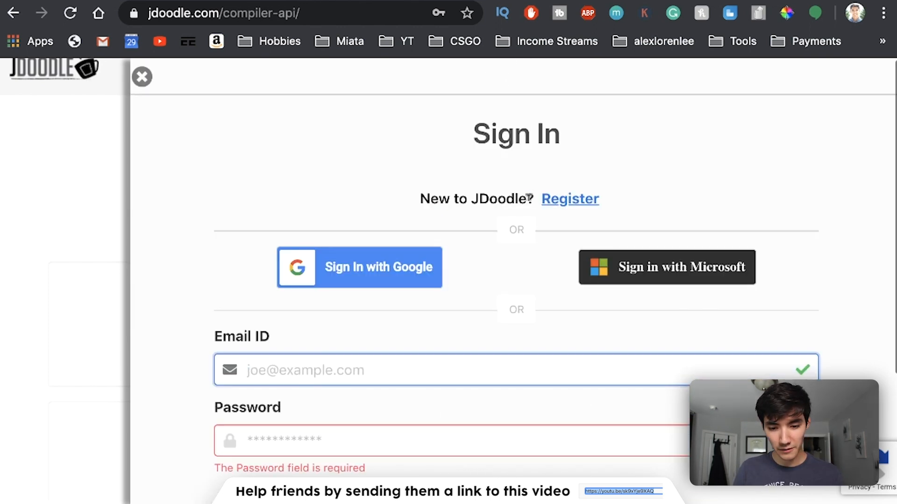
click(569, 198)
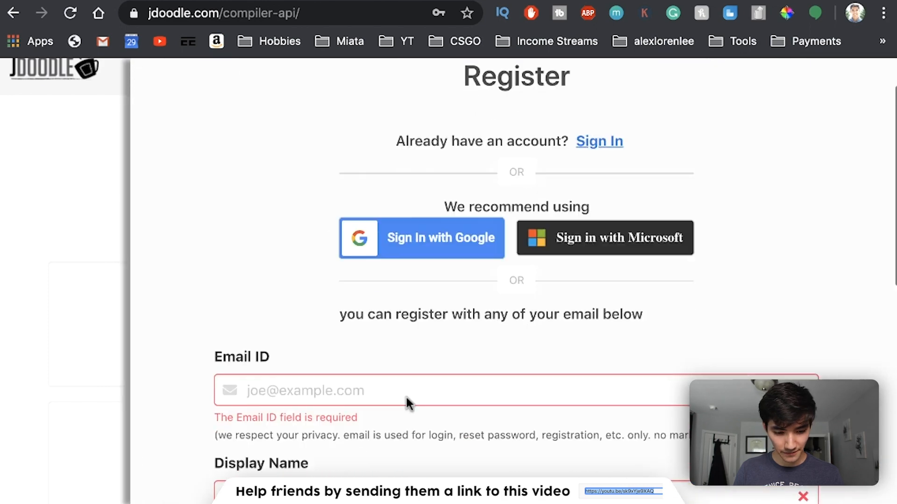
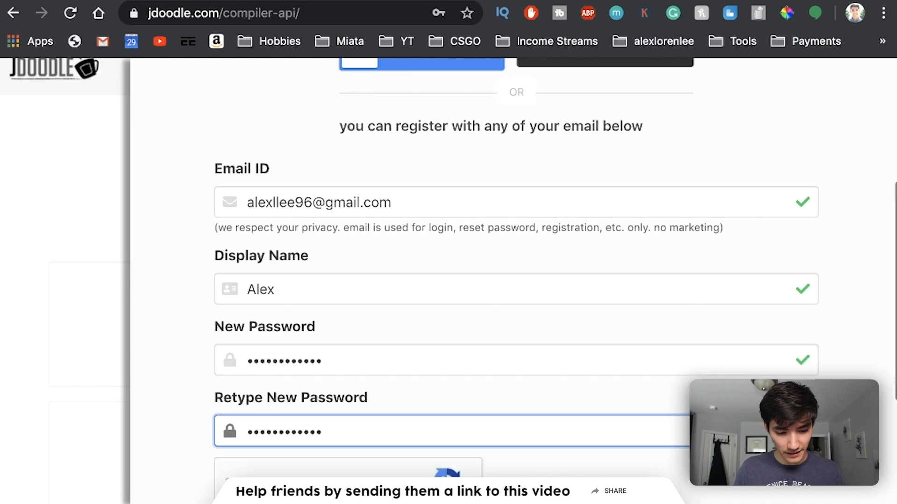
scroll(down, 3)
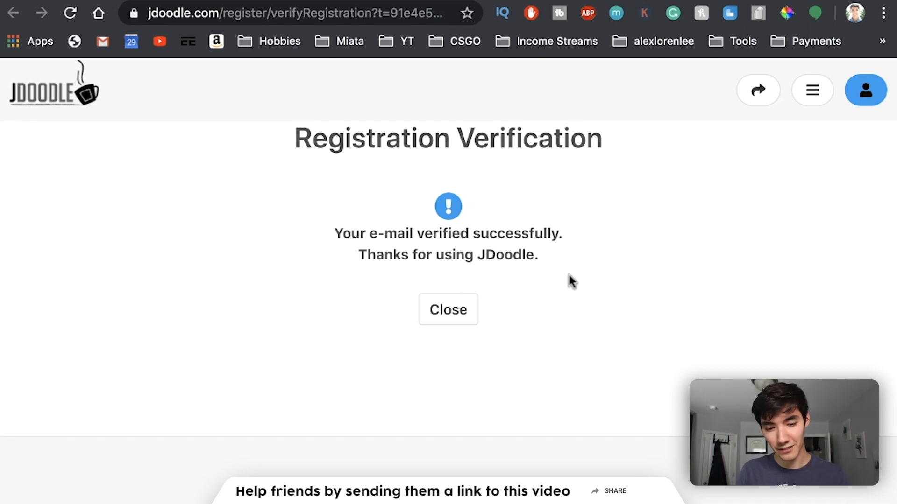
Step: Subscribe to JDoodle's Free Compiler API plan and reveal the client ID and secret
click(448, 310)
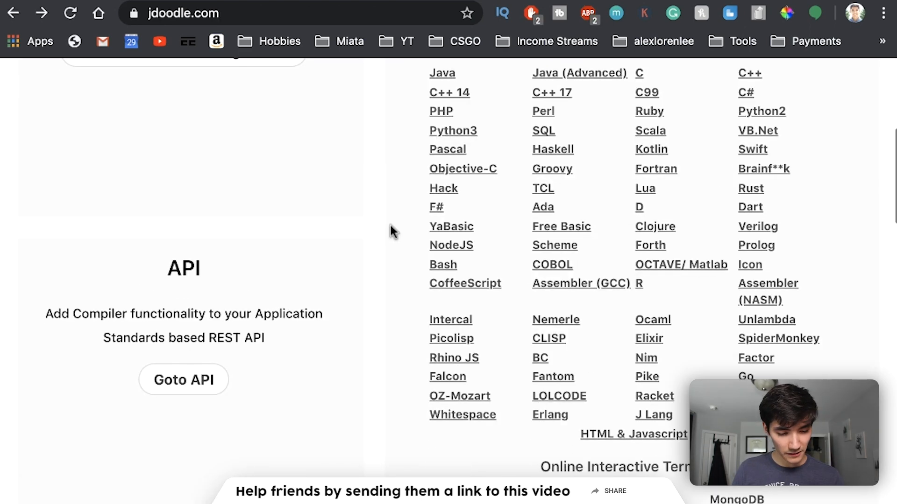
click(184, 379)
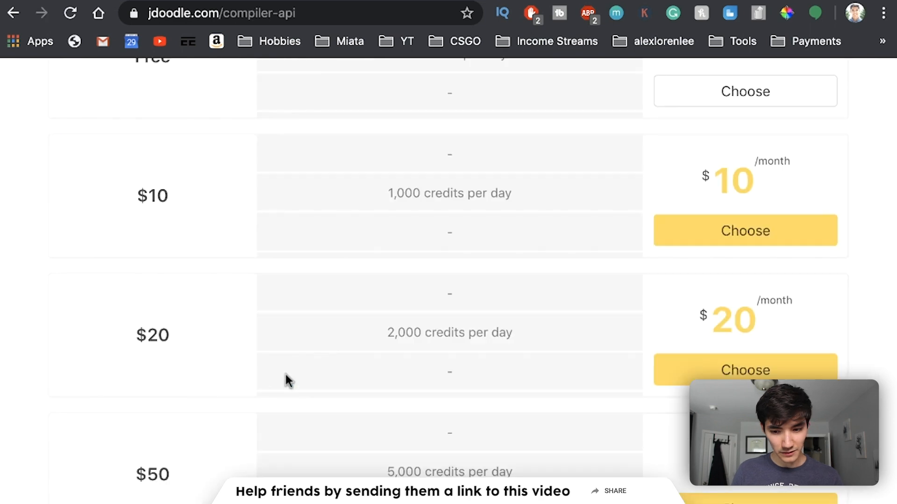
click(744, 370)
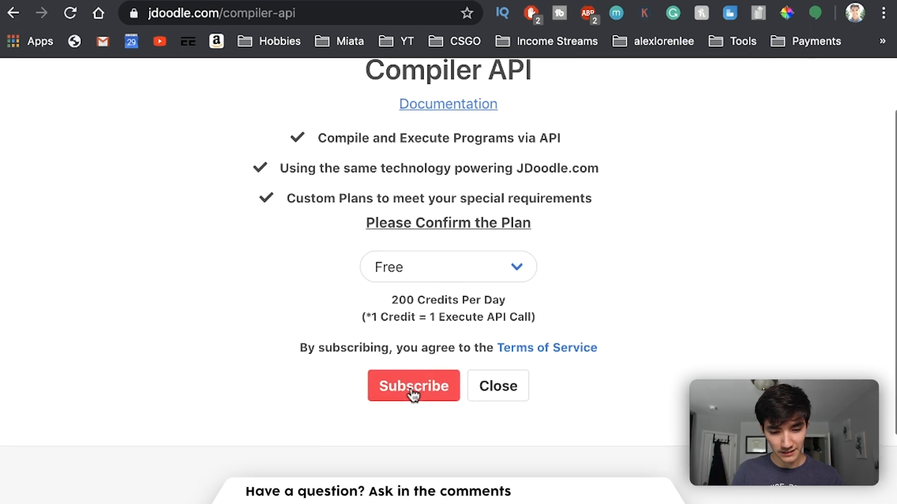
click(413, 386)
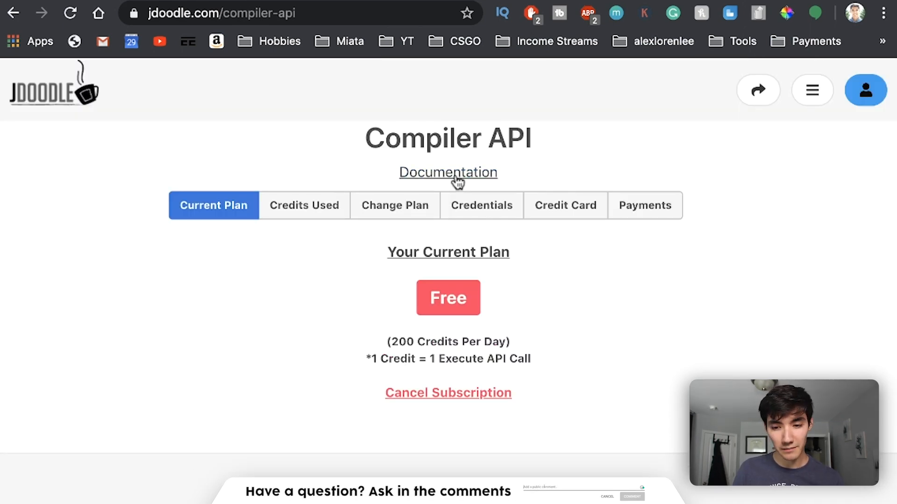
click(448, 172)
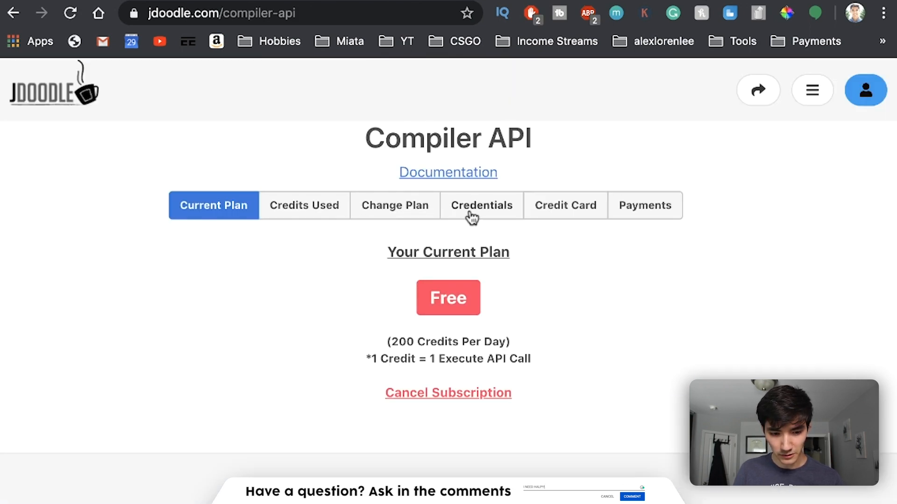
click(481, 205)
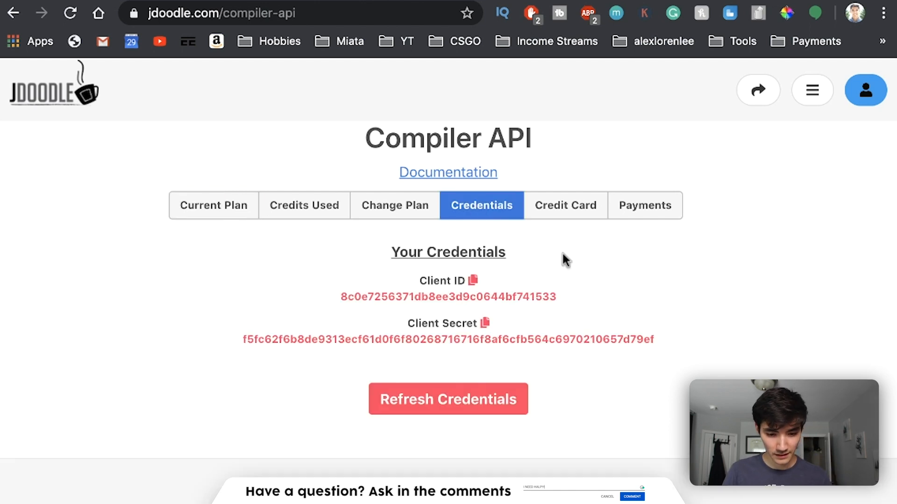
scroll(down, 3)
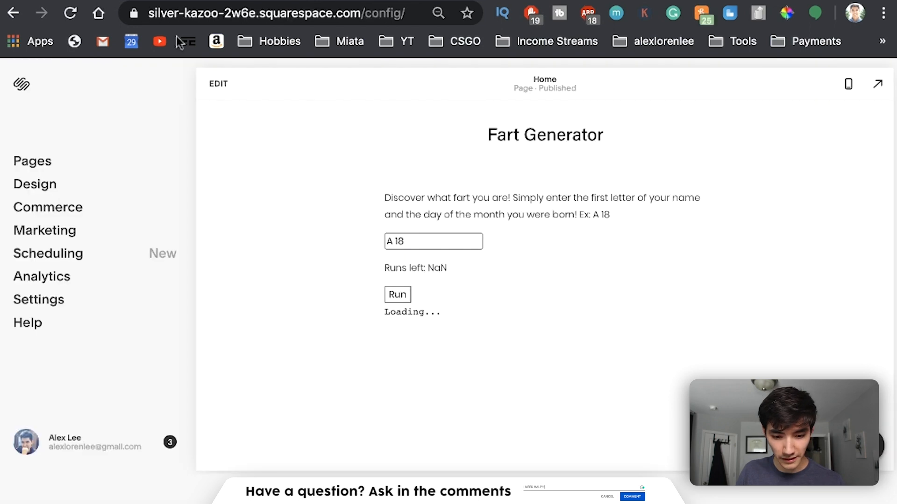
click(218, 84)
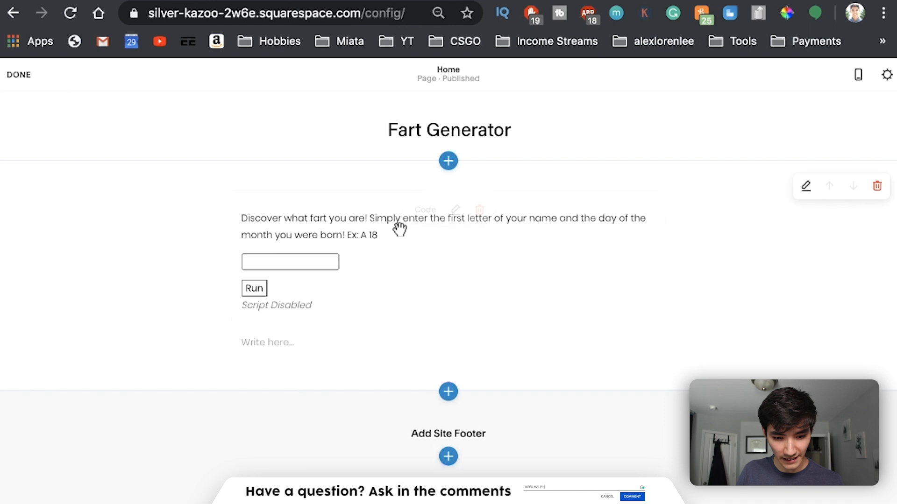
click(454, 209)
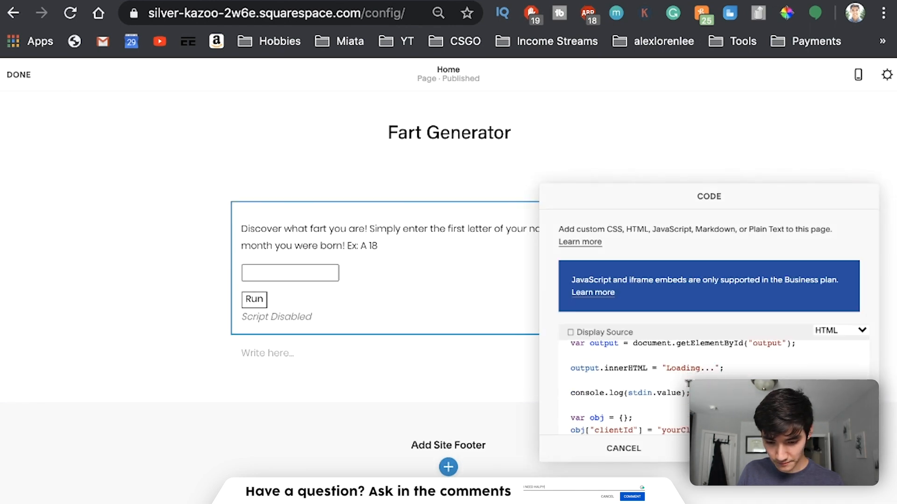
scroll(down, 3)
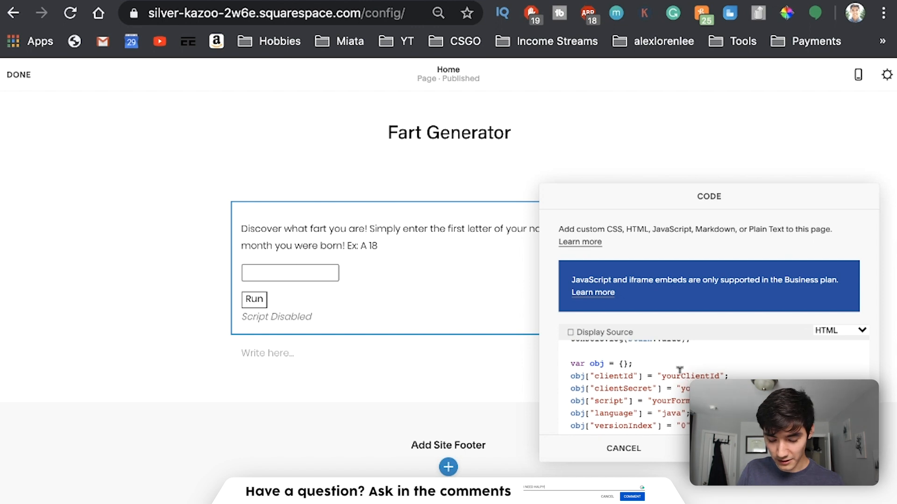
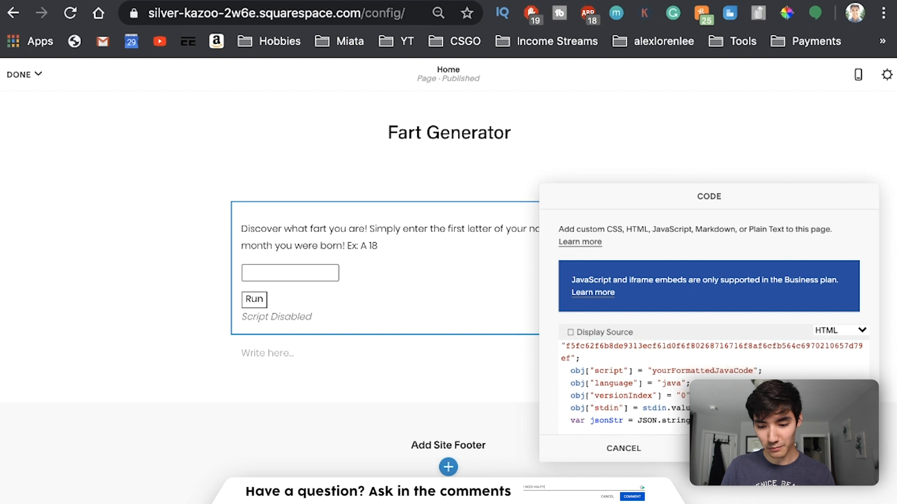
double_click(702, 371)
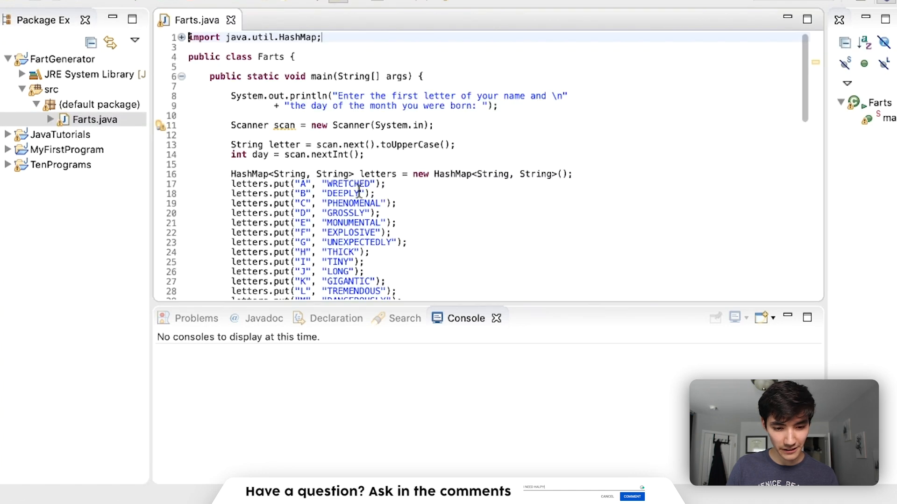
Step: Run Farts.java in Eclipse and enter 'A 18' in the console
scroll(down, 3)
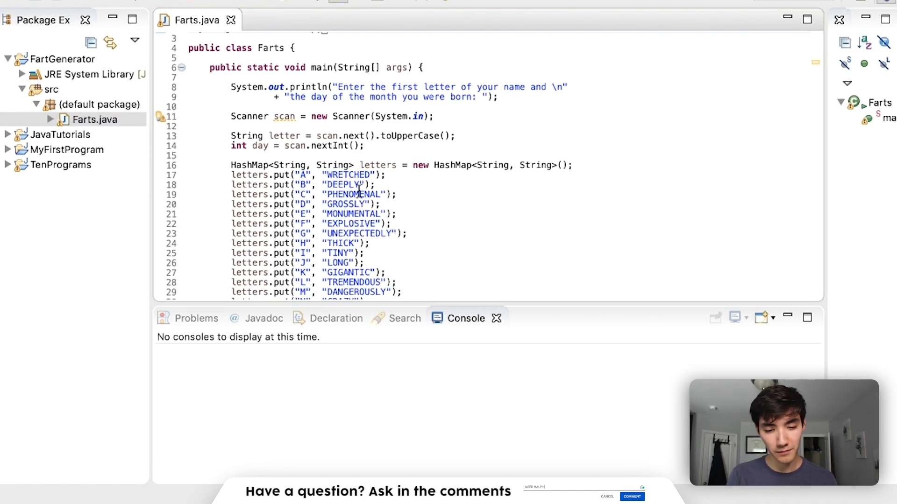
scroll(down, 3)
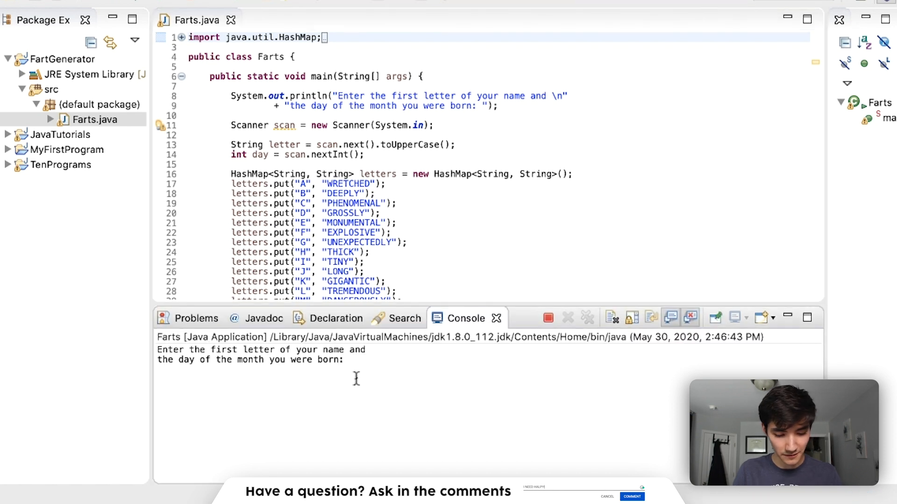
text(A 18)
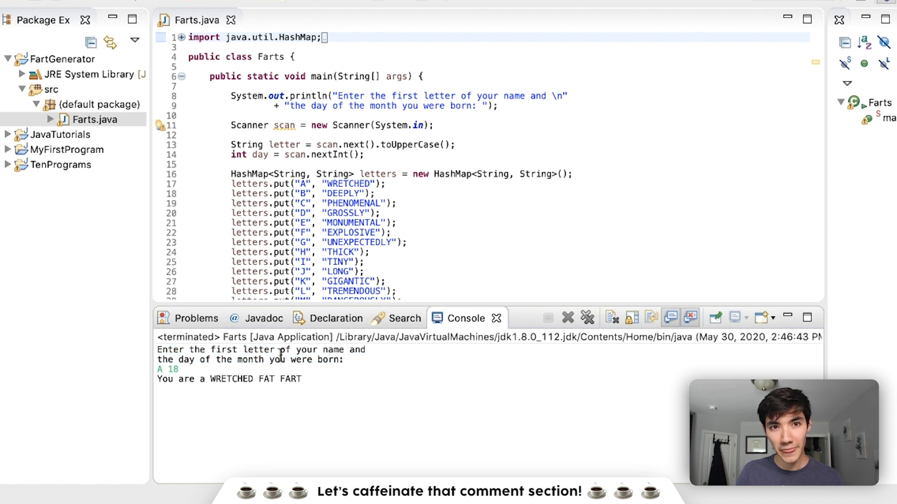
mouse_move(424, 184)
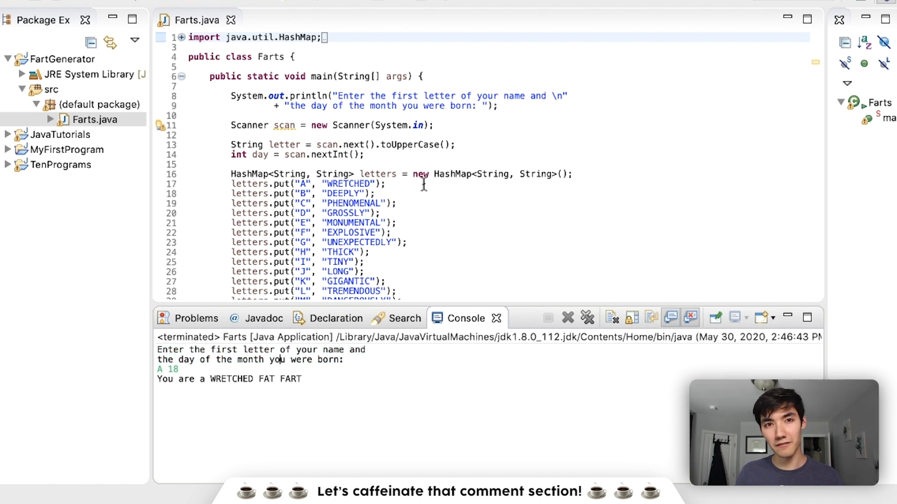
mouse_move(382, 370)
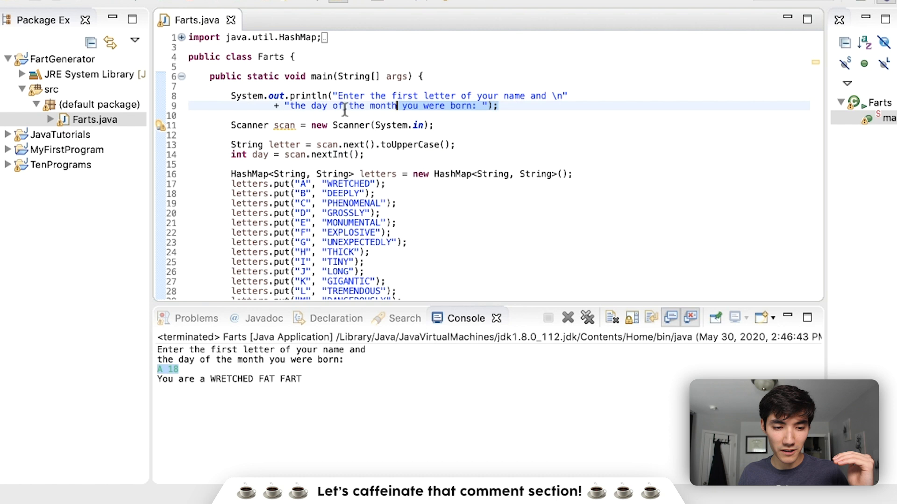
Step: Delete the System.out.println prompt statement from Farts.java
key(Delete)
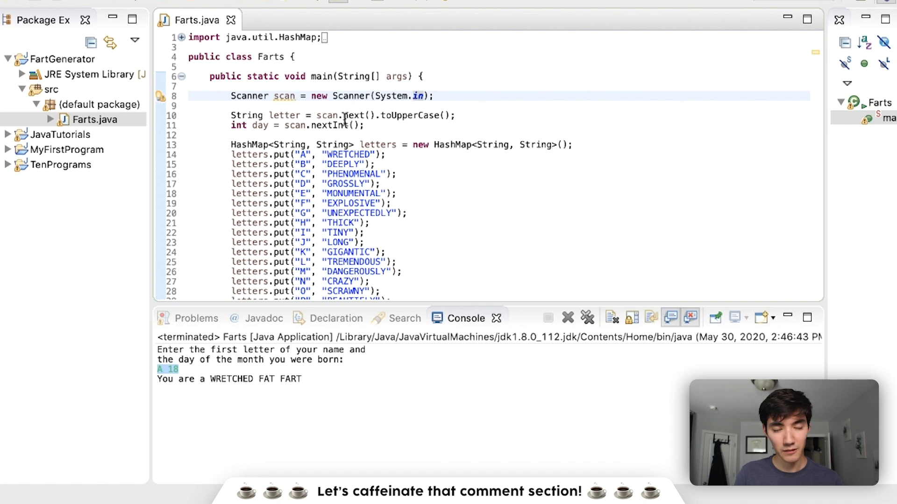
mouse_move(354, 115)
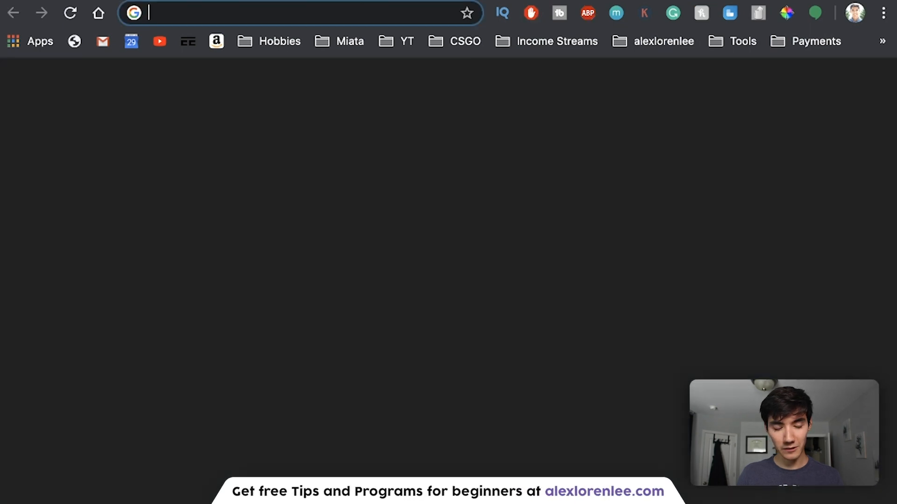
Step: Escape the pasted Farts.java source at freeformatter.com/java-dotnet-escape.html
text(freeformatter.com/java-dotnet-escape.html)
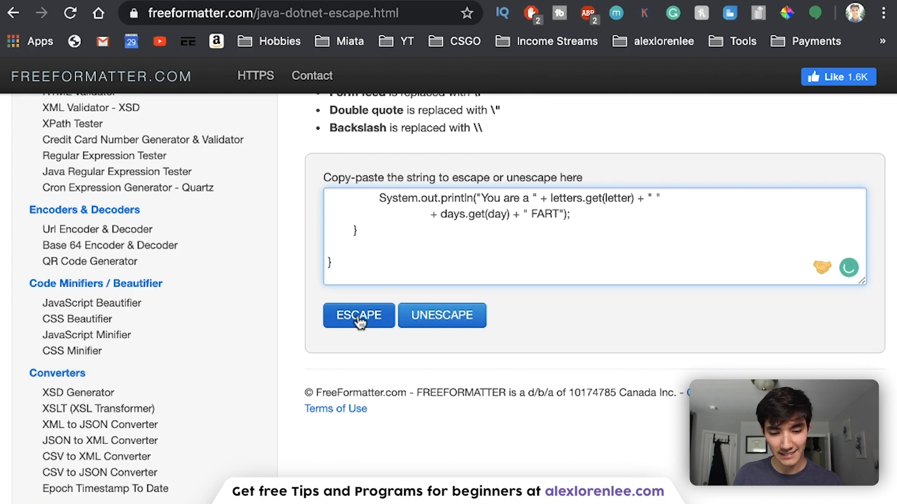
click(358, 315)
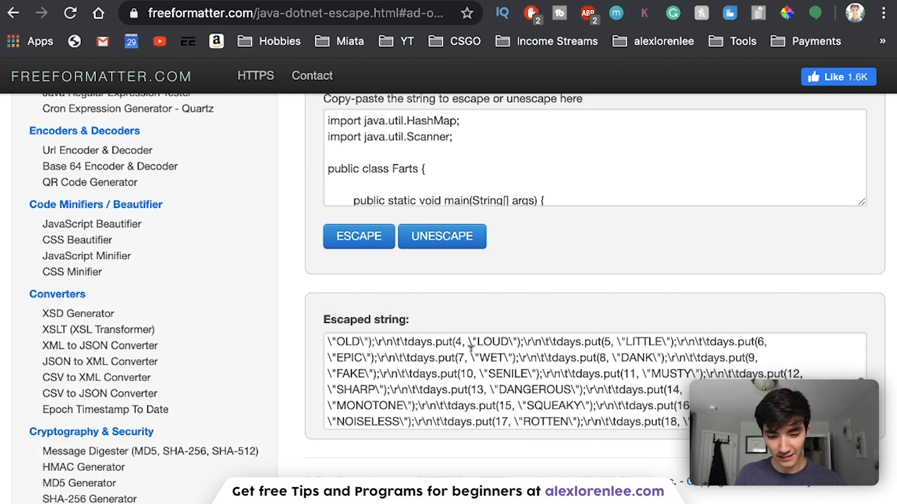
scroll(down, 3)
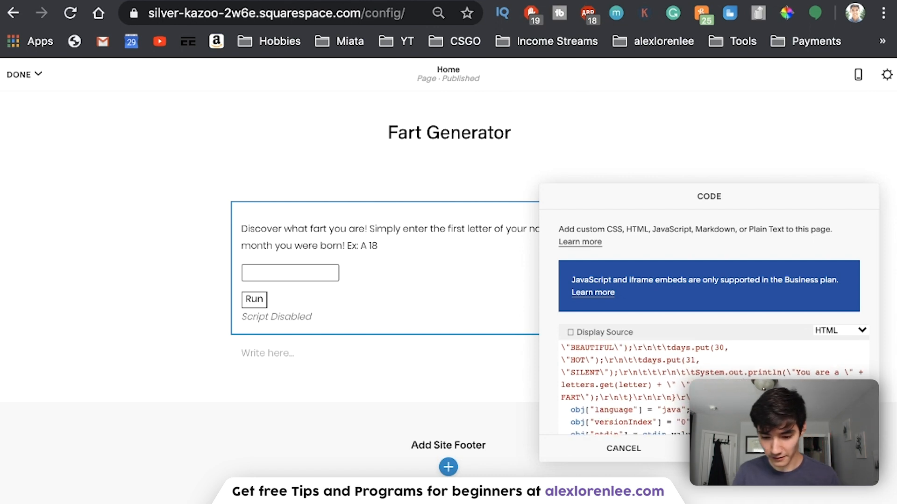
Step: Apply the updated code block and test the page with inputs A 18 and K 10
click(623, 449)
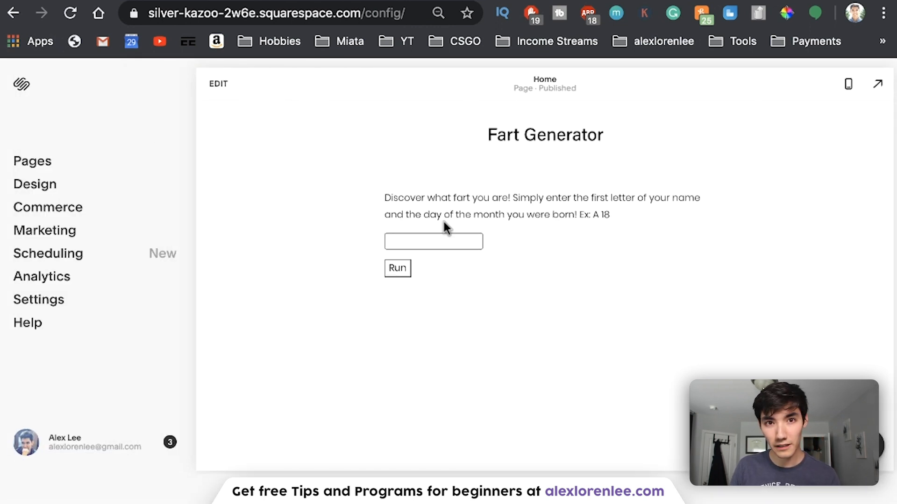
click(433, 241)
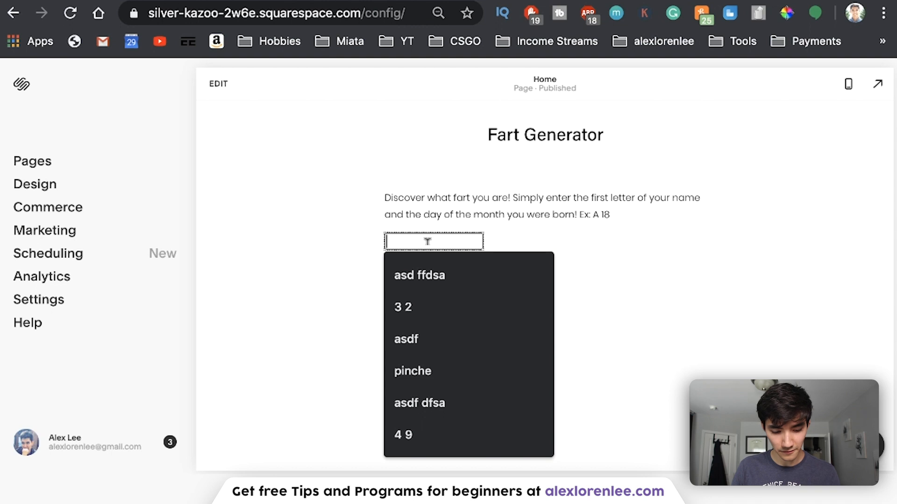
text(A 18)
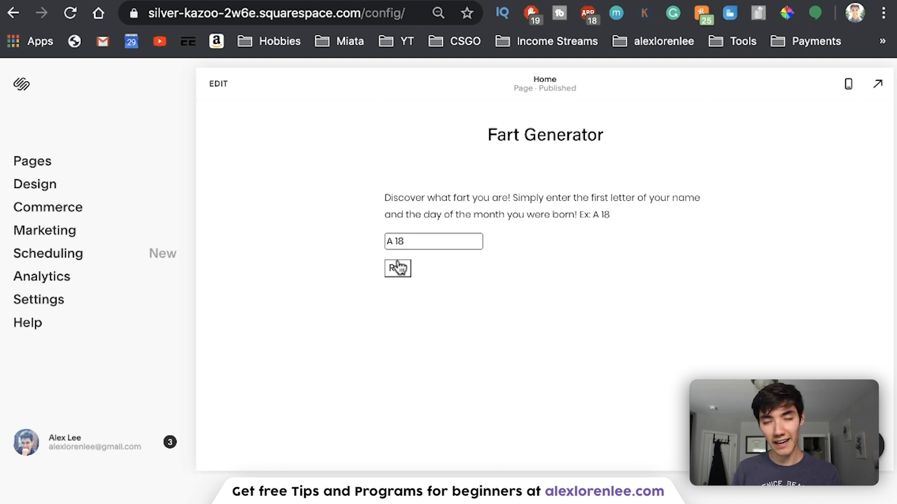
mouse_move(392, 288)
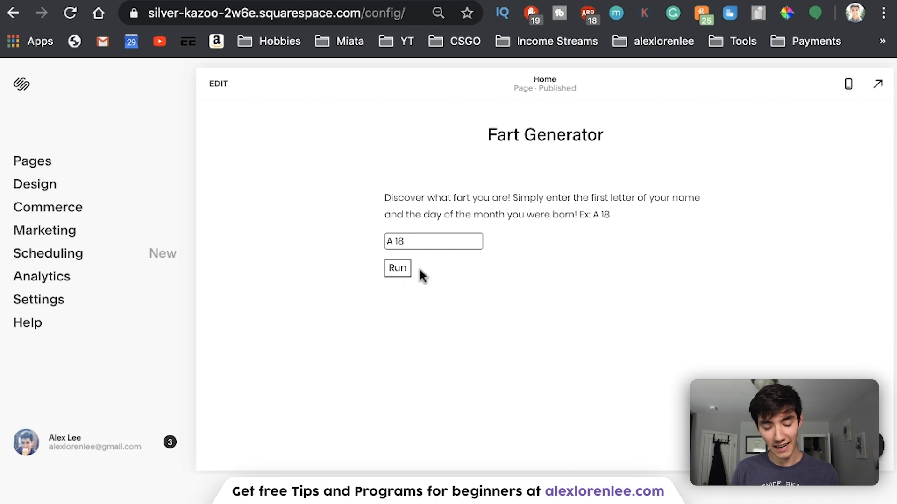
click(397, 268)
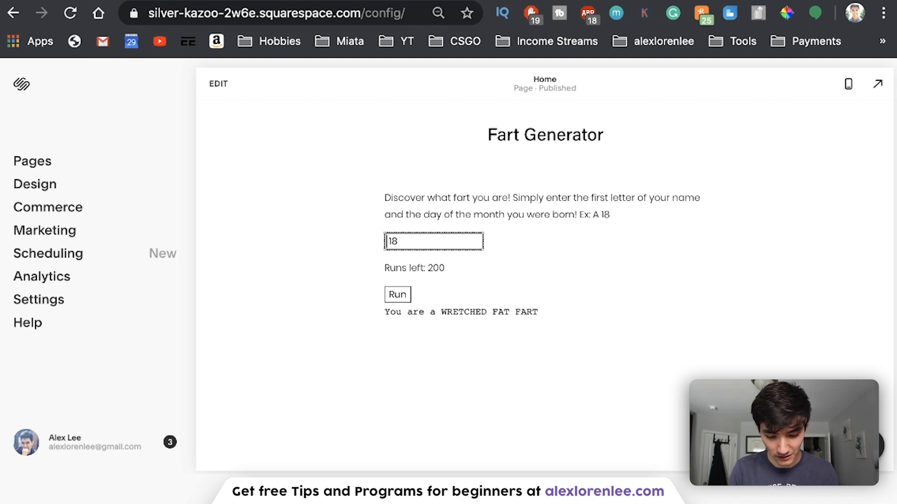
text(K 10)
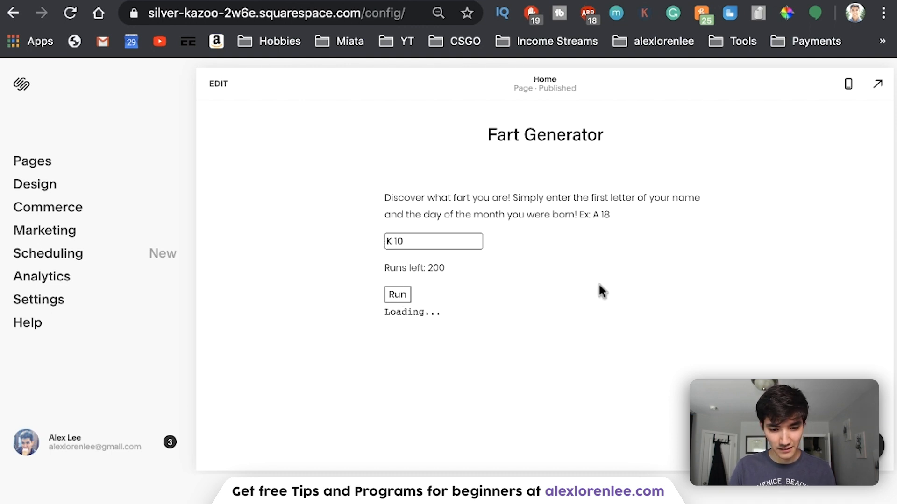
click(398, 294)
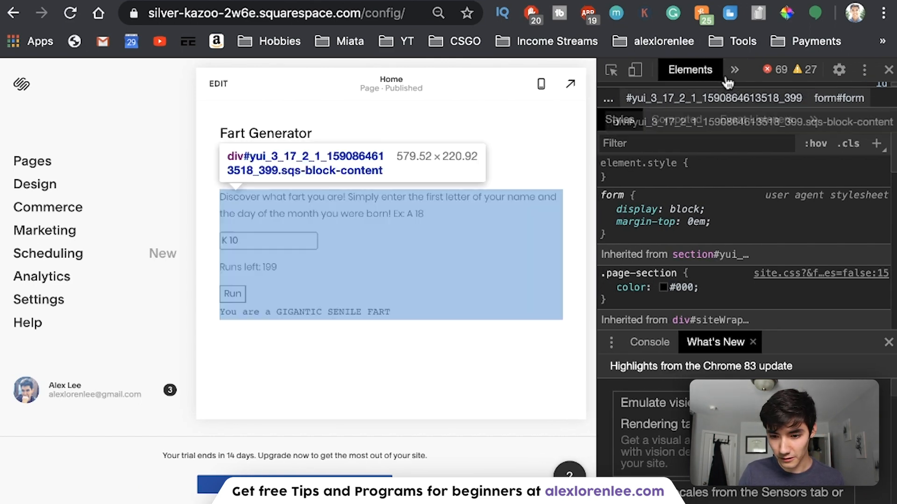
Step: Capture the K 10 JDoodle execute request in DevTools Network and inspect its payload and response
click(735, 69)
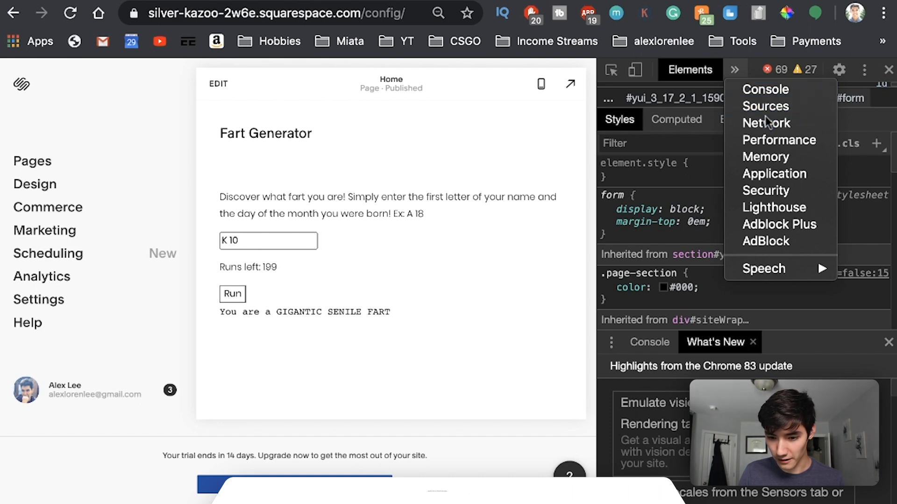
click(766, 123)
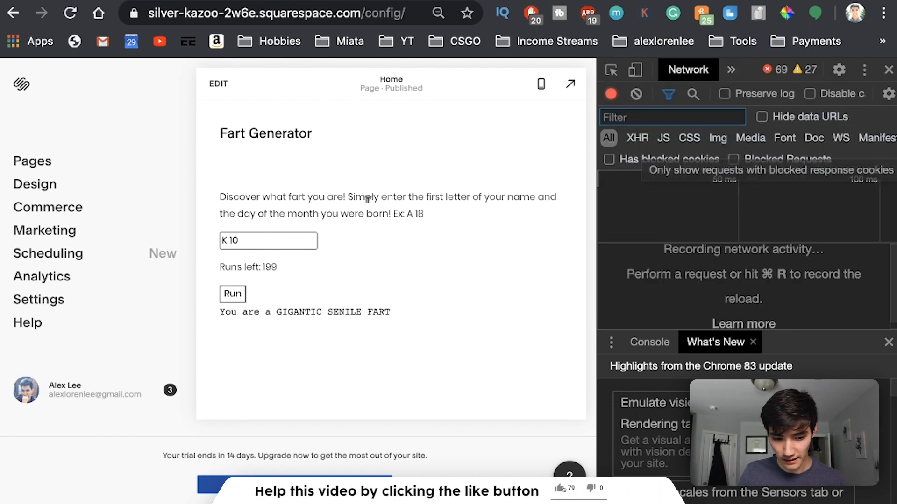
click(232, 294)
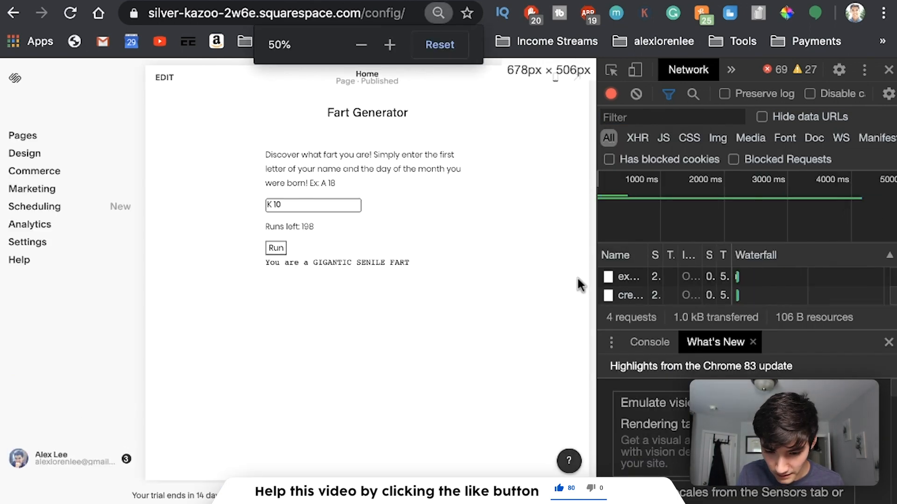
drag(581, 285, 406, 285)
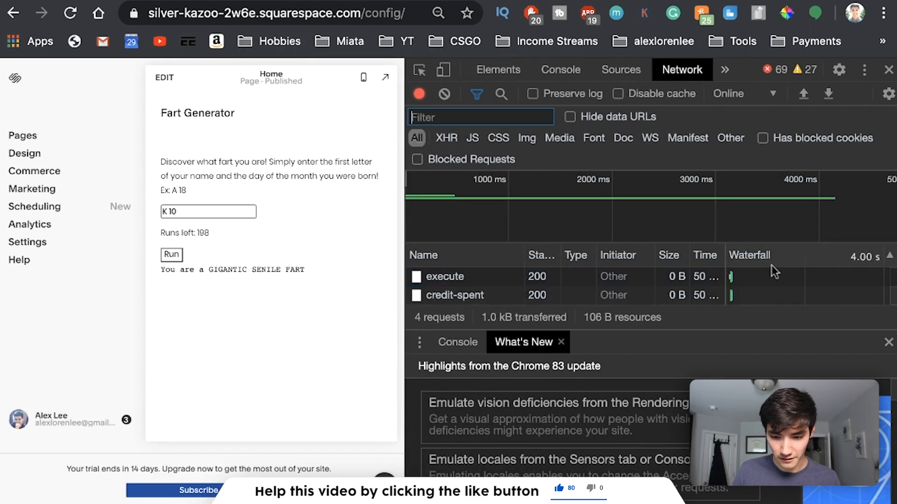
click(445, 277)
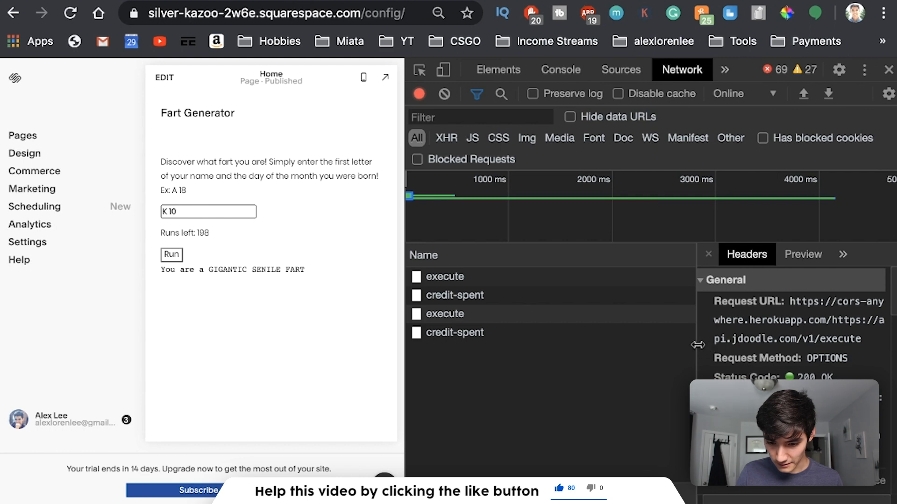
click(446, 276)
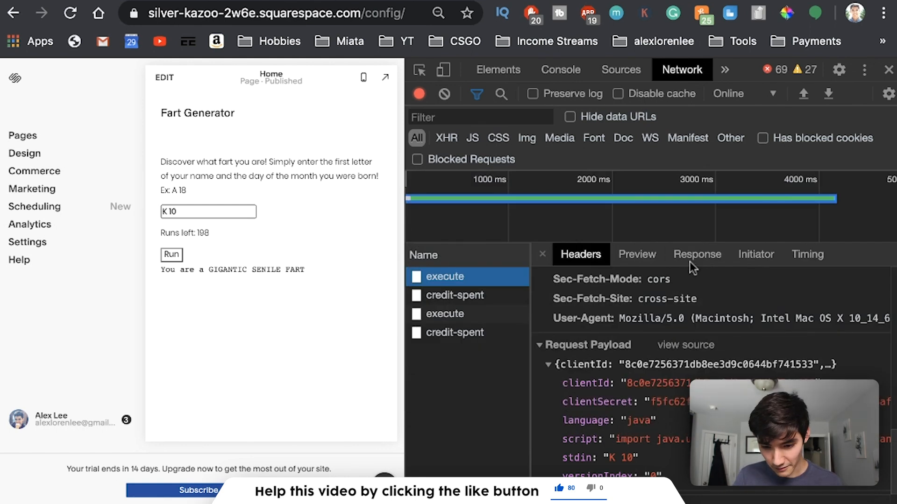
click(697, 254)
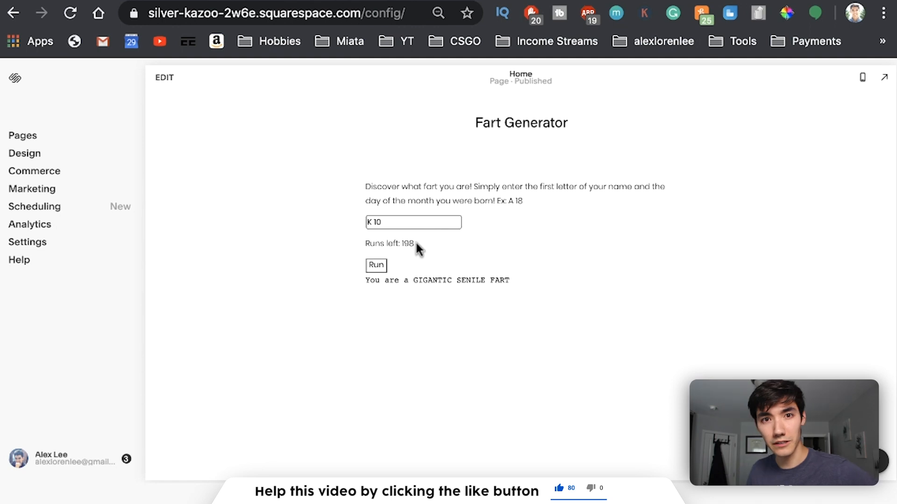
mouse_move(430, 262)
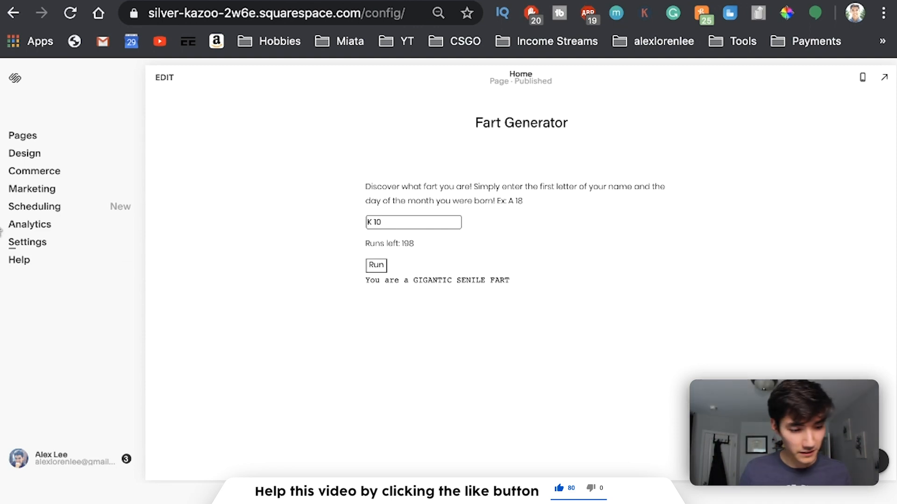
click(27, 242)
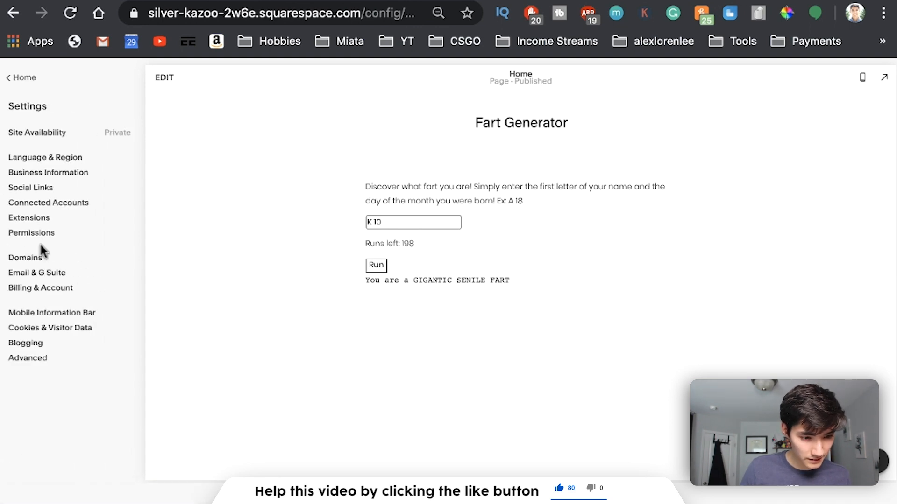
Step: Set Squarespace site availability to Password Protected with a password and save
click(36, 132)
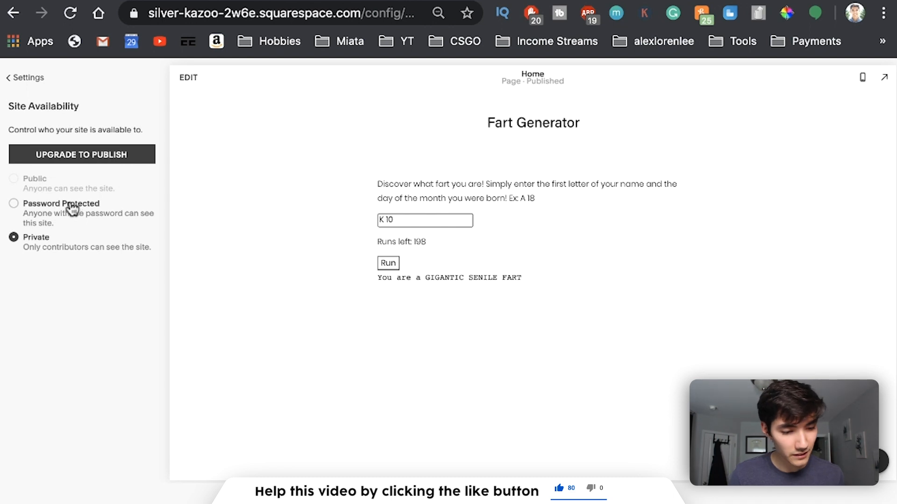
click(13, 203)
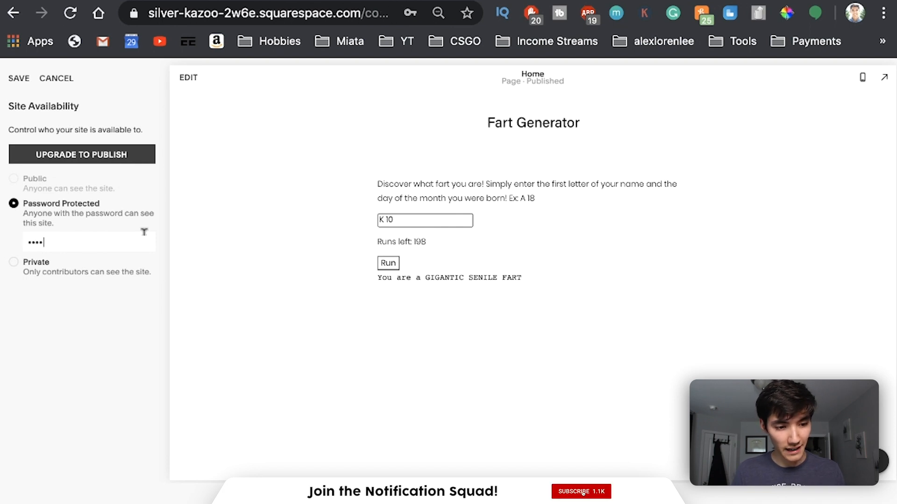
click(581, 492)
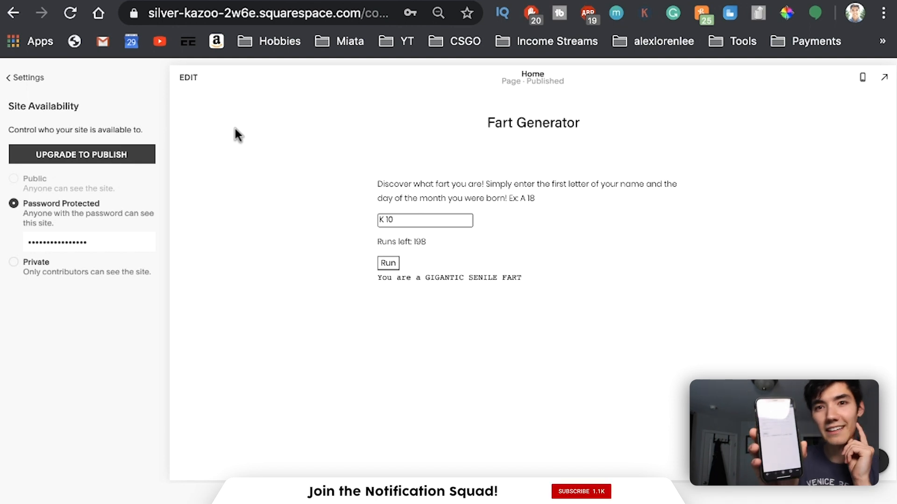
click(581, 491)
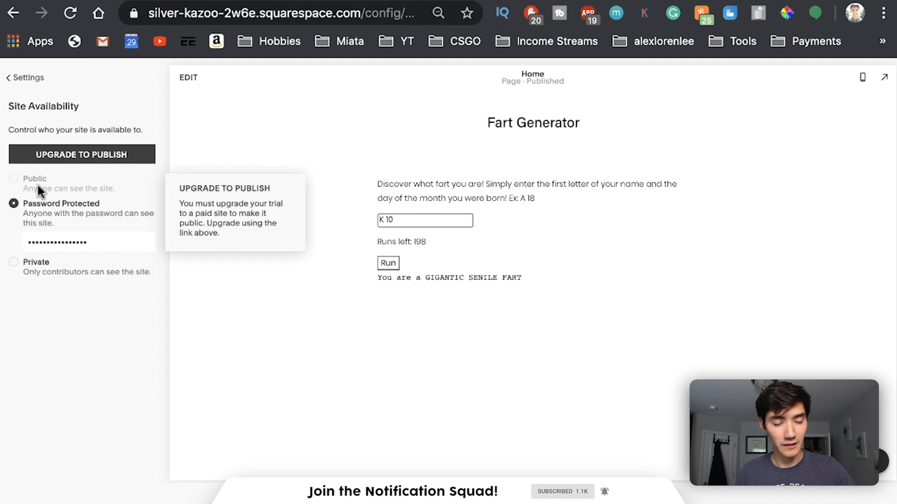
mouse_move(56, 193)
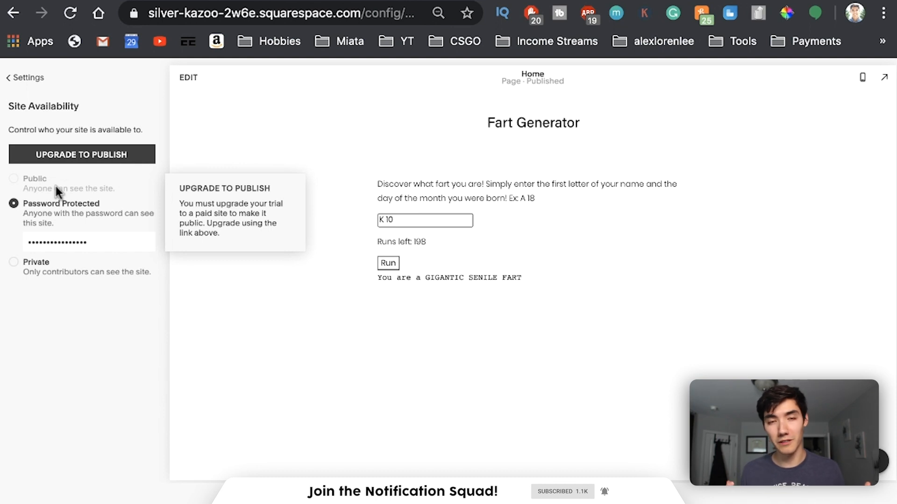
mouse_move(525, 239)
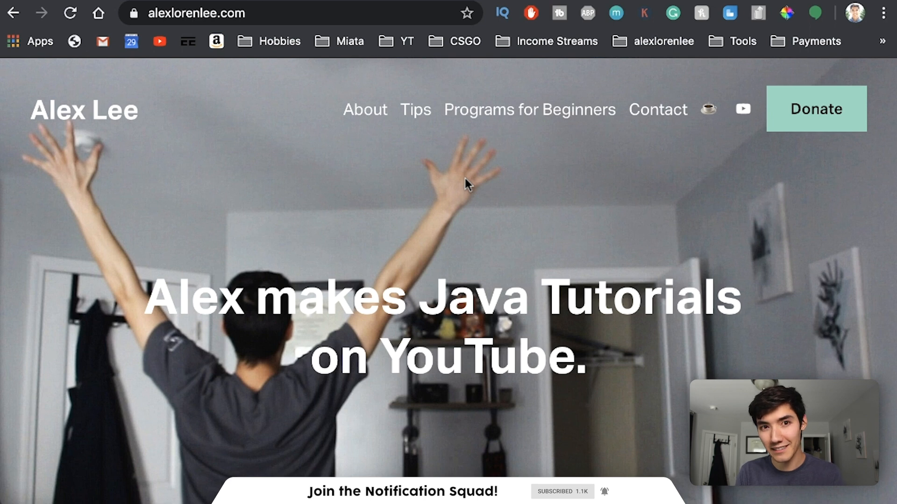
mouse_move(451, 176)
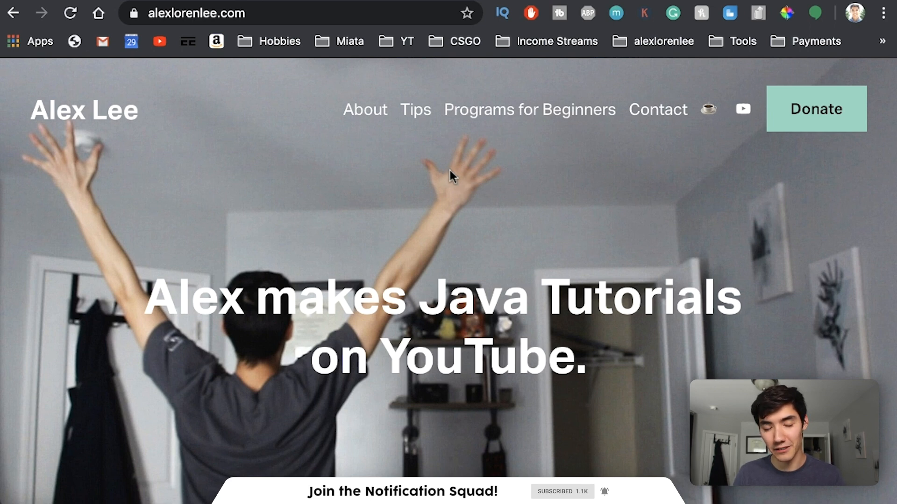
mouse_move(469, 177)
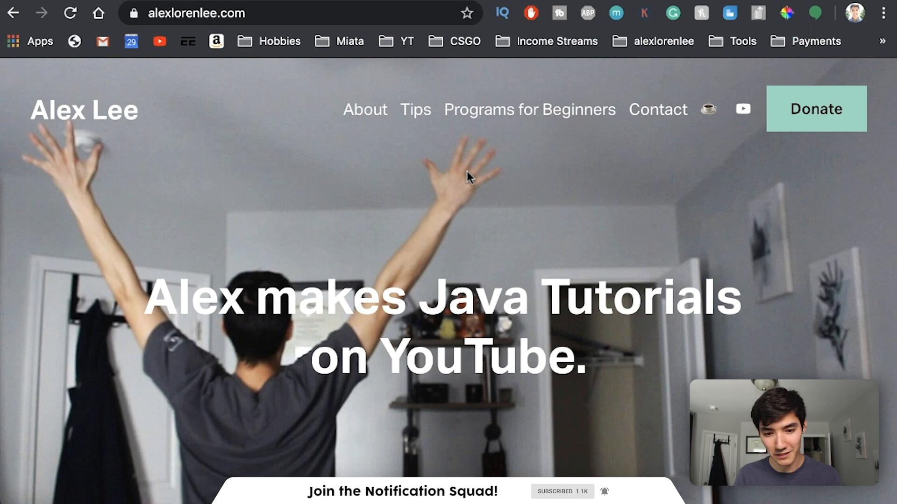
scroll(down, 3)
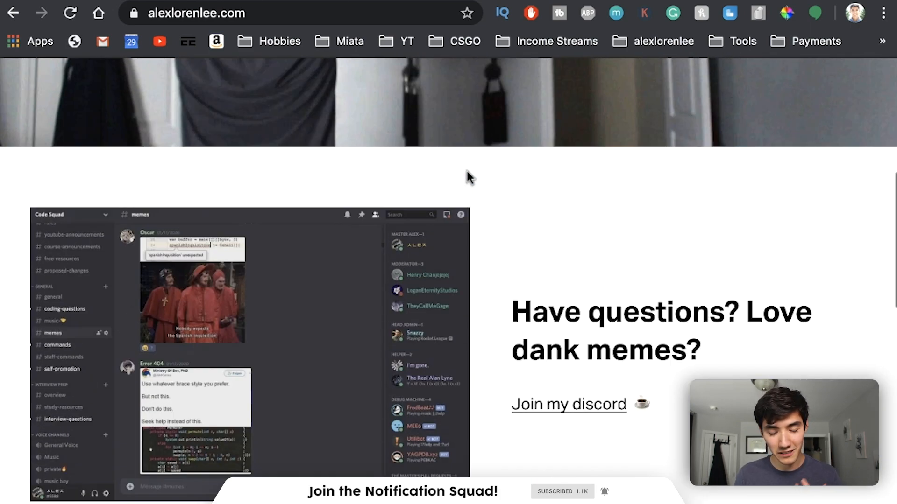
scroll(up, 3)
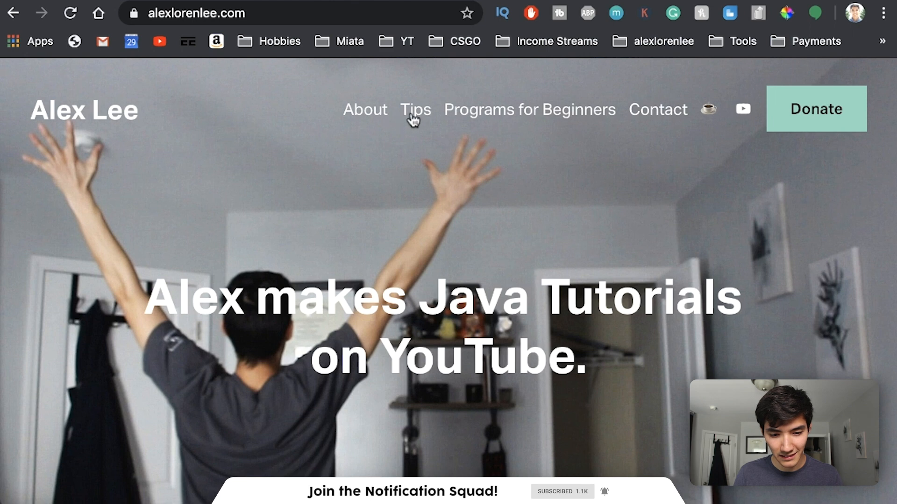
click(364, 109)
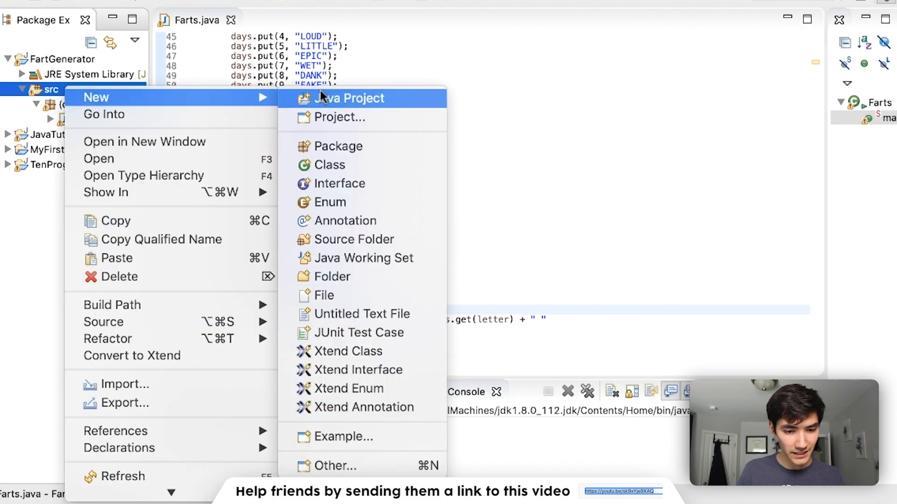
Step: Create class CustomJavaProject with a main stub and select its TODO comment
click(331, 164)
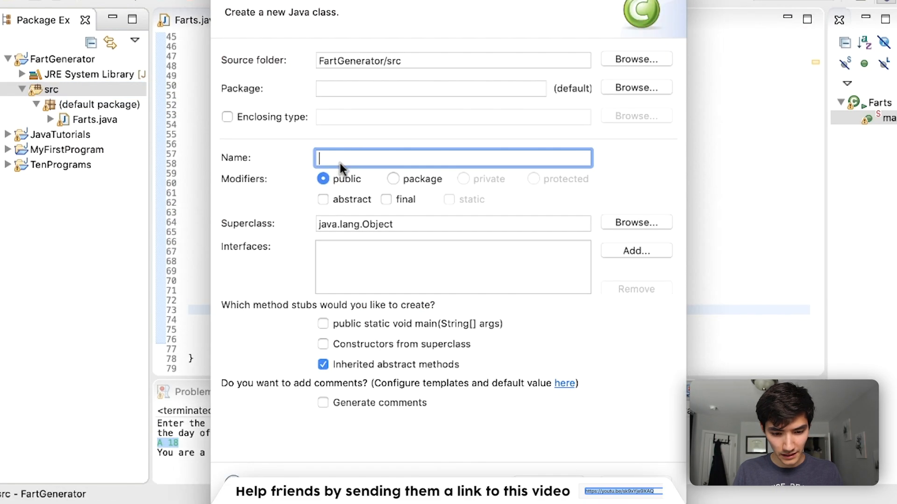
text(Custom)
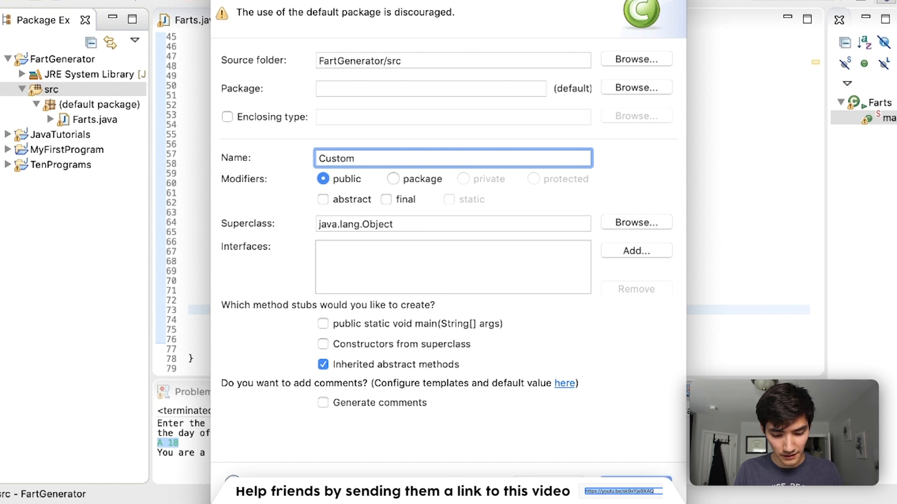
text(JavaProject)
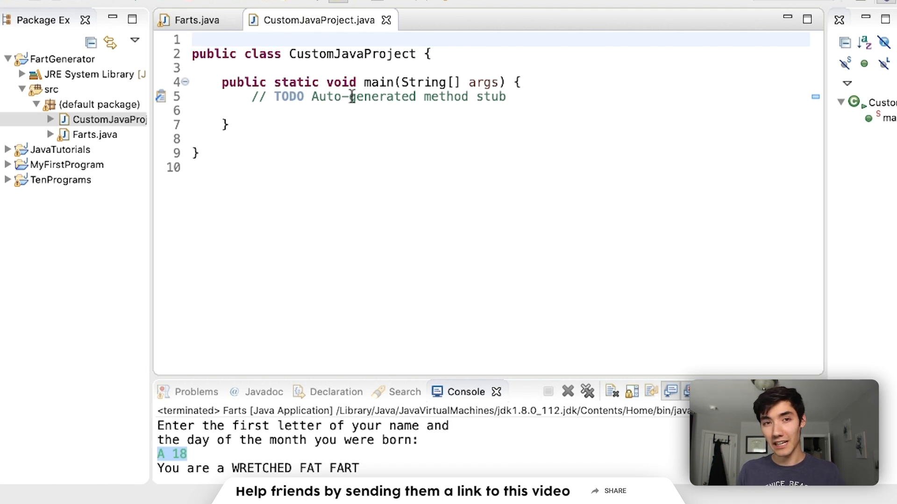
click(193, 39)
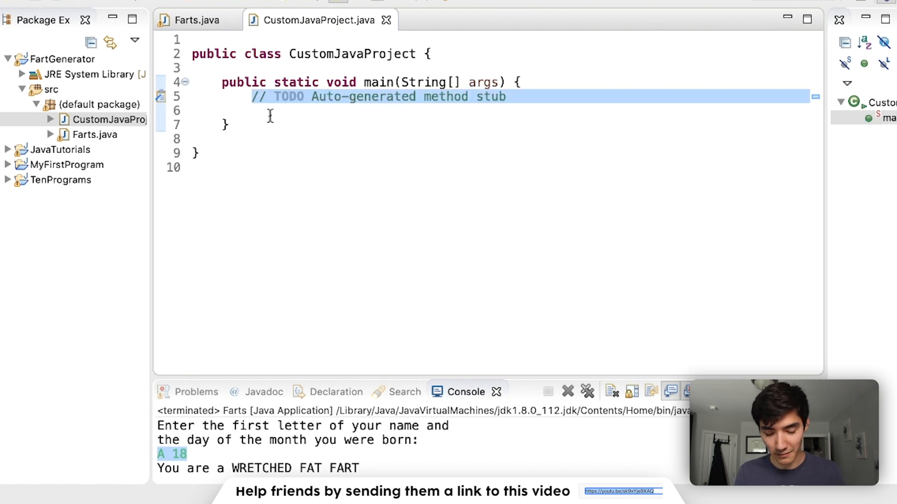
Step: Create a Scanner on System.in and import java.util.Scanner
text(S)
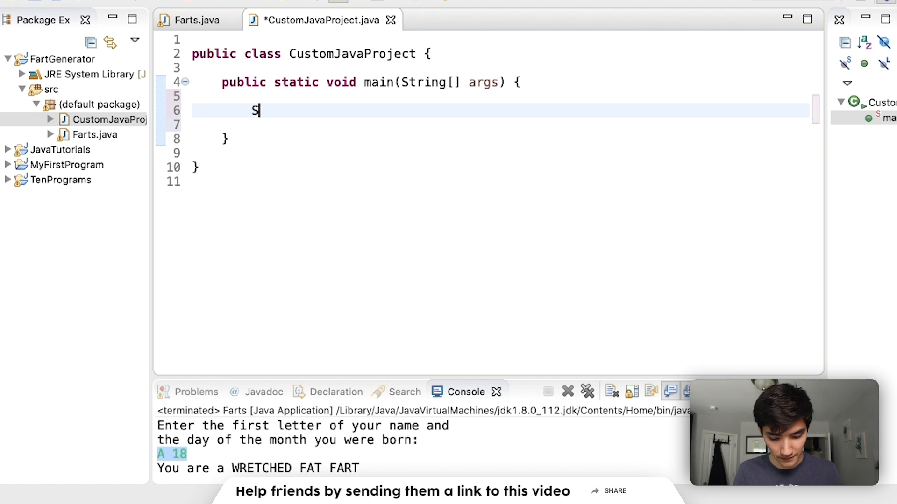
text(canner scan = new Scanner(S);)
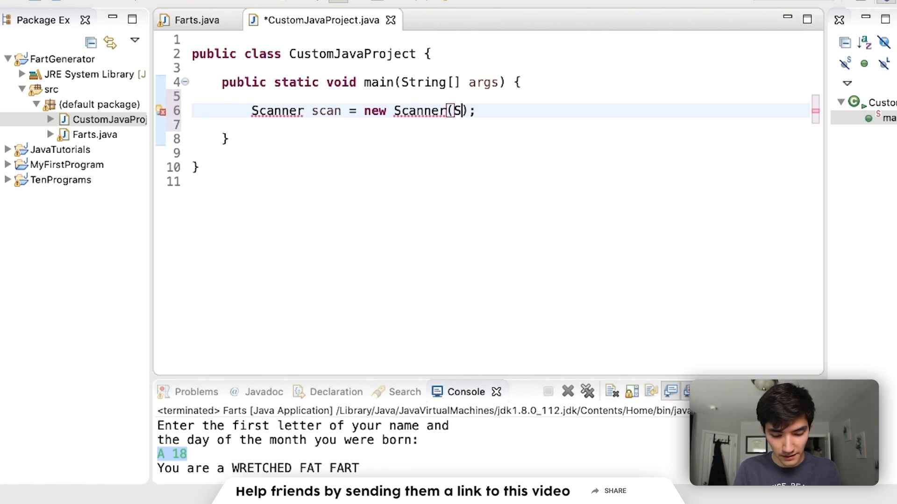
text(ystem.in)
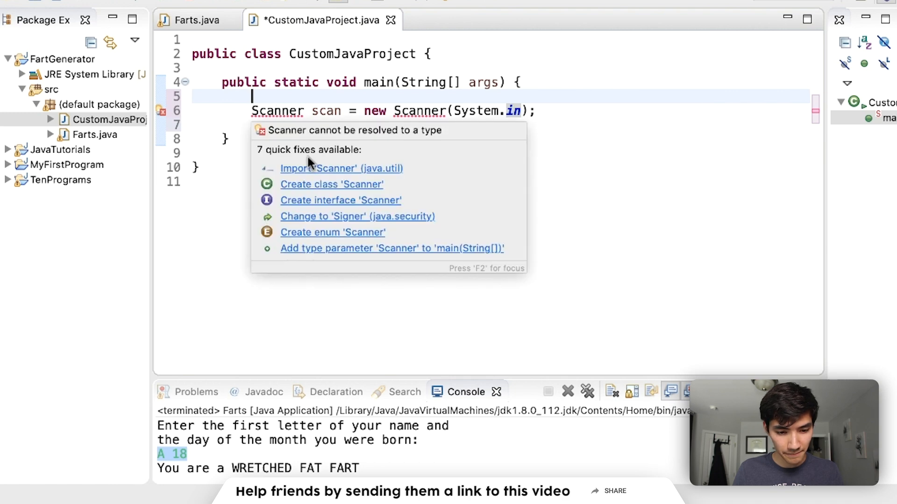
click(341, 168)
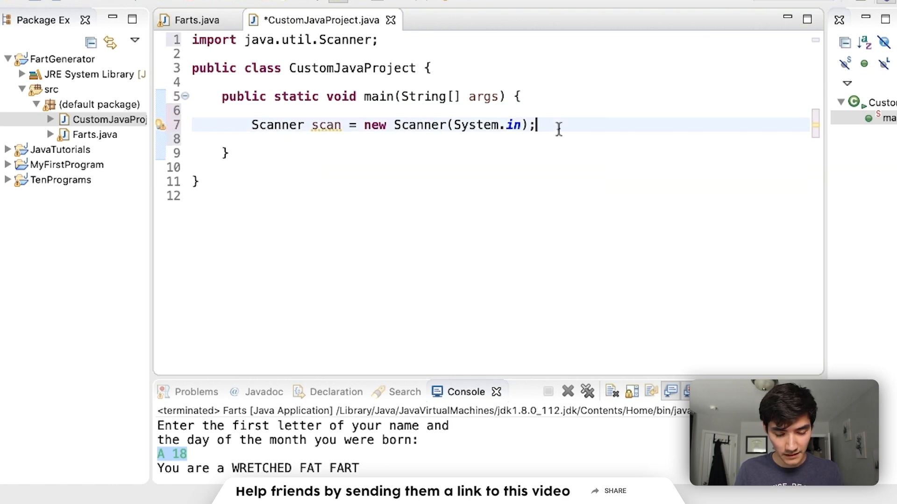
Step: Read the integers with scan.nextInt(), starting with int a
text(int)
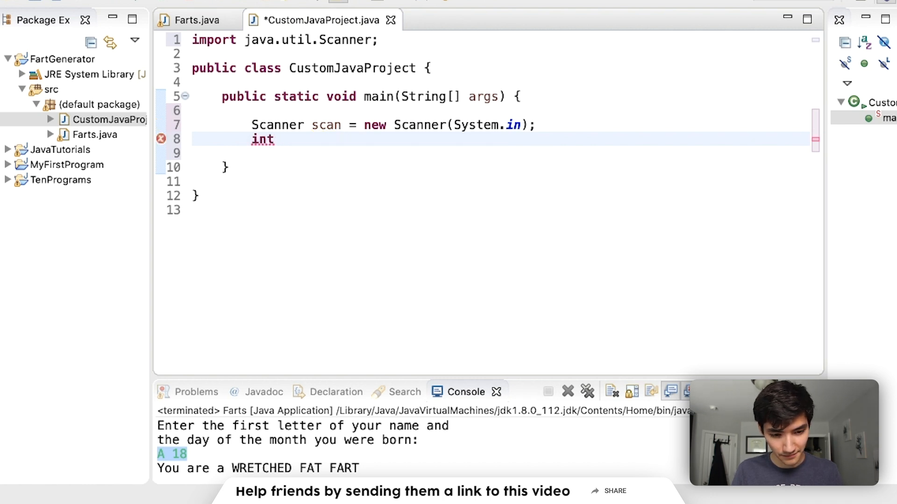
text(a)
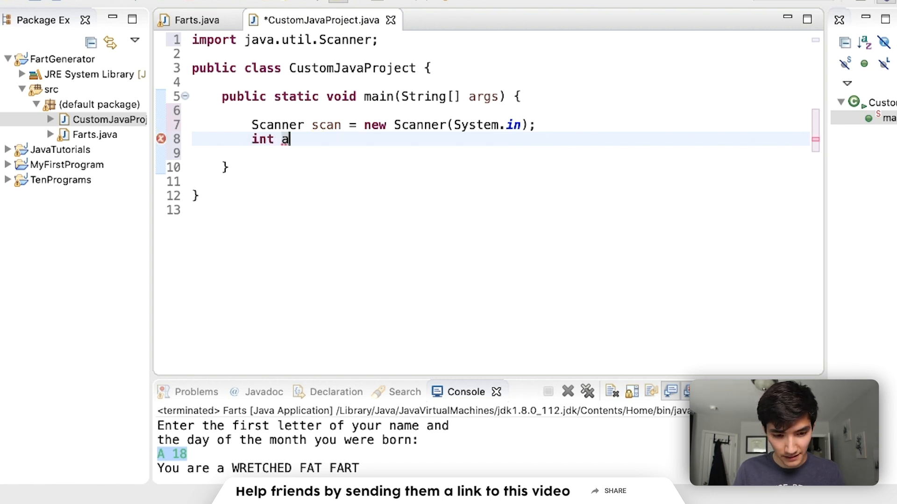
text(= scan.nextInt();)
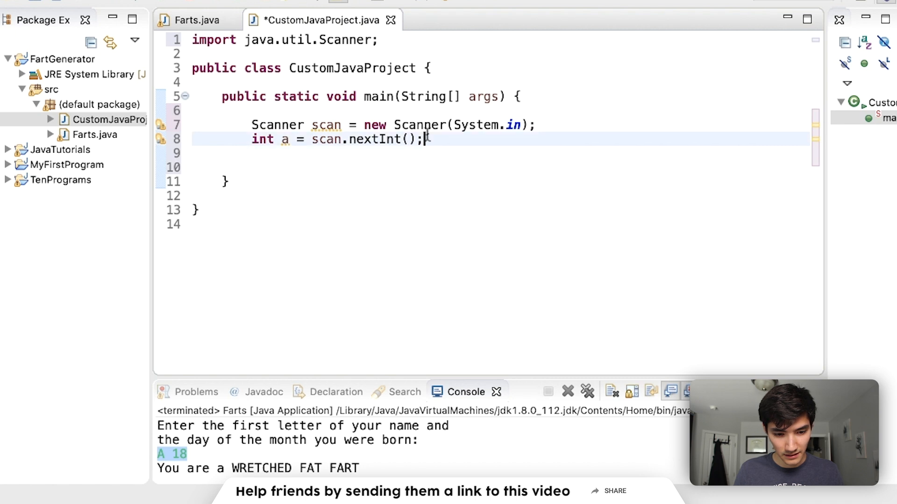
text(int a = scan.nextInt();)
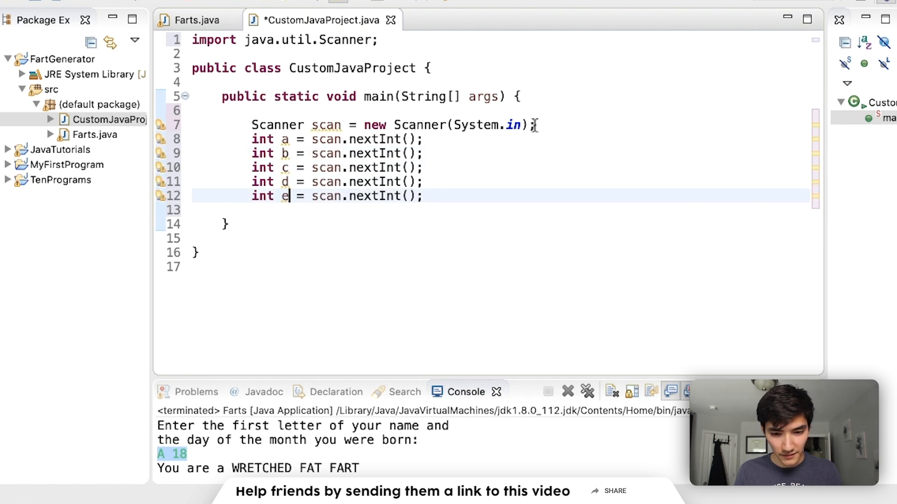
key(Enter)
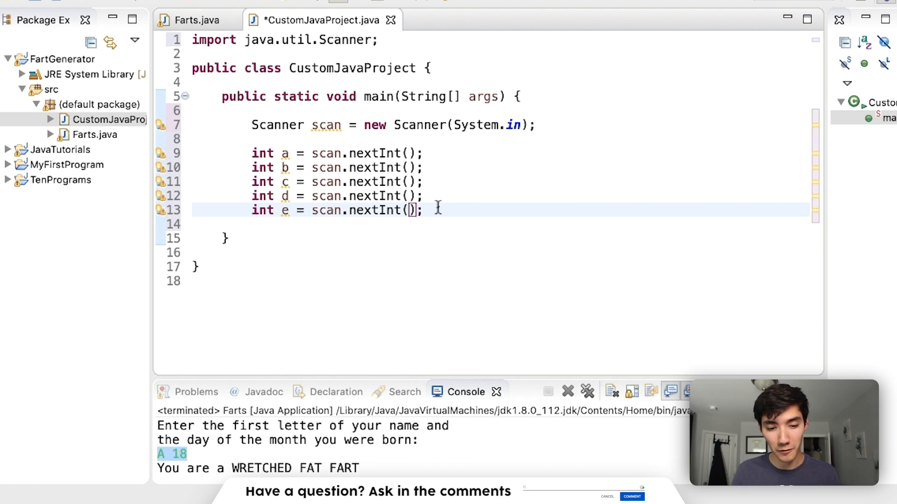
Step: Print the sum a + b + c + d + e with System.out.println
text(System)
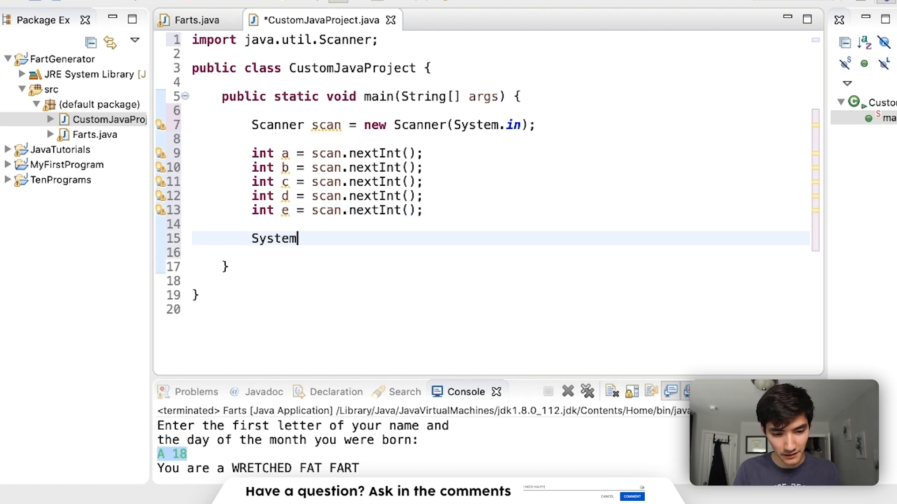
text(.out.println()
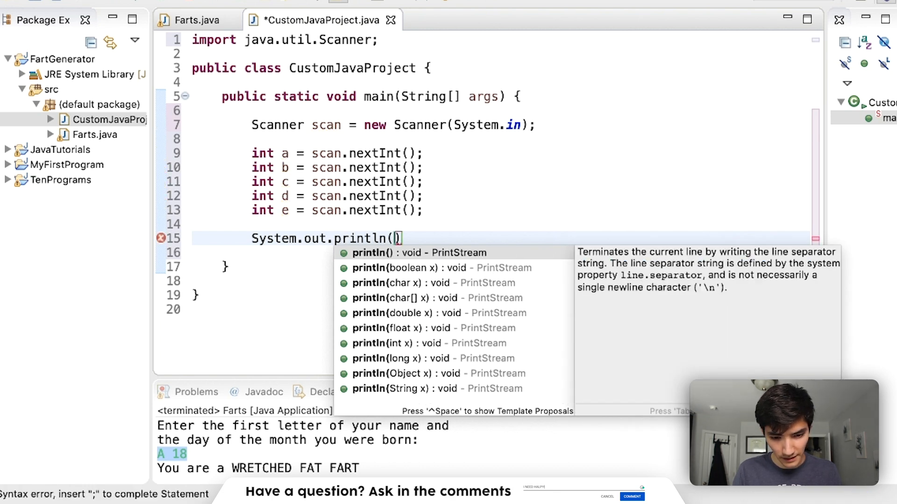
text(a + b + c)
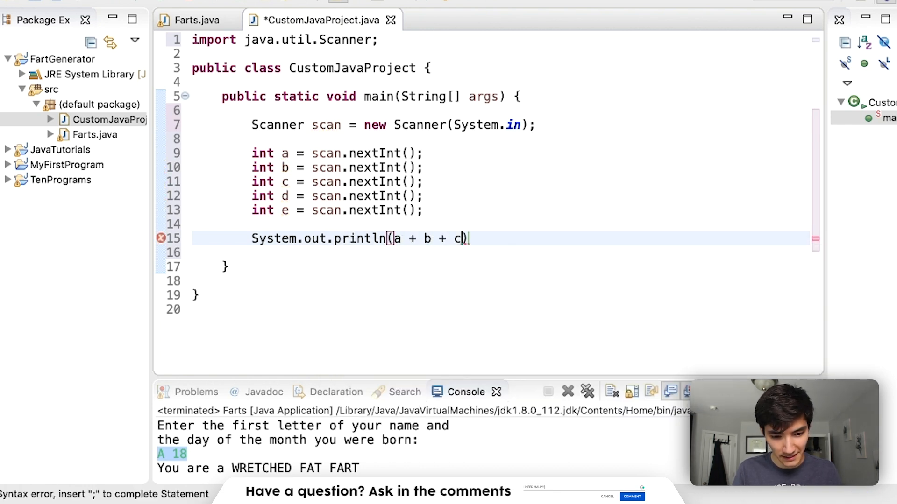
text(+ d + e)
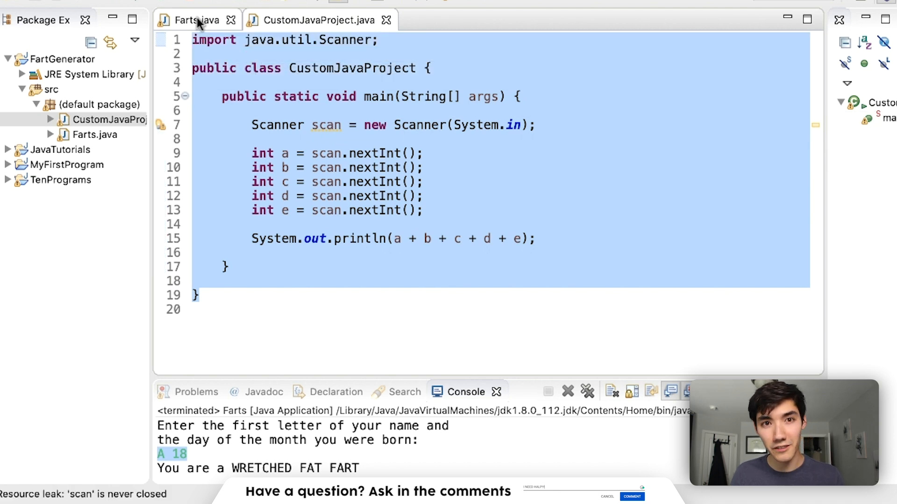
mouse_move(196, 20)
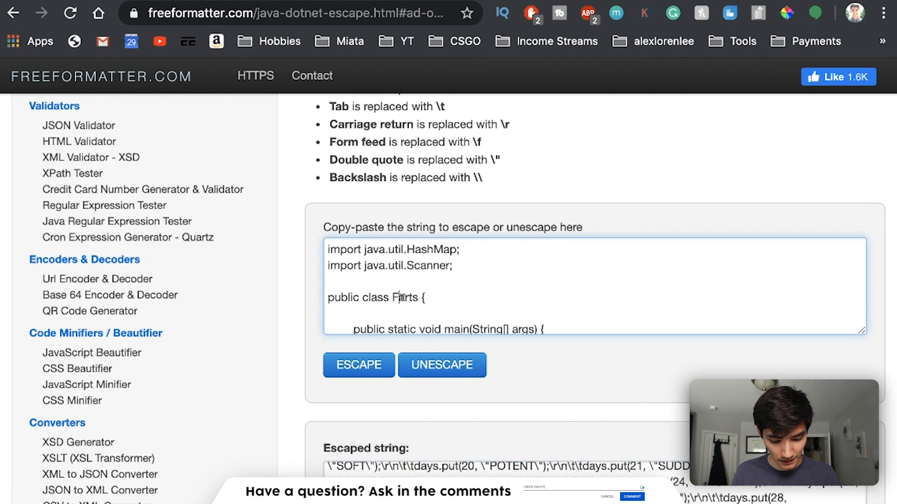
Step: Replace the old Farts code with the CustomJavaProject source and escape it
click(359, 365)
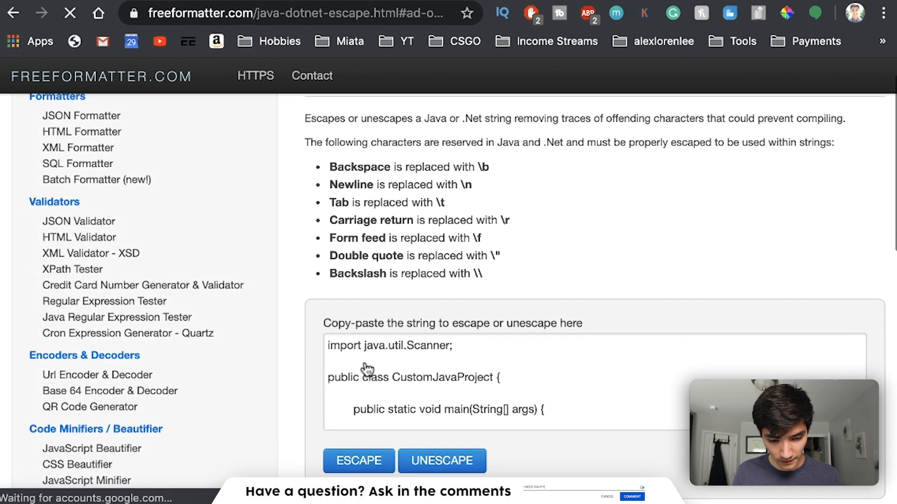
click(358, 461)
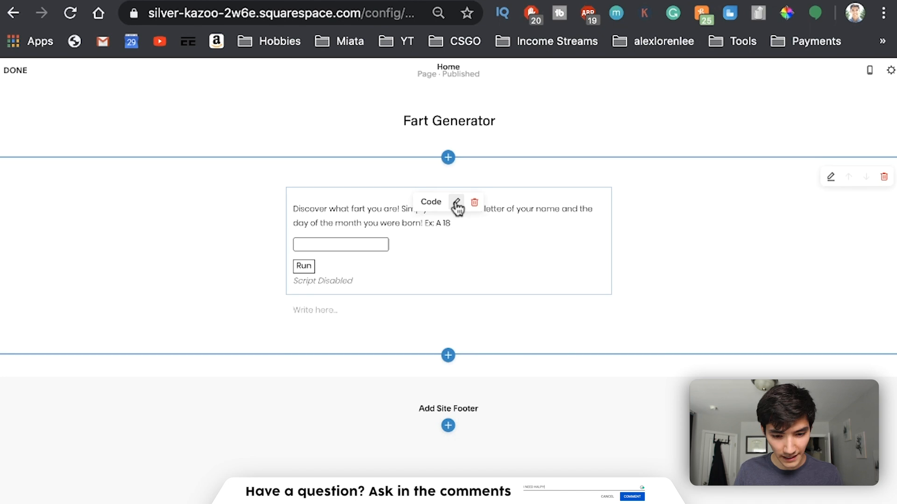
Step: Reword the code block prompt to 'Add 5 numbers by entering 5 integers separated by a space. Ex: 4 5 2 1 3'
click(456, 204)
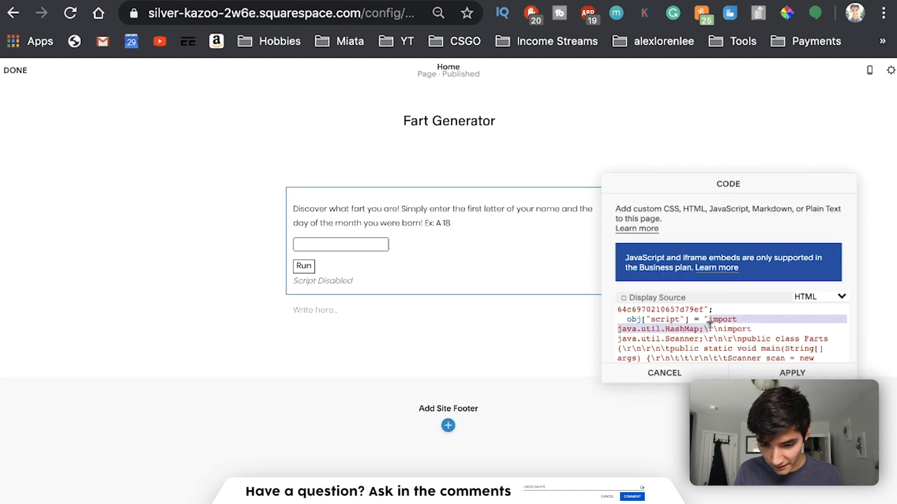
click(664, 372)
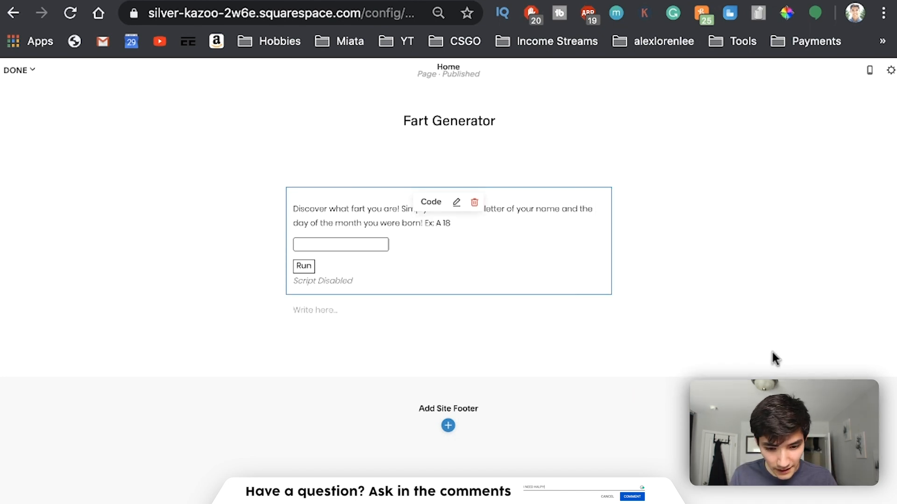
click(456, 202)
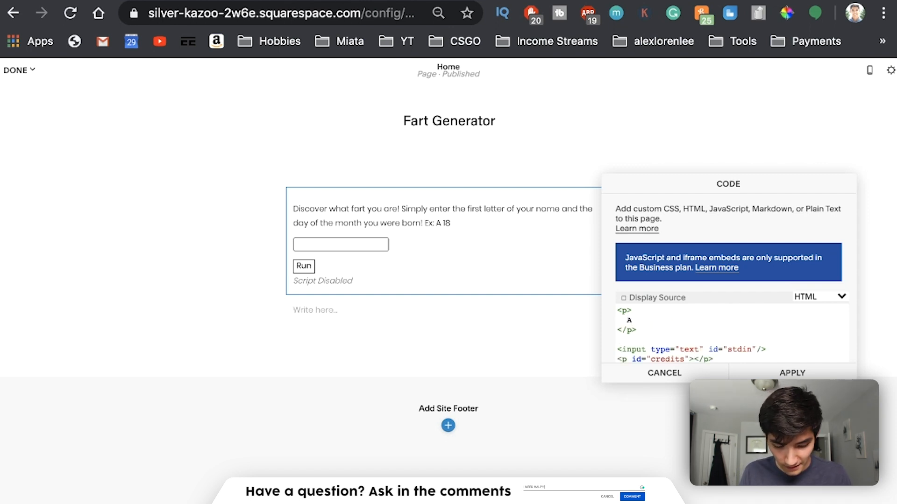
text(dd 5 number)
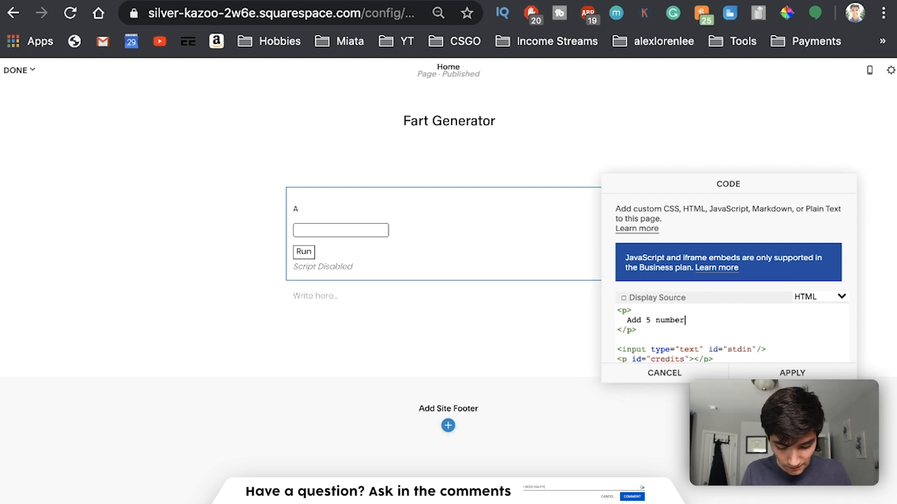
text(s by entering 5 integers s)
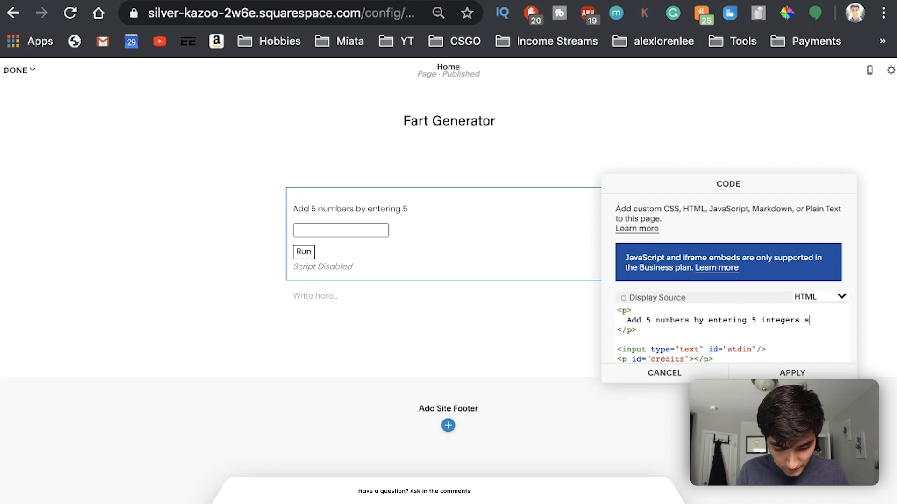
text(eparated by a space.)
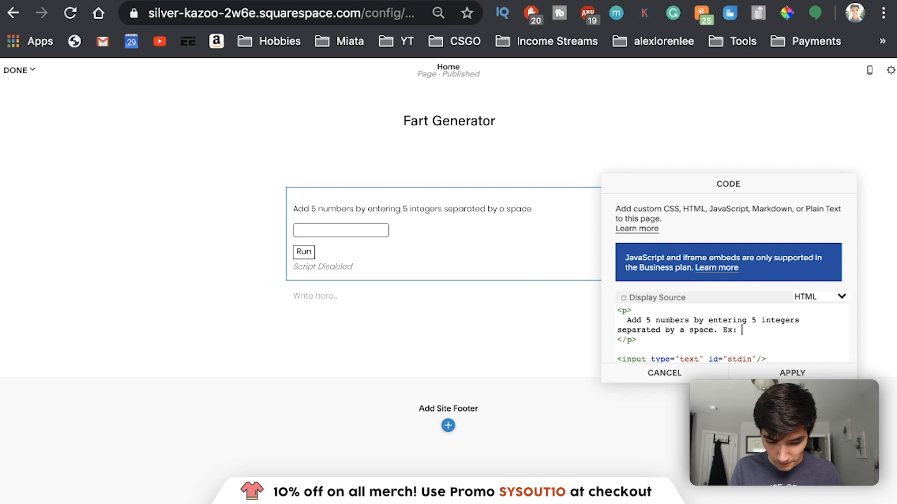
text(Ex:)
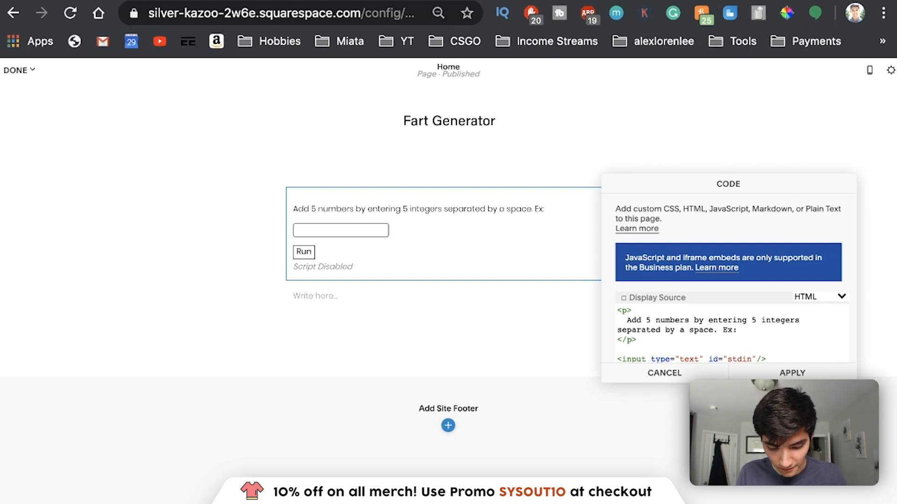
text(4 5 2 1)
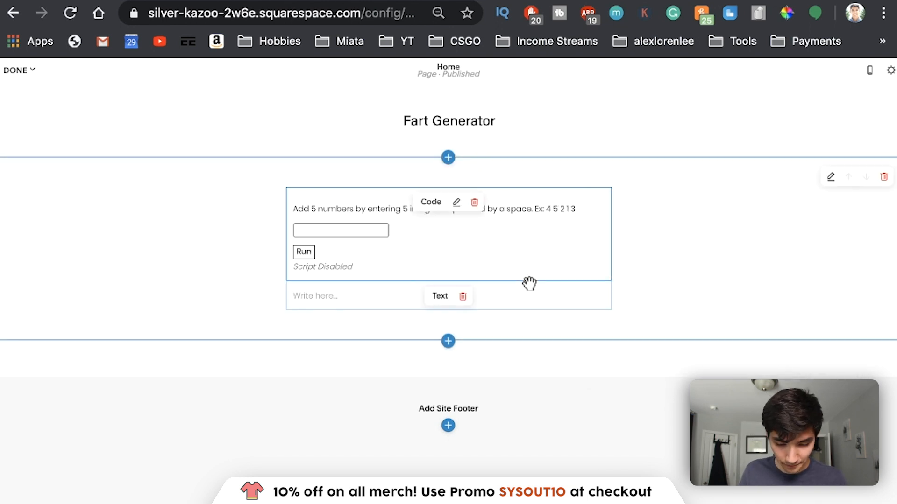
Step: Change the header's Site Title field to 'Add 5 Numbers'
click(448, 70)
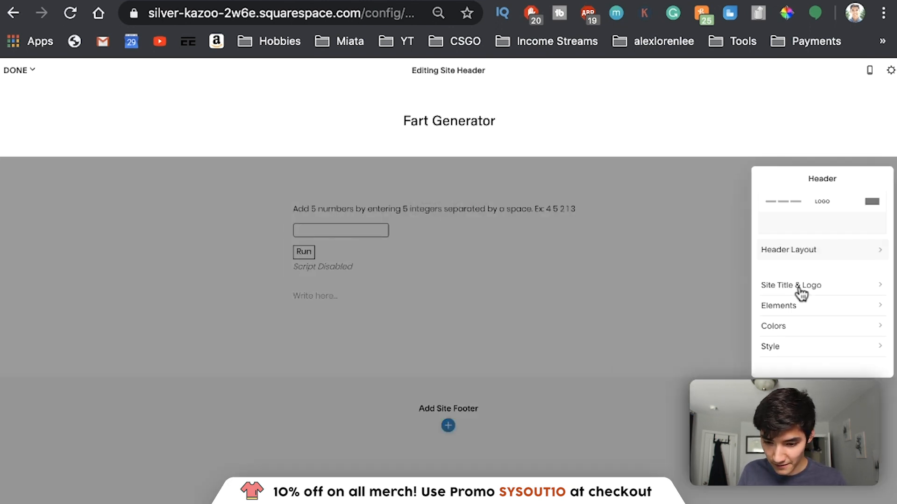
click(791, 285)
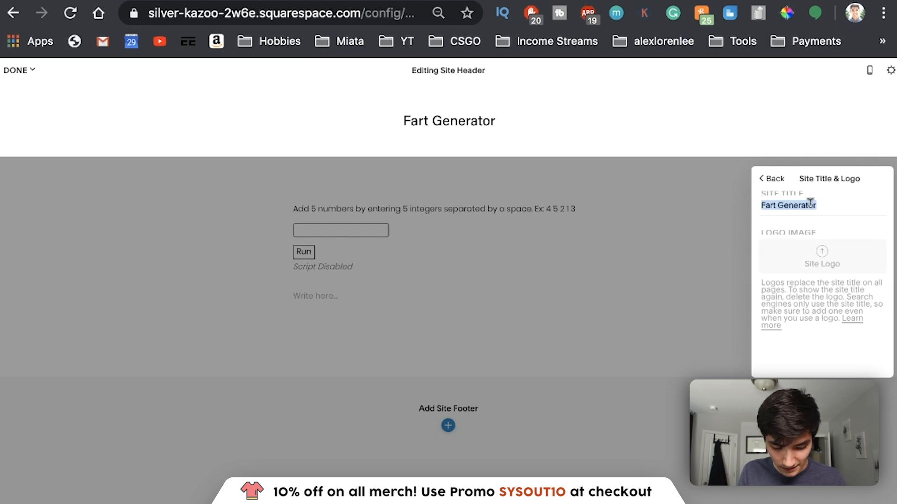
text(Add 5 umbers)
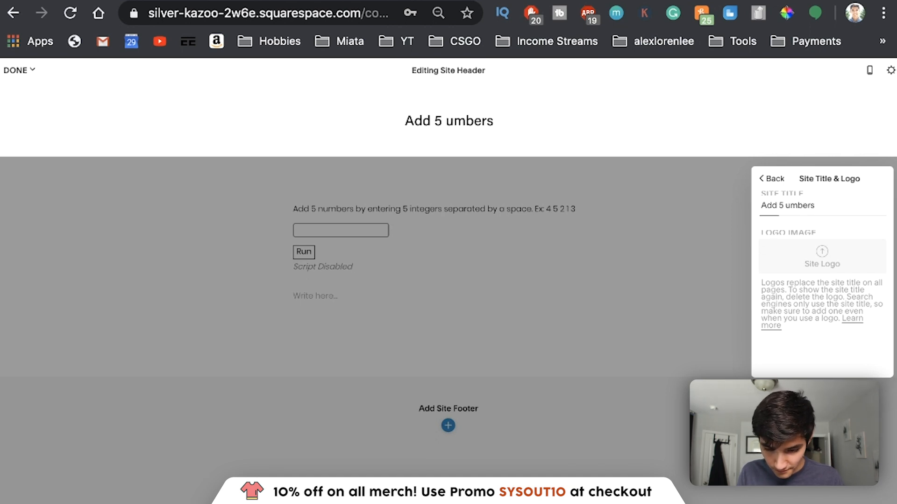
click(16, 69)
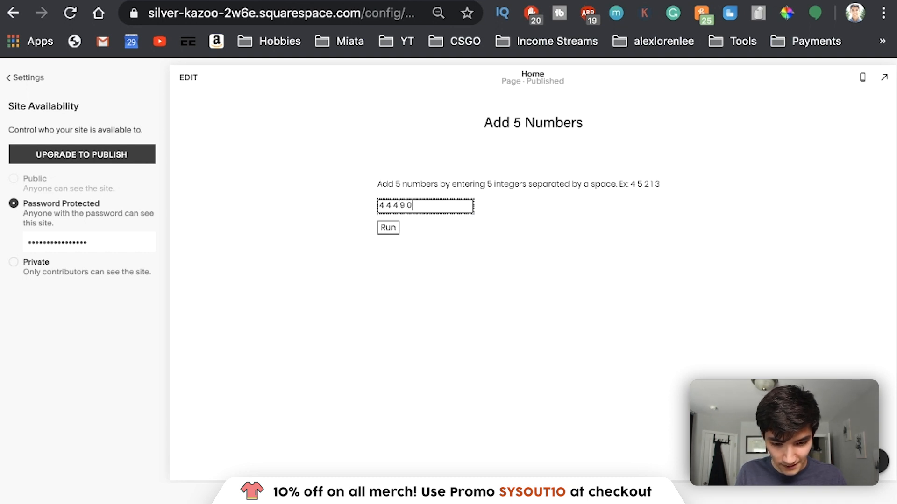
Step: Run the program on input 4 4 4 9 0, getting output 21
click(387, 227)
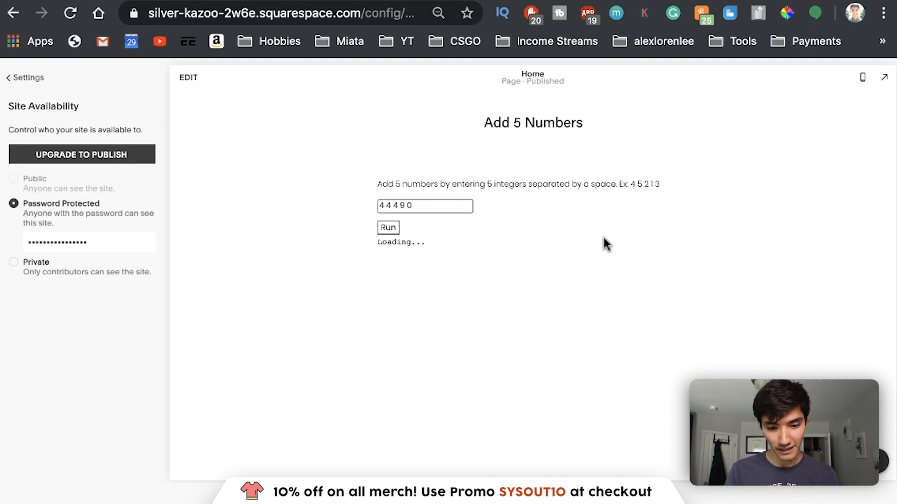
click(388, 227)
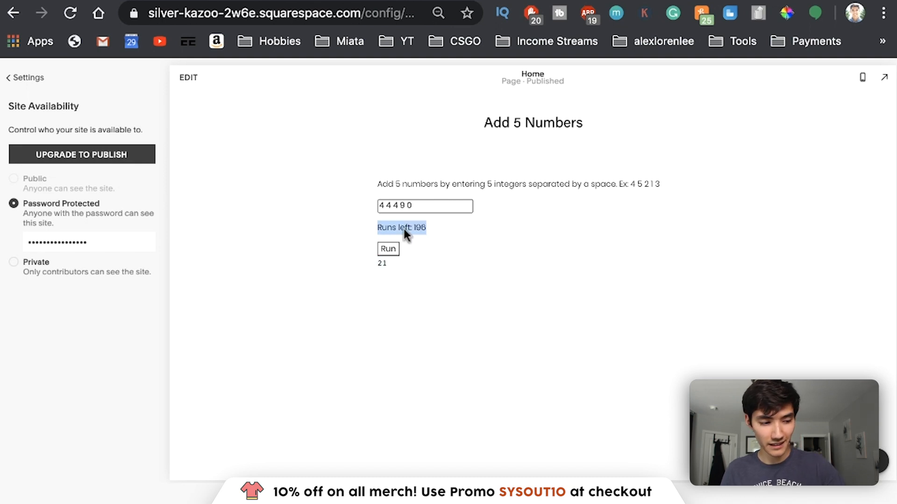
mouse_move(476, 237)
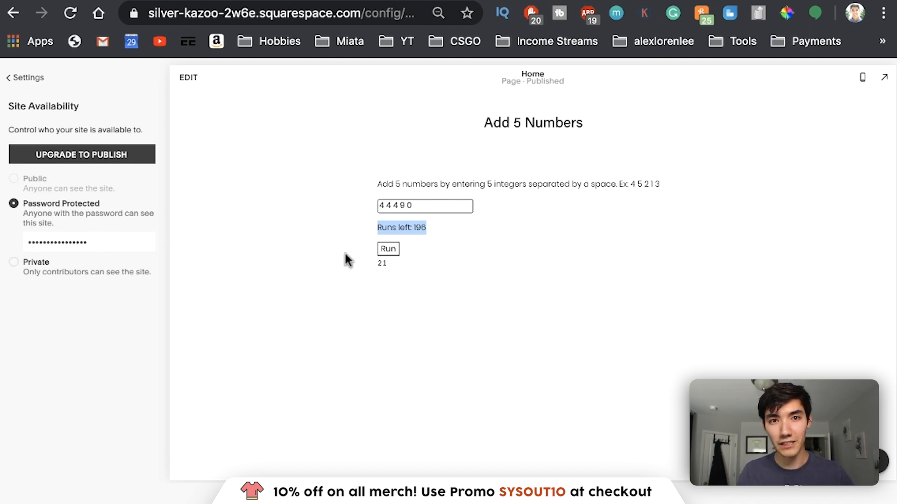
mouse_move(369, 226)
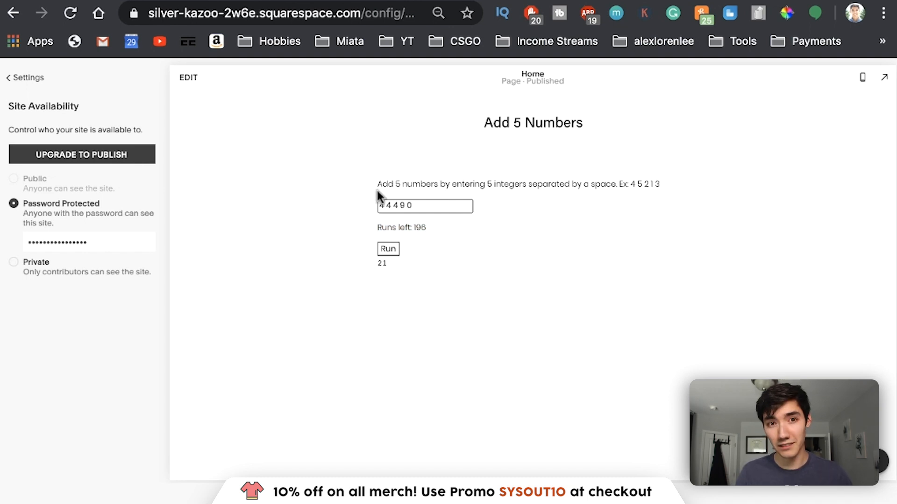
Step: Leave the site availability settings and open the Pages panel
drag(377, 183, 426, 235)
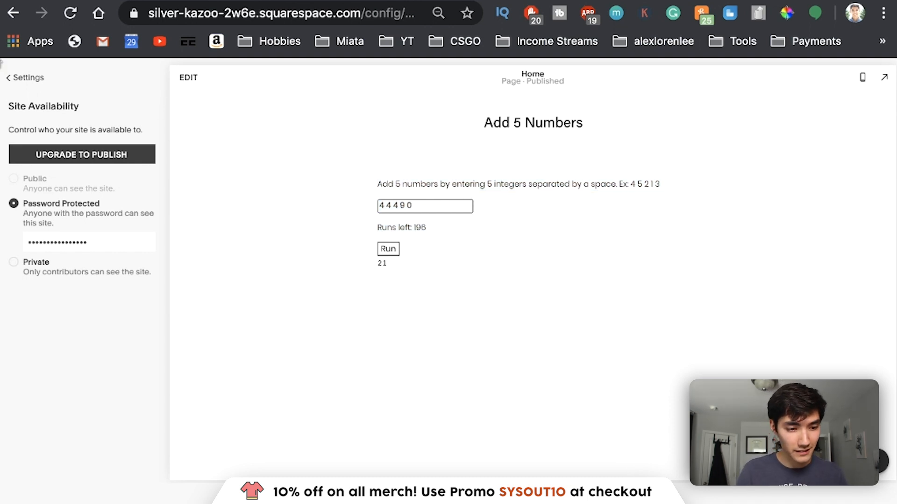
click(26, 77)
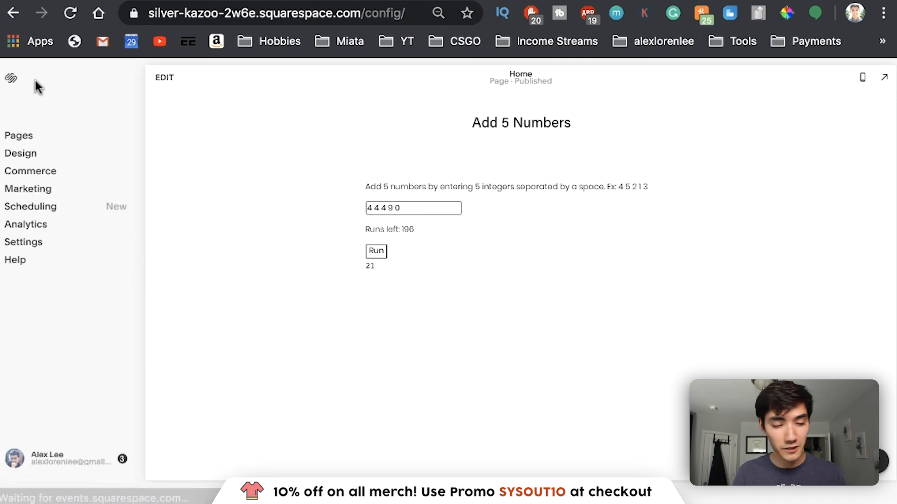
click(19, 135)
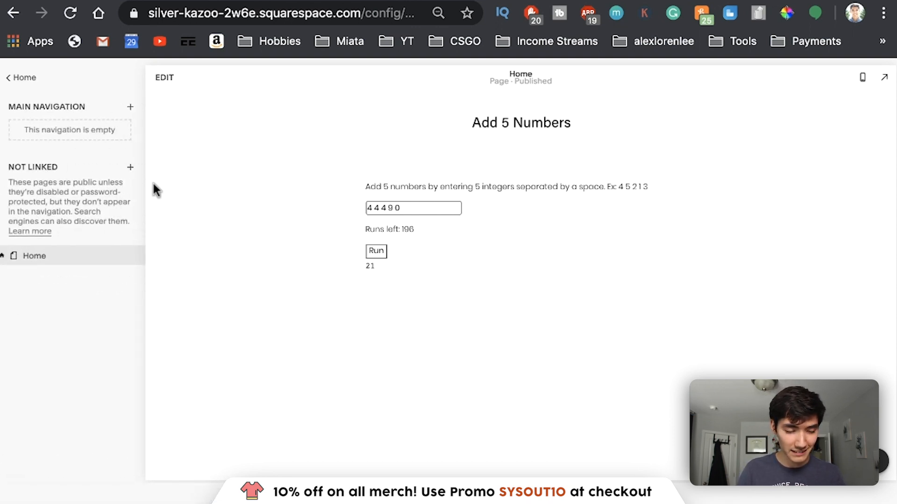
mouse_move(470, 90)
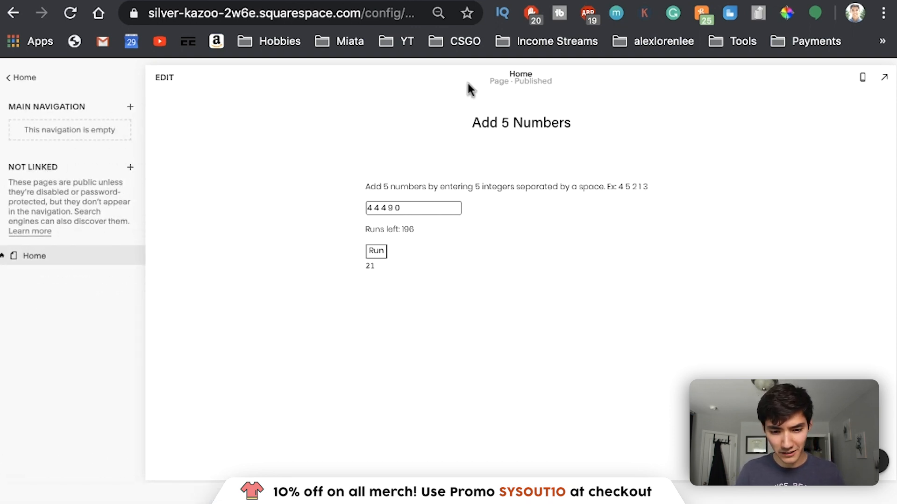
mouse_move(469, 247)
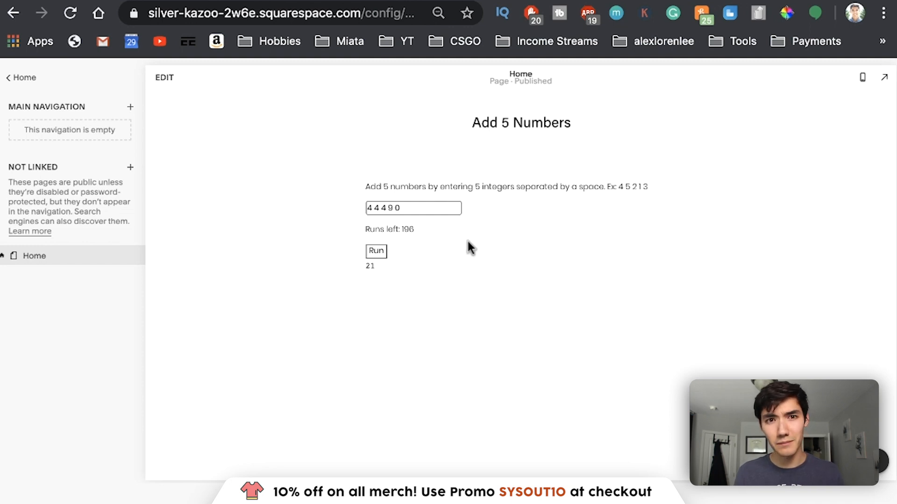